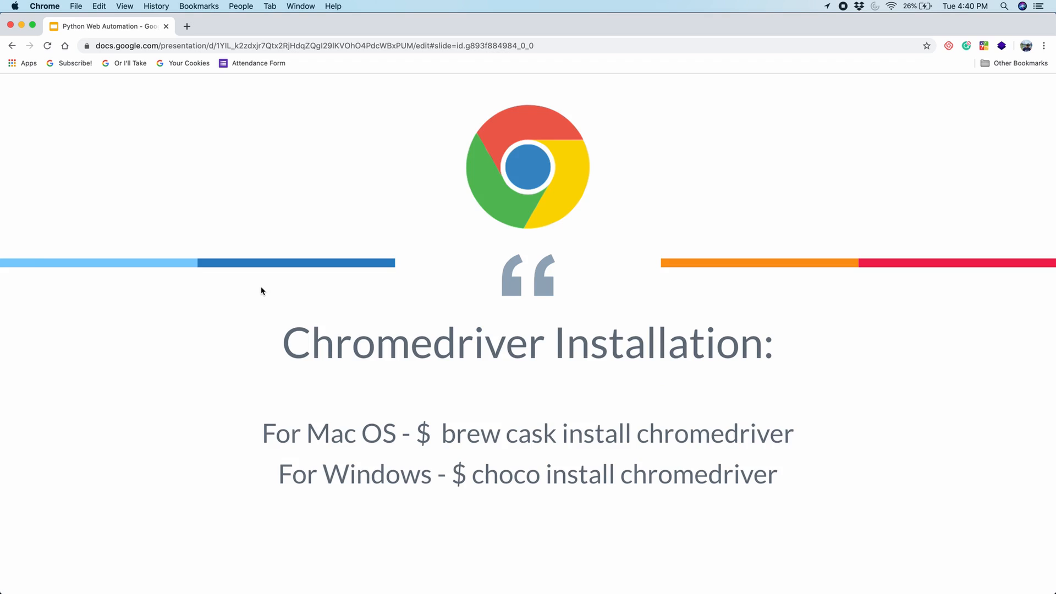
Leave the Chromedriver installation slide and switch to the empty automation.py script
key("Escape")
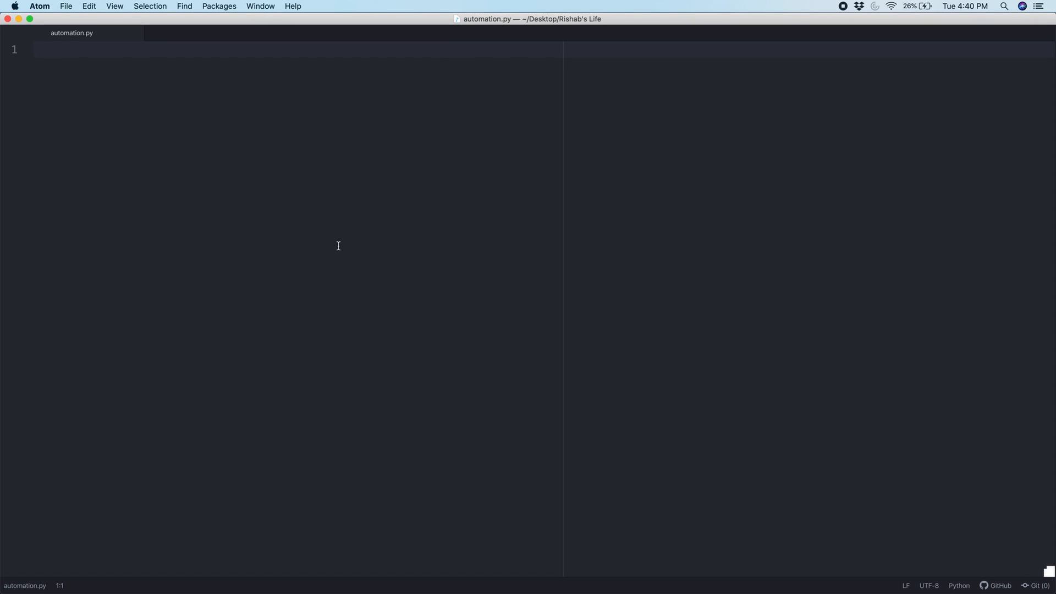
Write 'from selenium import webdriver' as the first line of automation.py
type("from")
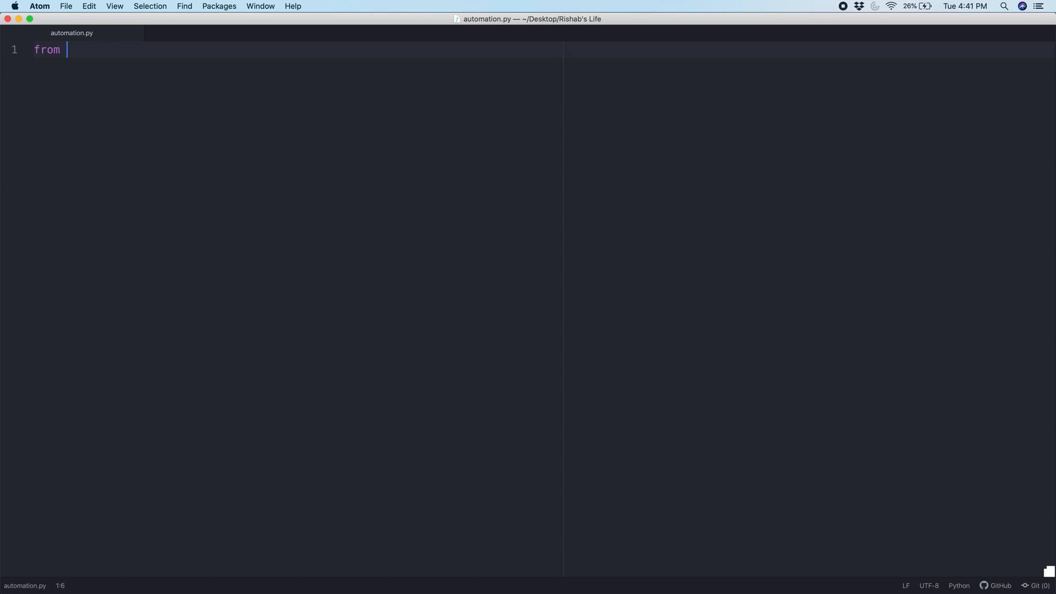
type("selenium i")
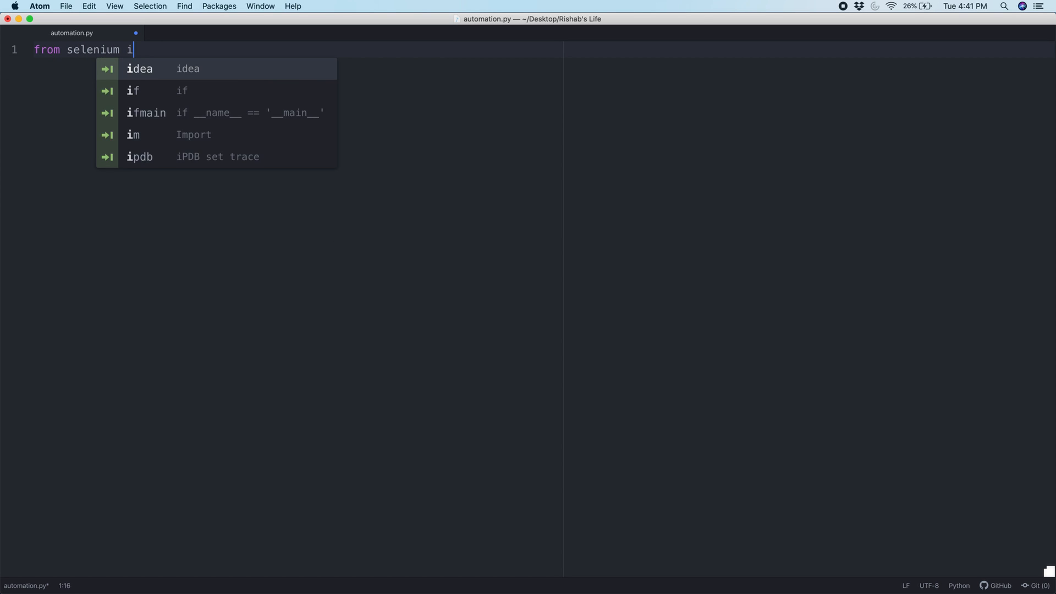
type("mport webd")
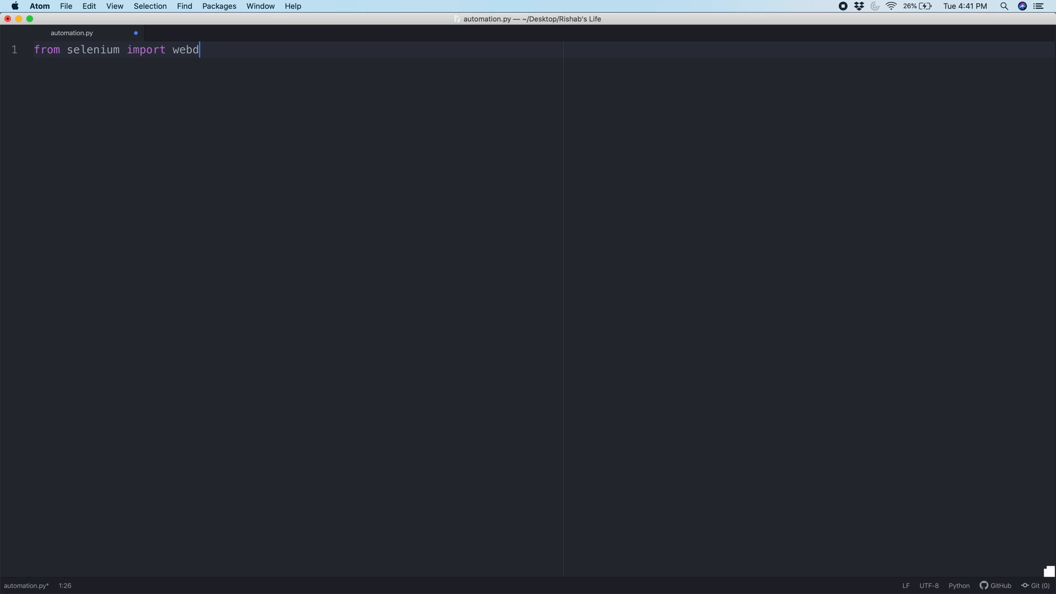
type("river")
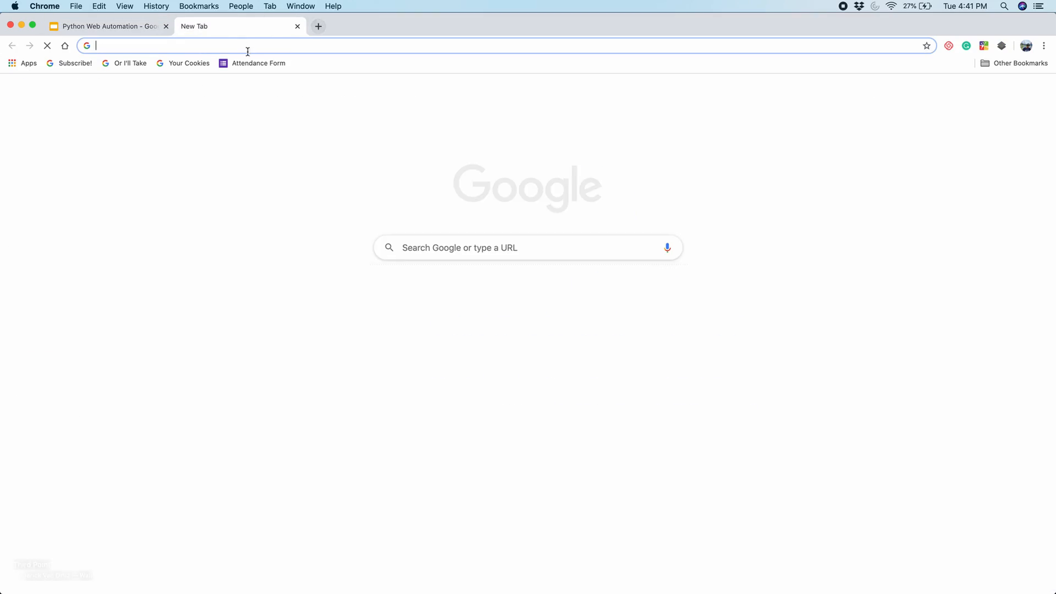
Load the Attendance Form with its Last Name, First Name and Period questions
left_click(257, 63)
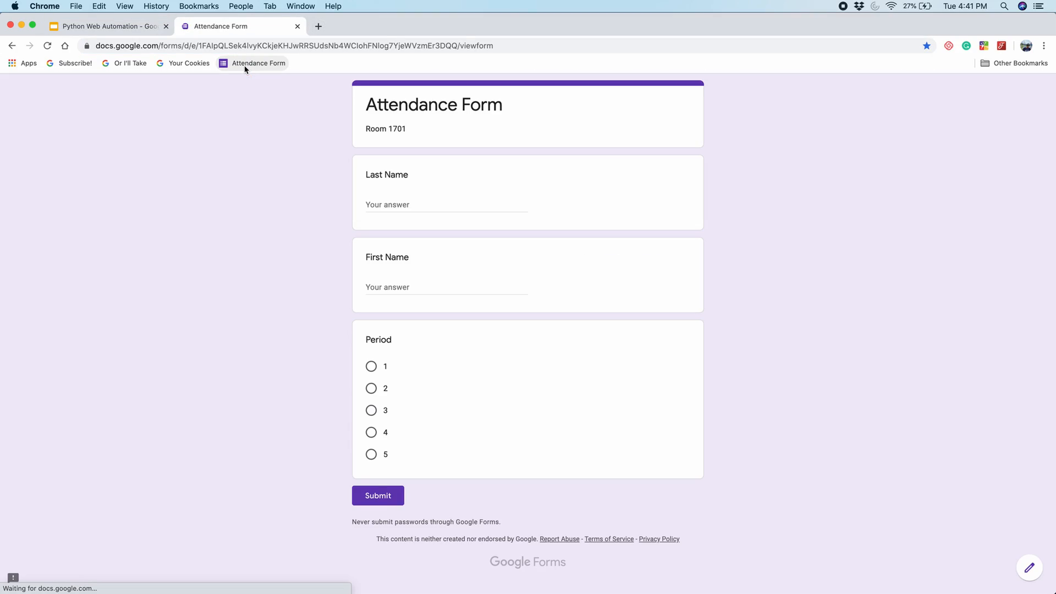
mouse_move(445, 188)
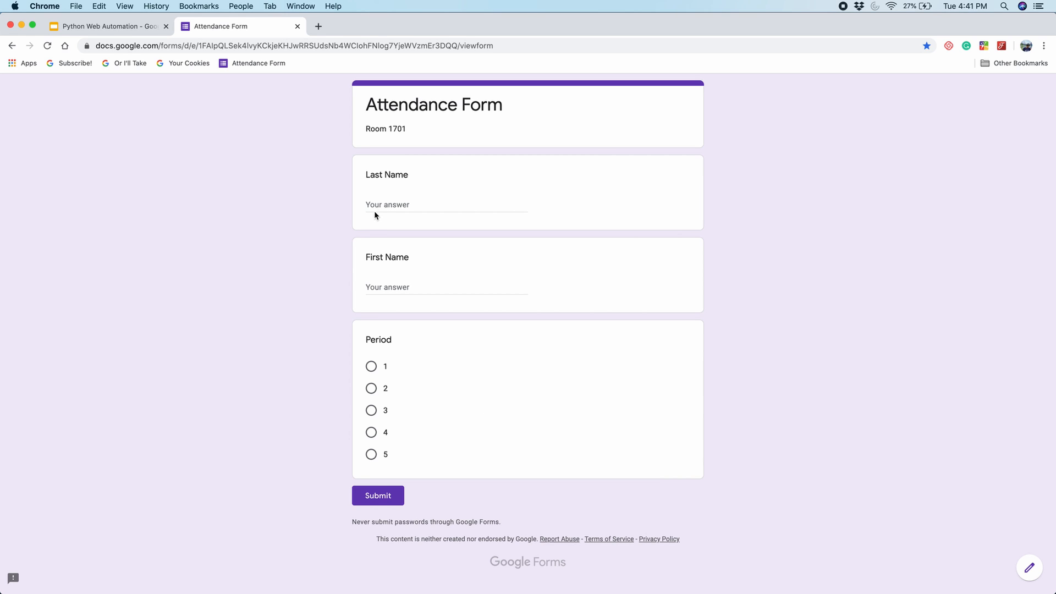
mouse_move(476, 60)
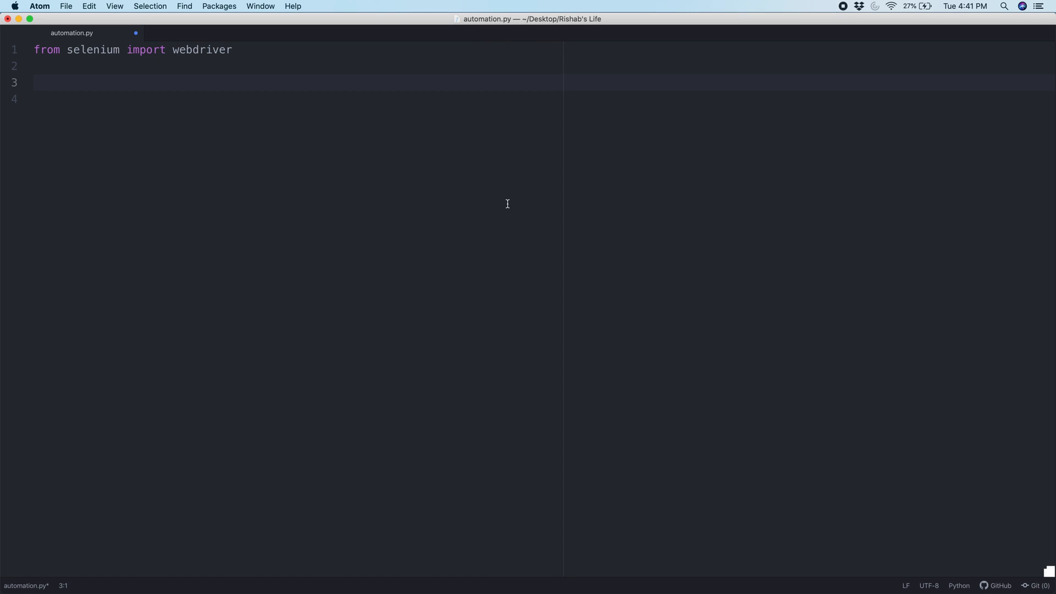
mouse_move(331, 155)
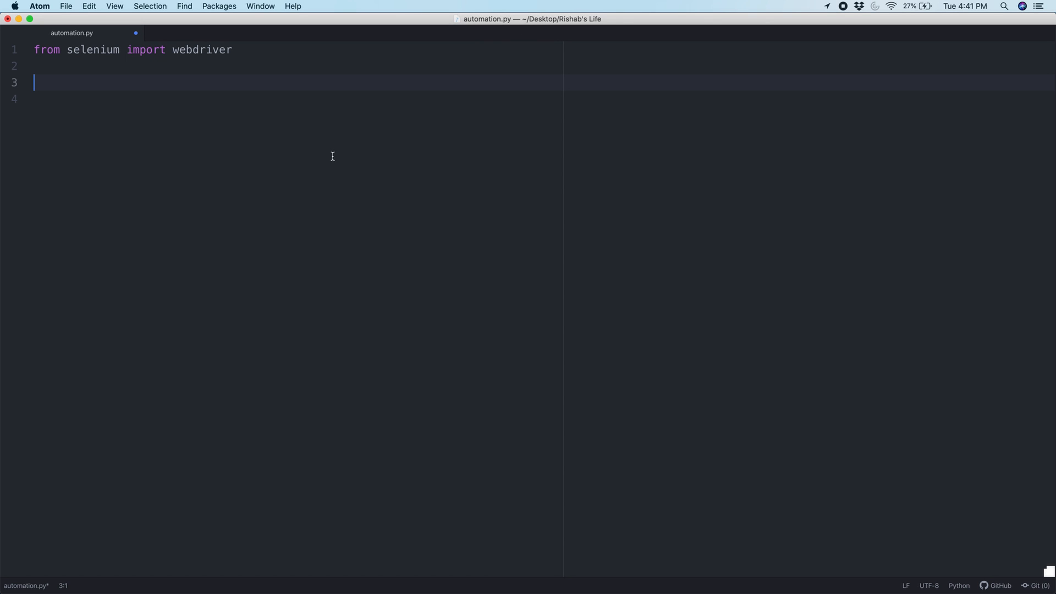
Add 'web = webdriver.Chrome()' to launch a Chrome browser
type("web")
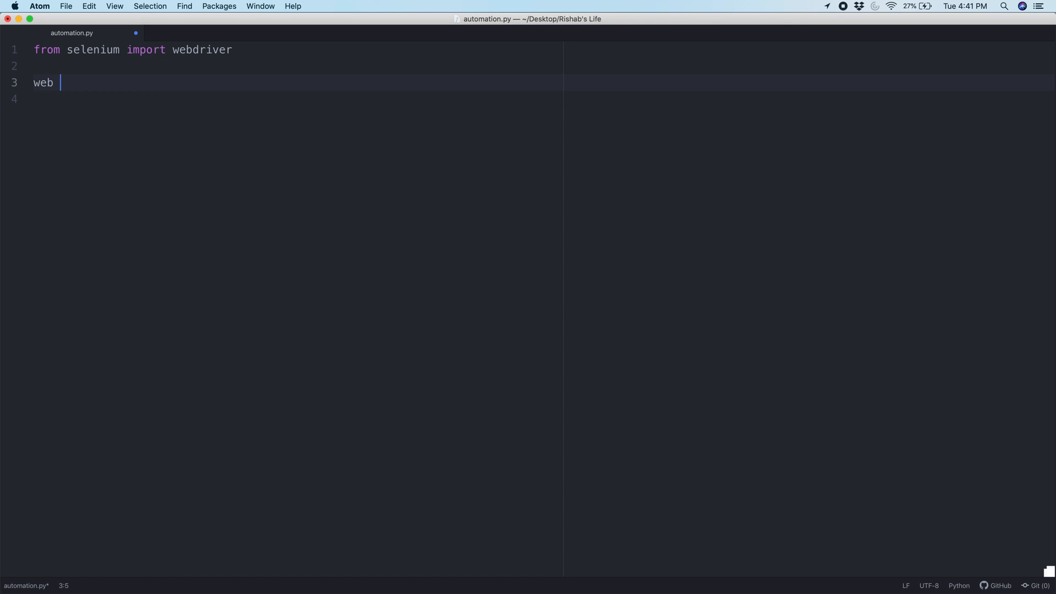
type("=")
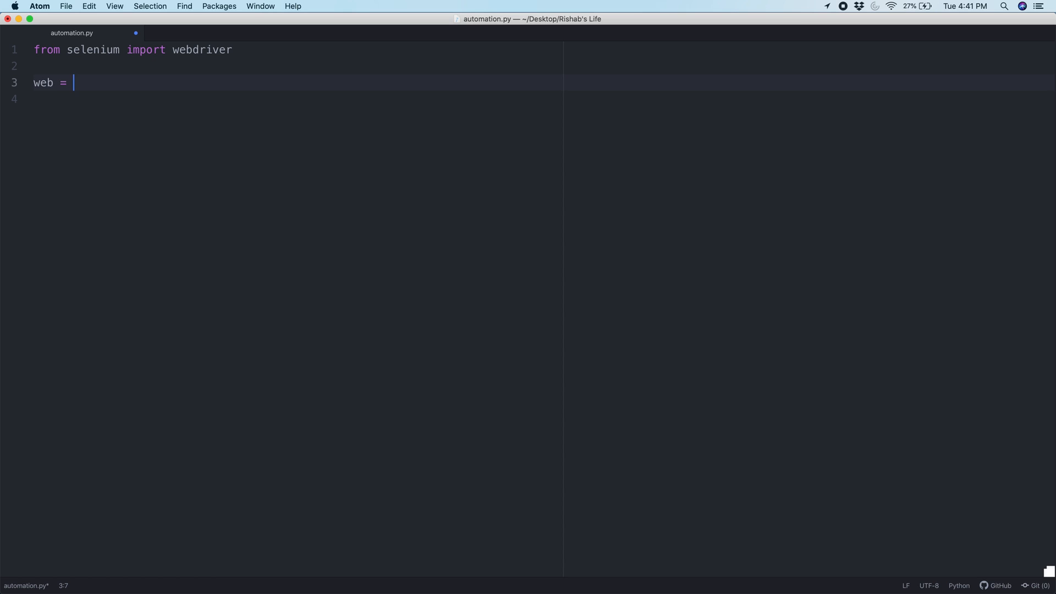
type("webdriver.Chrome")
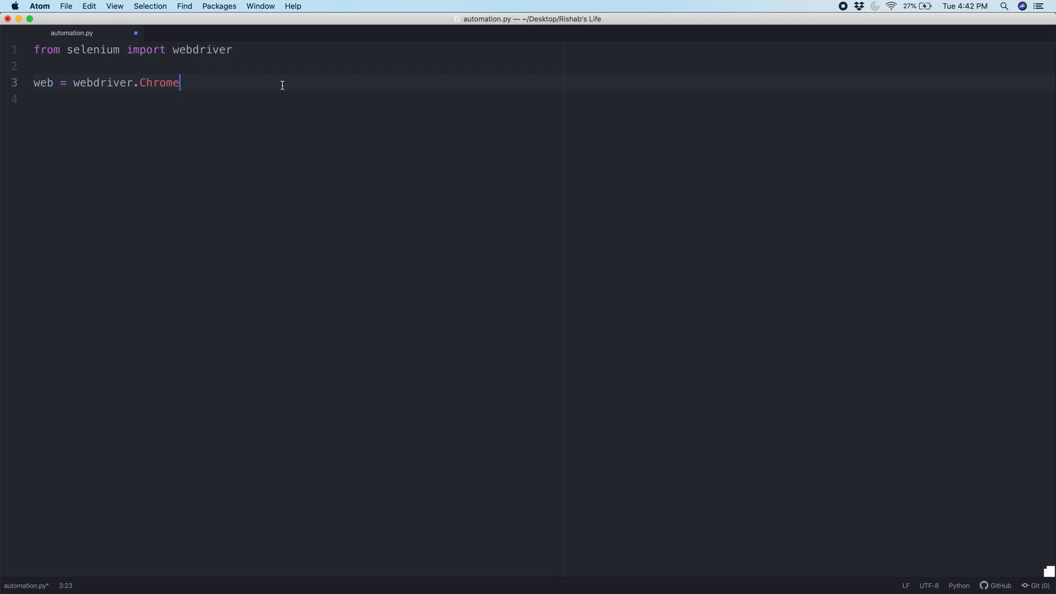
type("()")
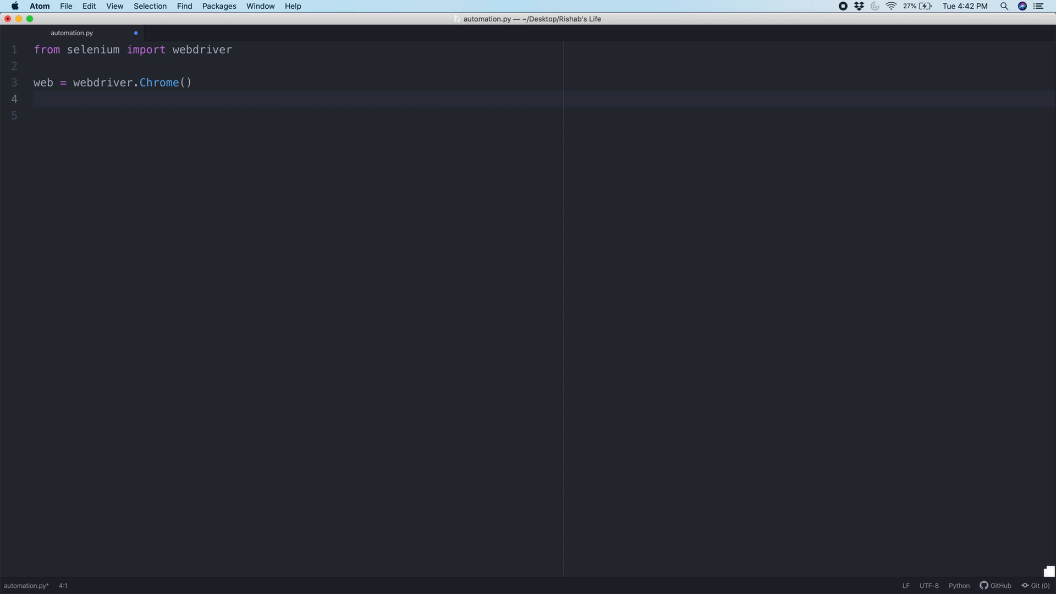
Add a web.get('') call and paste the Attendance Form URL between its quotes
type("web.get")
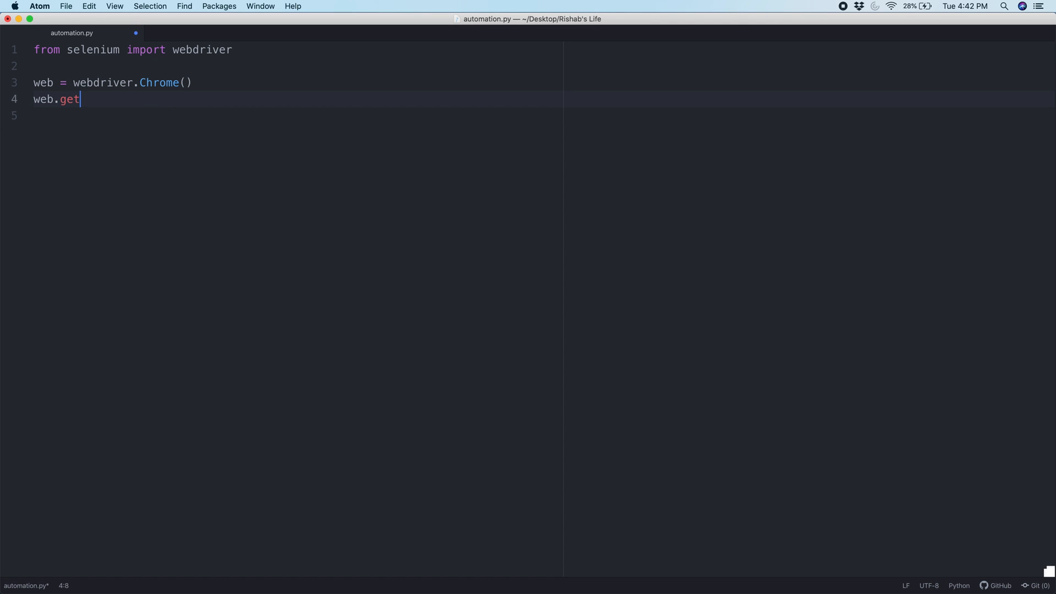
type("()")
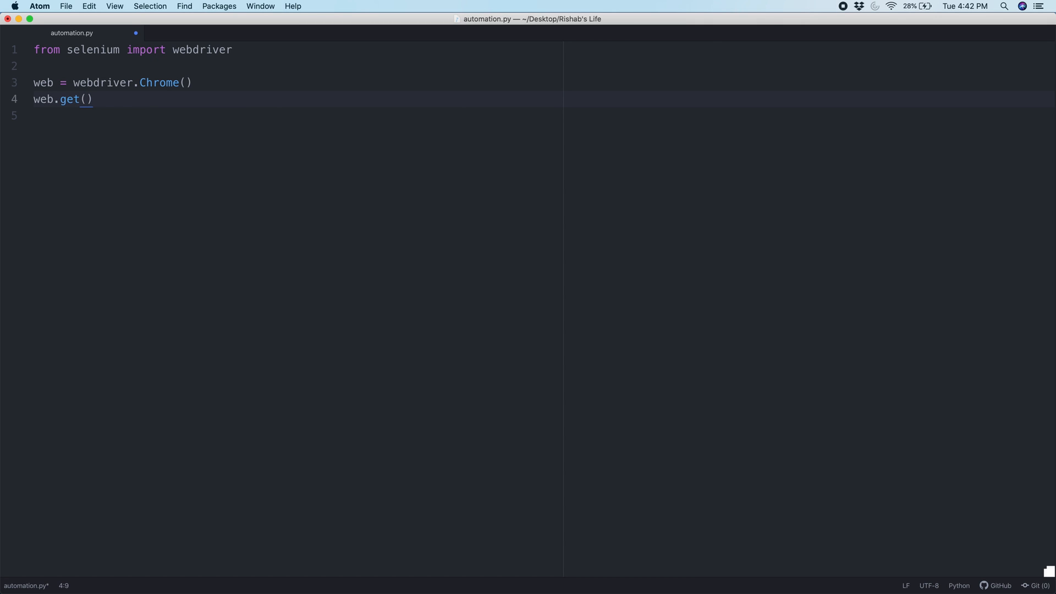
type("''")
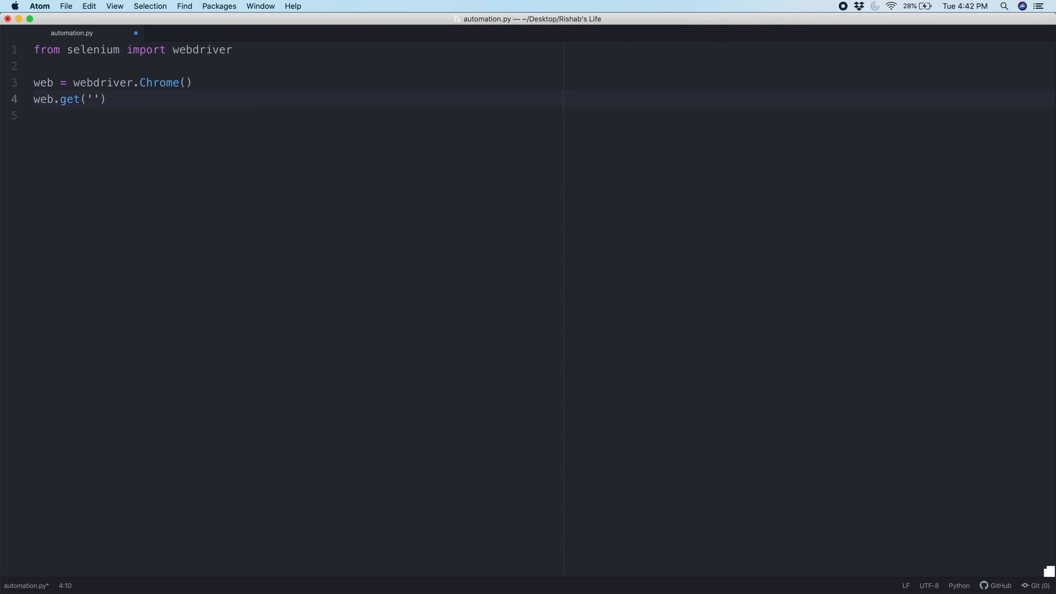
left_click(95, 99)
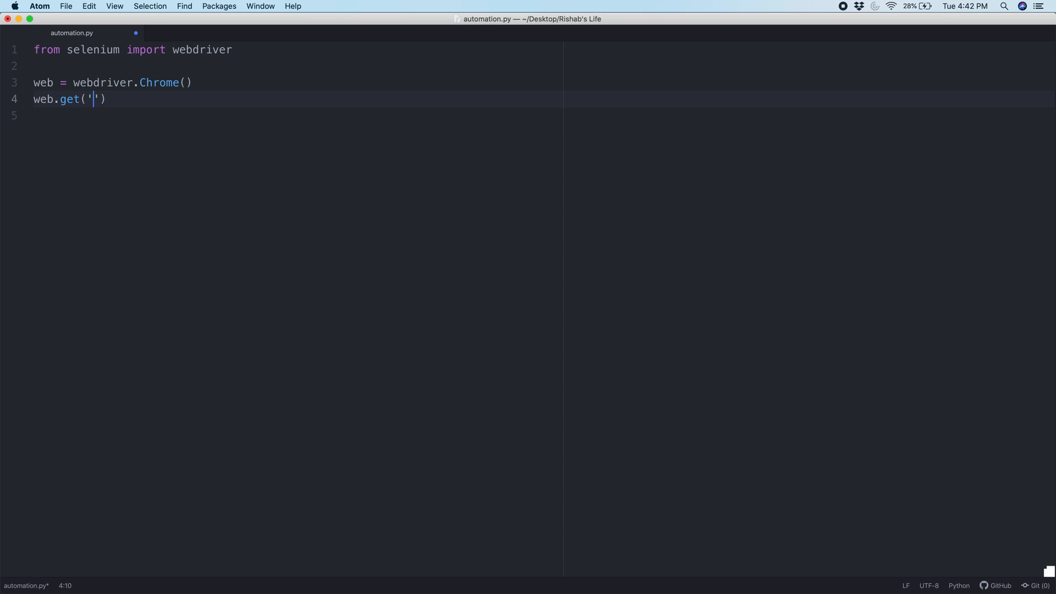
type("https://docs.google.com/forms/d/e/1FAIpQLSek4lvyKCkjeKHJwRRSUdsNb4WCIohFNlog7YjeWVzmEr3DQQ/viewform")
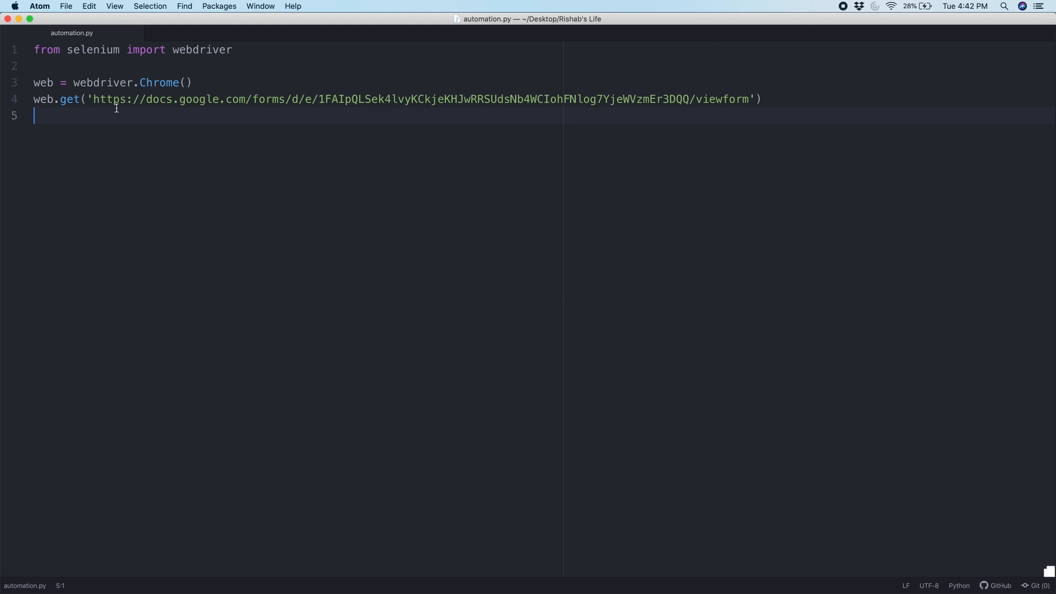
left_click(160, 99)
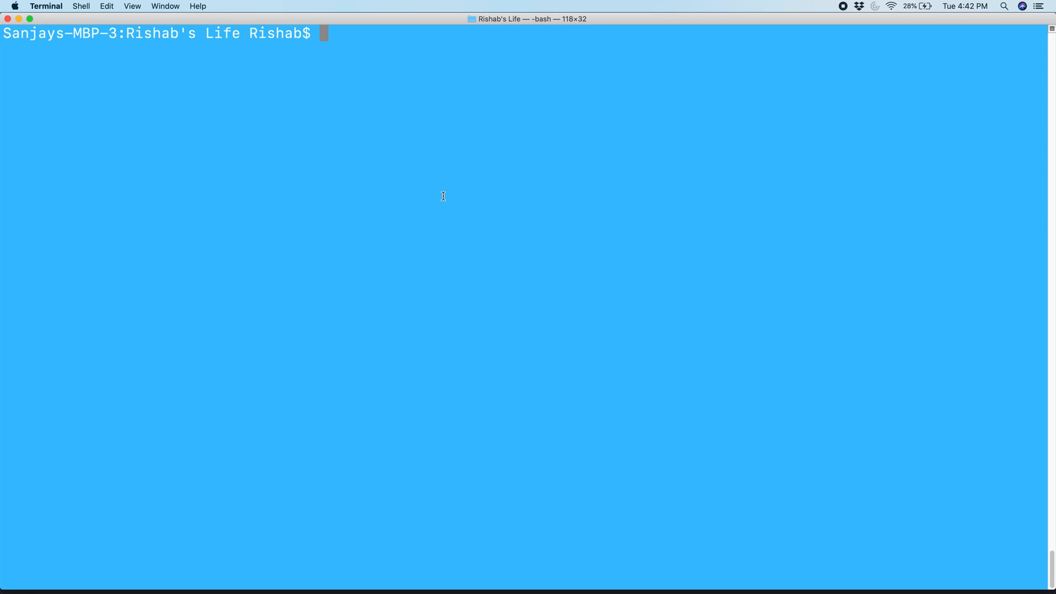
Clear the terminal and run 'python automation.py' to open the form in automated Chrome
type("clear")
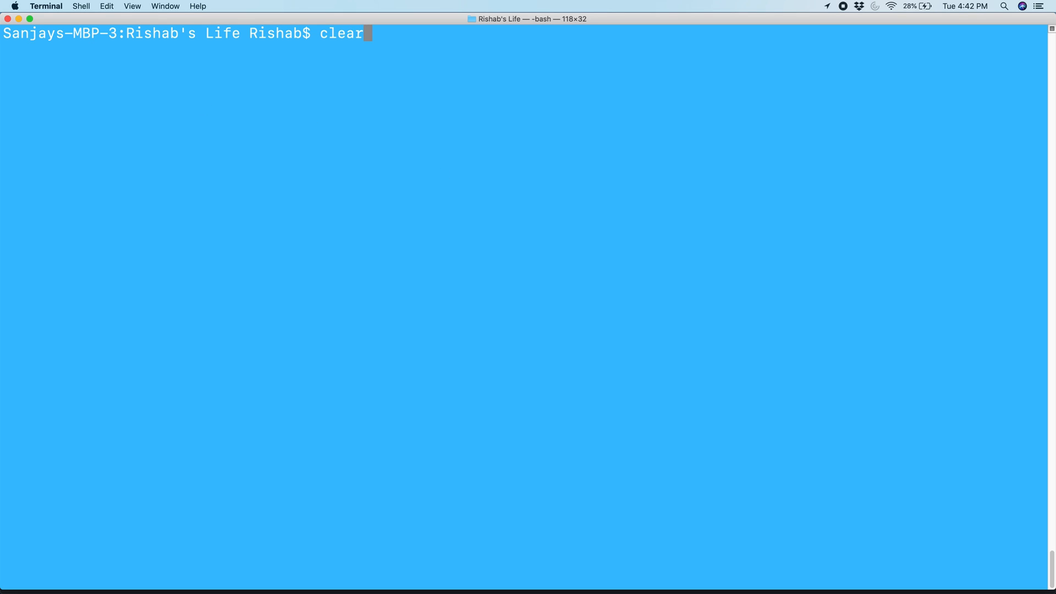
key("Return")
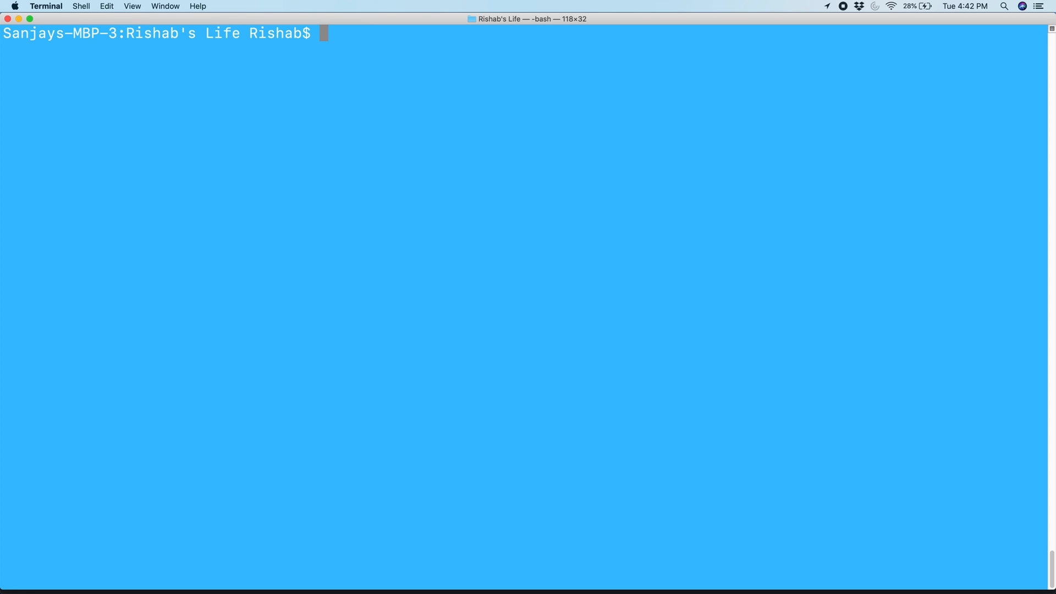
type("python")
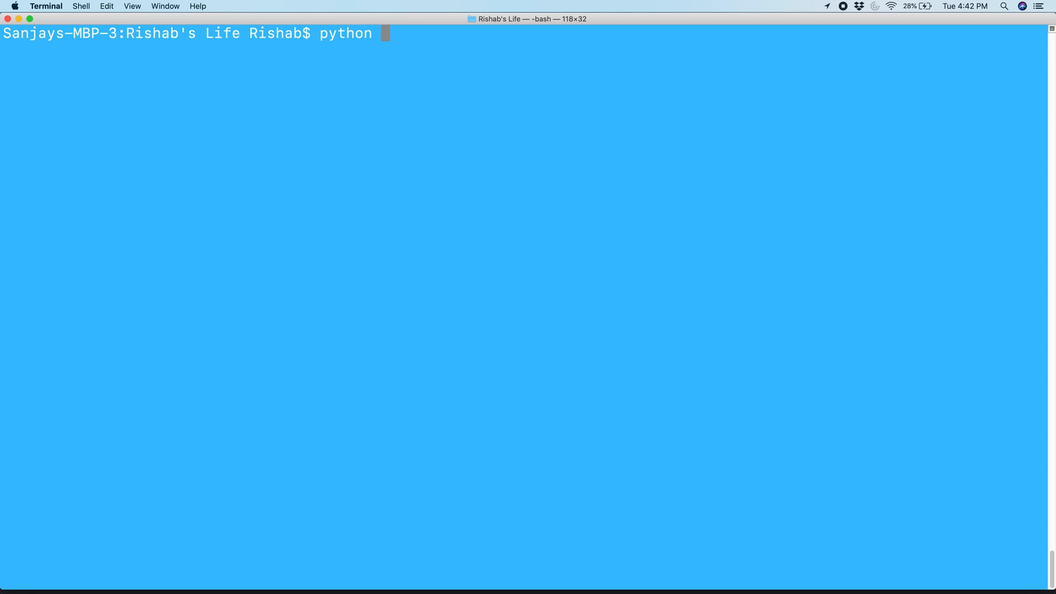
type("automatio")
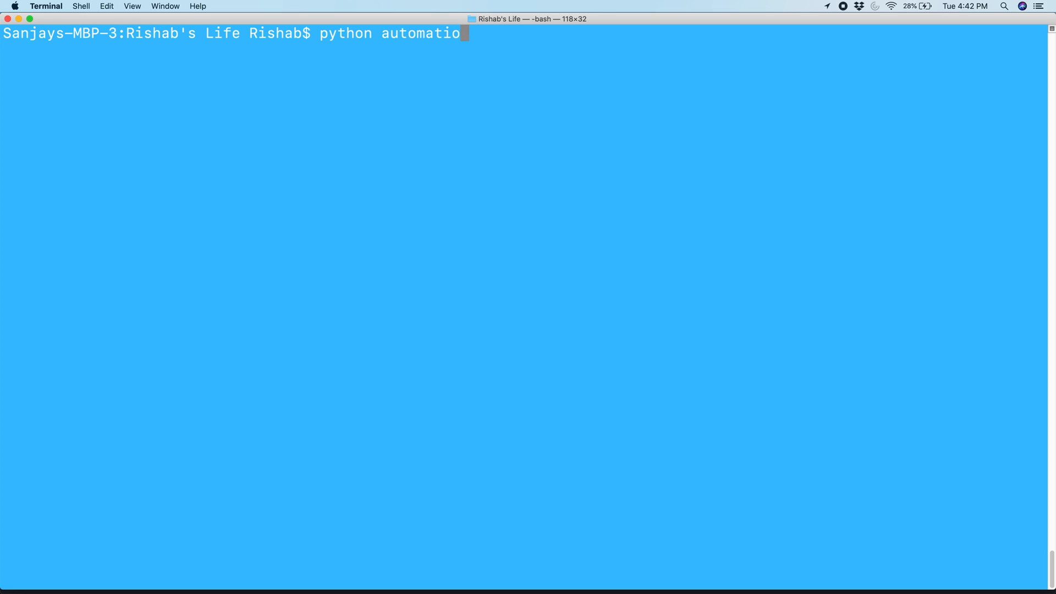
type("n.py")
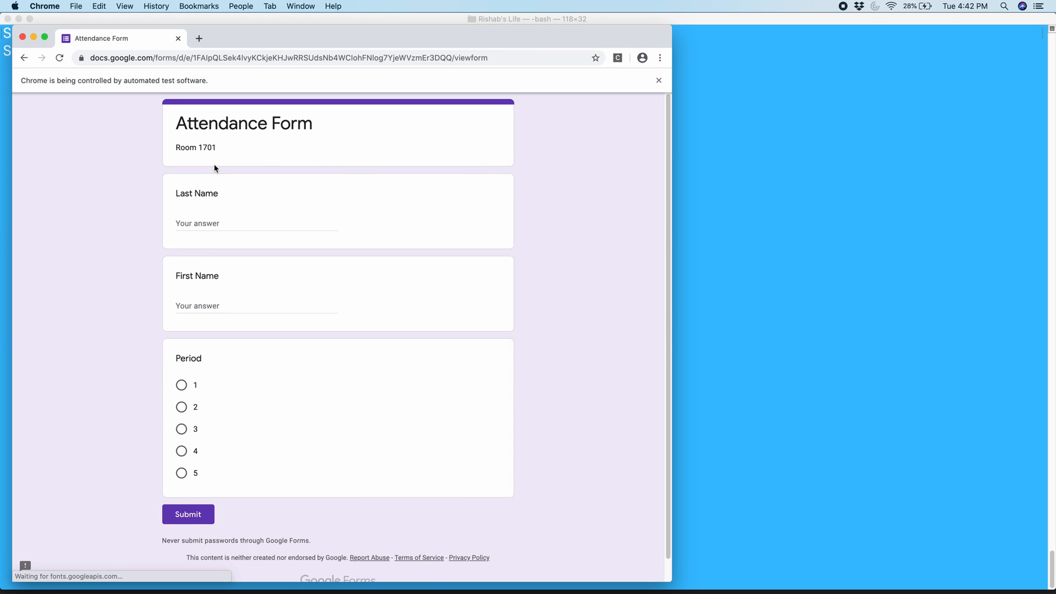
mouse_move(241, 142)
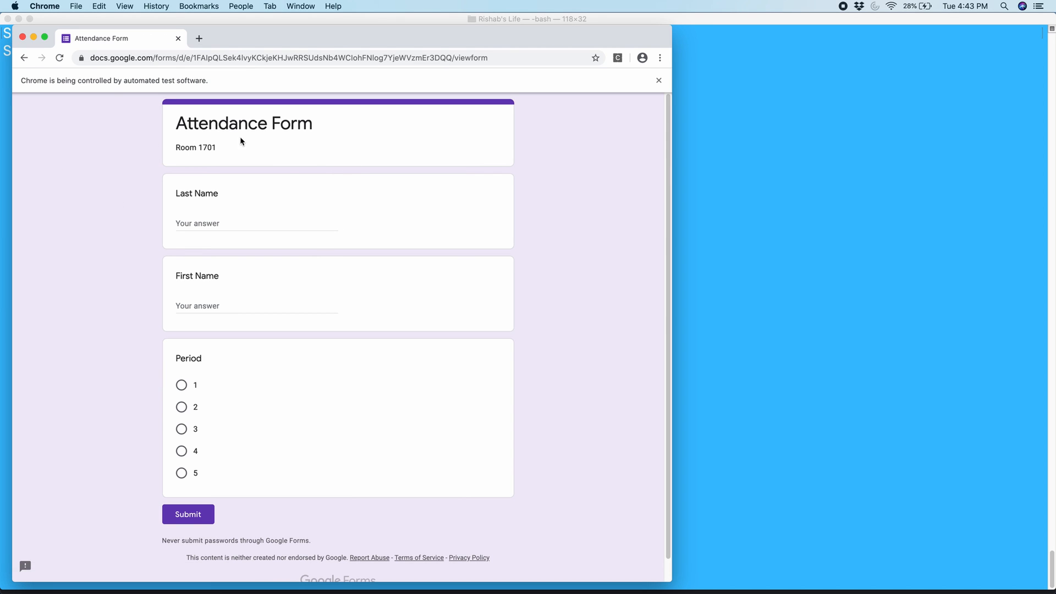
mouse_move(150, 95)
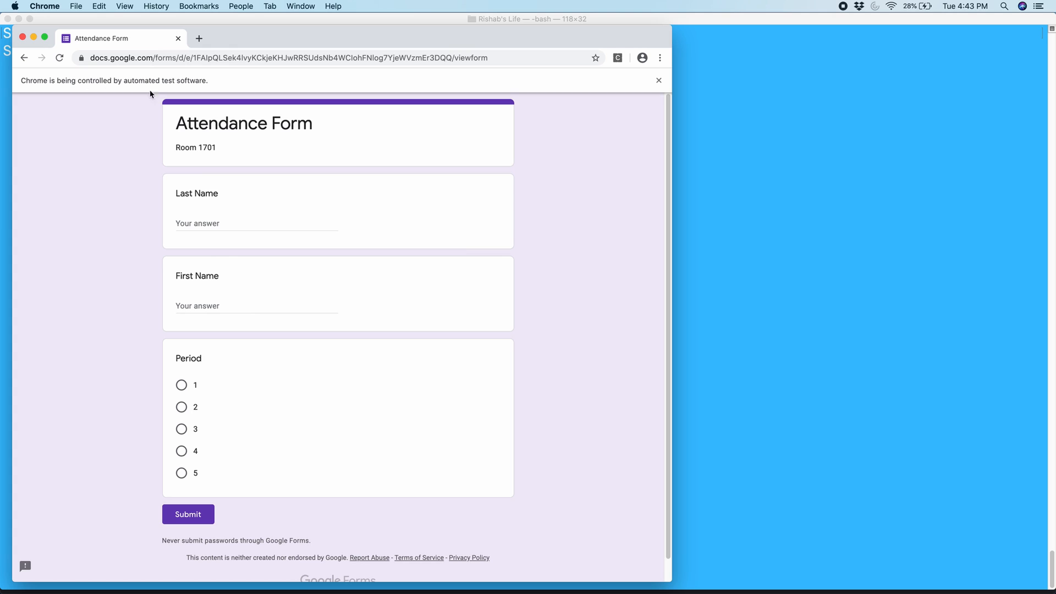
mouse_move(374, 25)
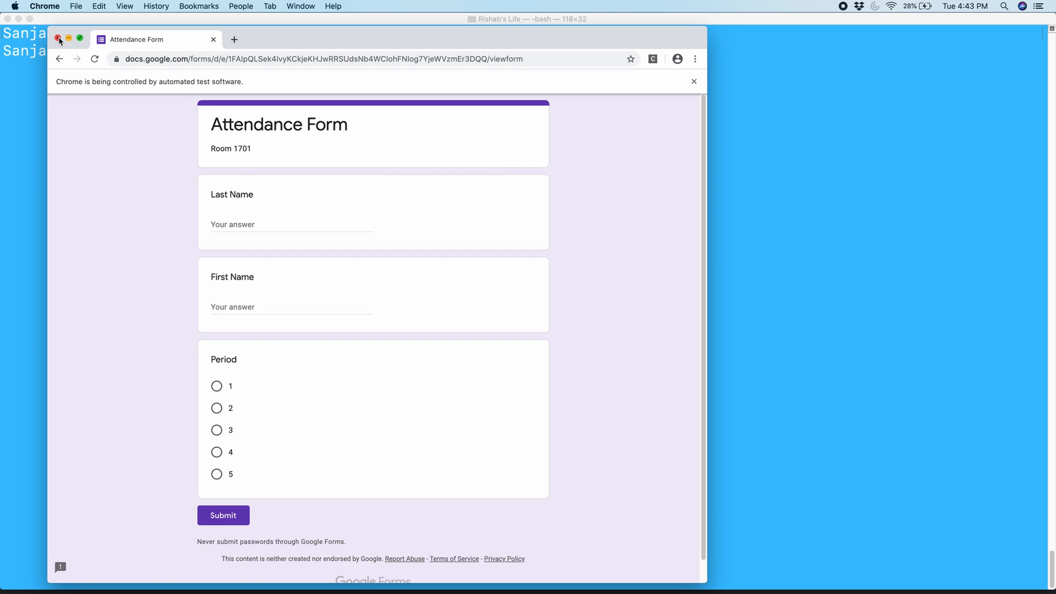
Close the automated Chrome window showing the Attendance Form
left_click(59, 39)
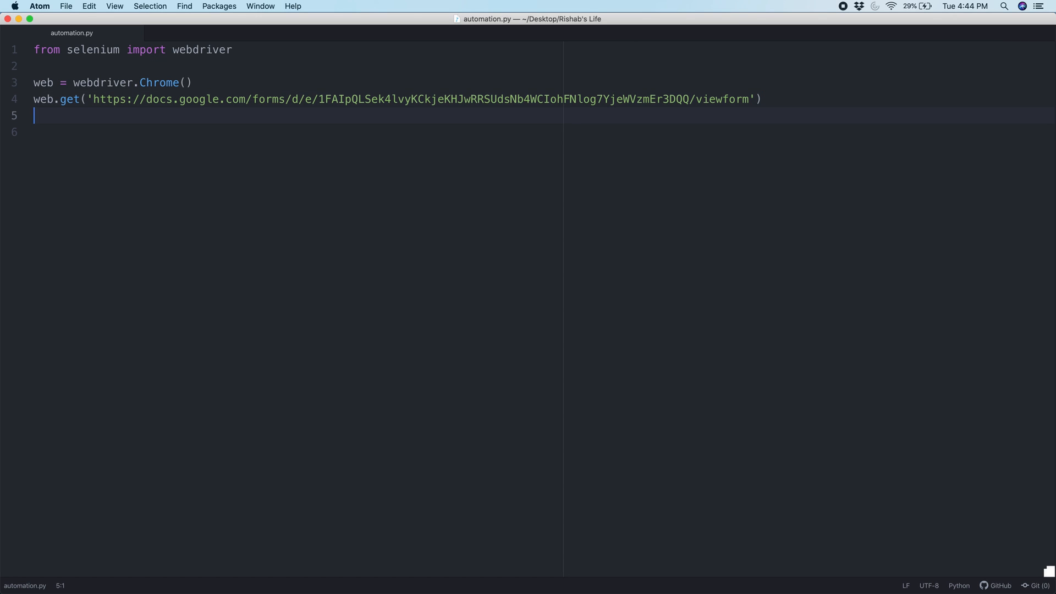
Add the line LastName = "Kattimani" to the script
key("Return")
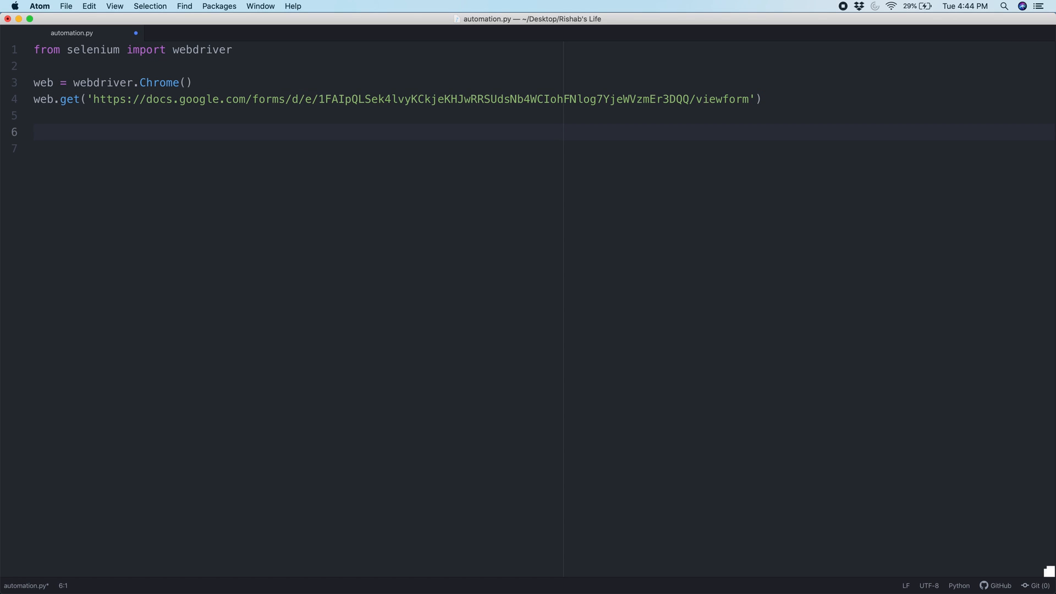
type("La")
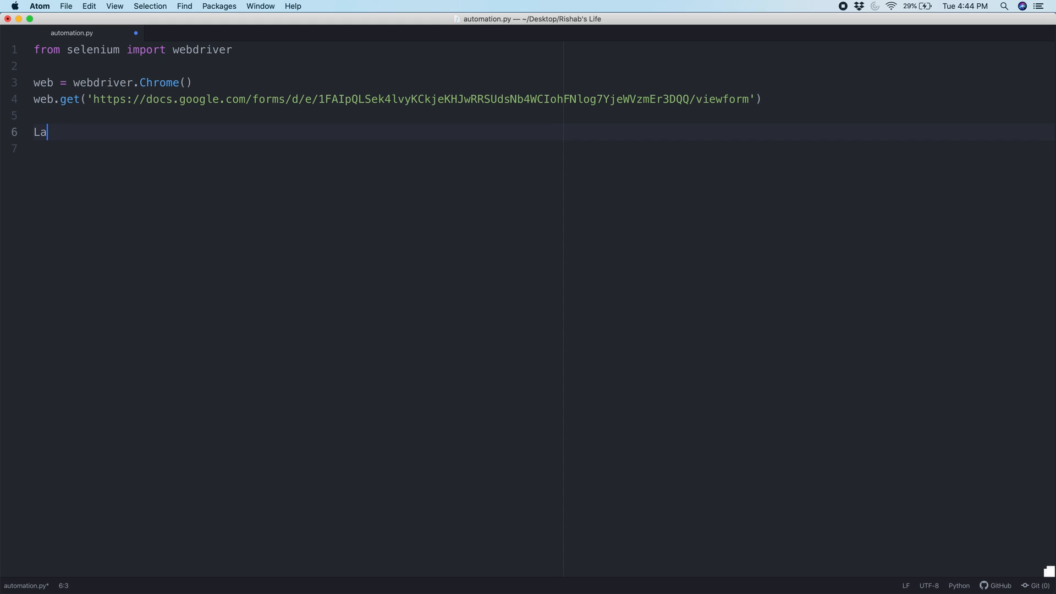
type("stNam")
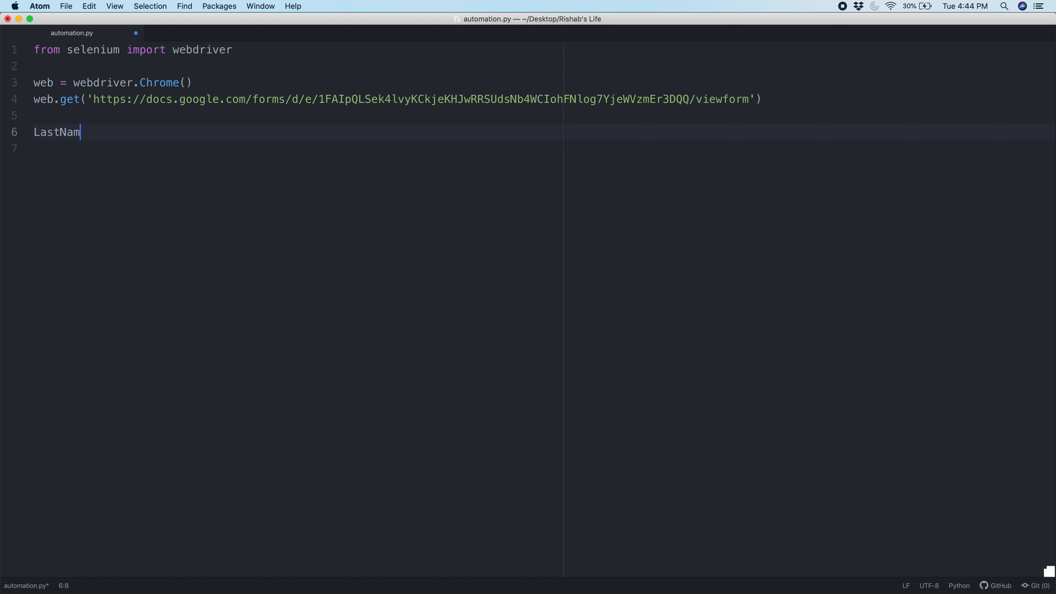
type("e")
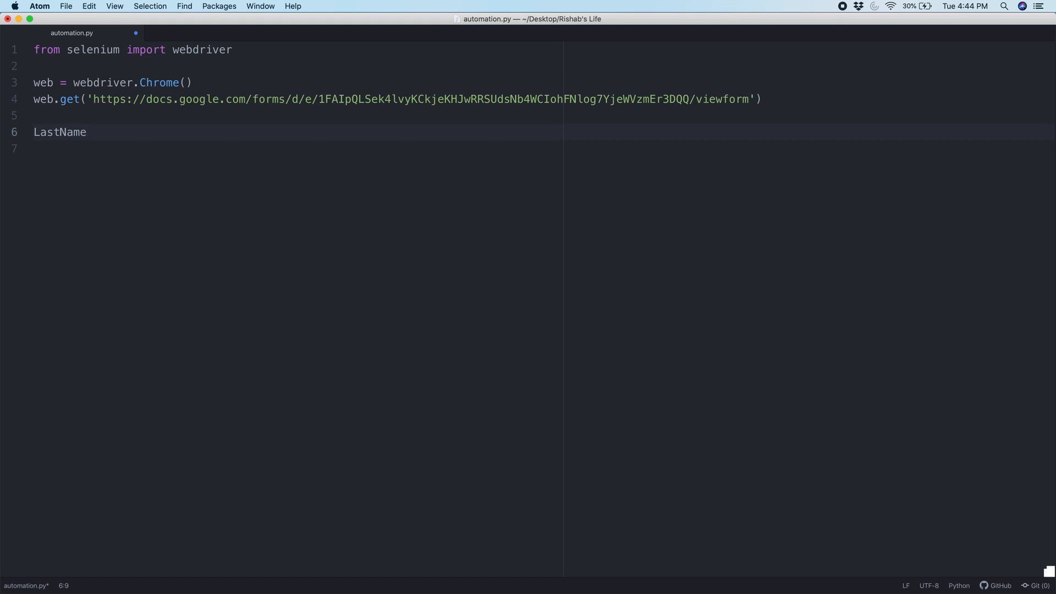
left_click(86, 132)
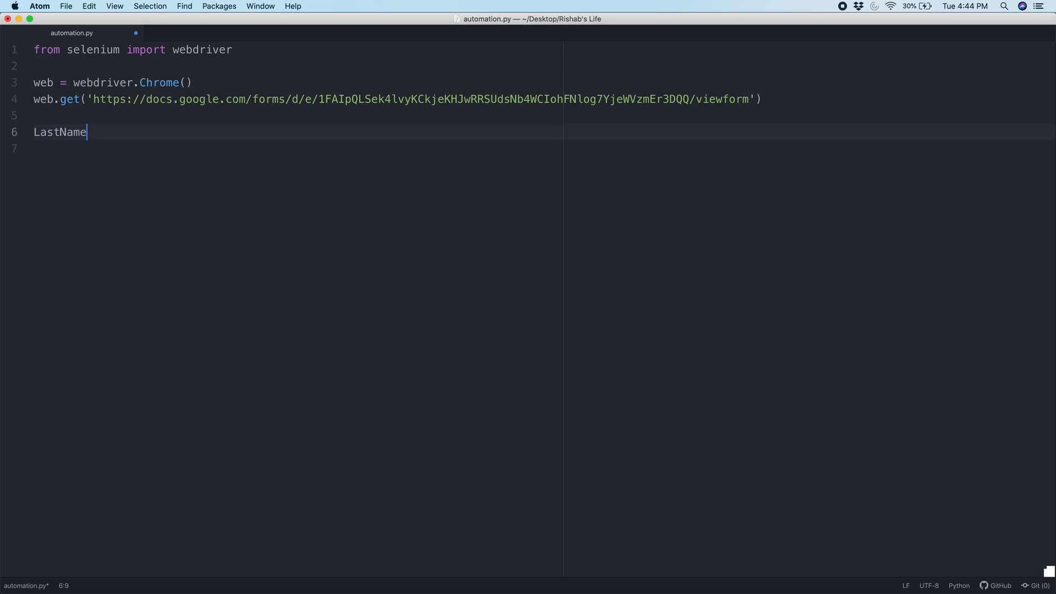
type("=")
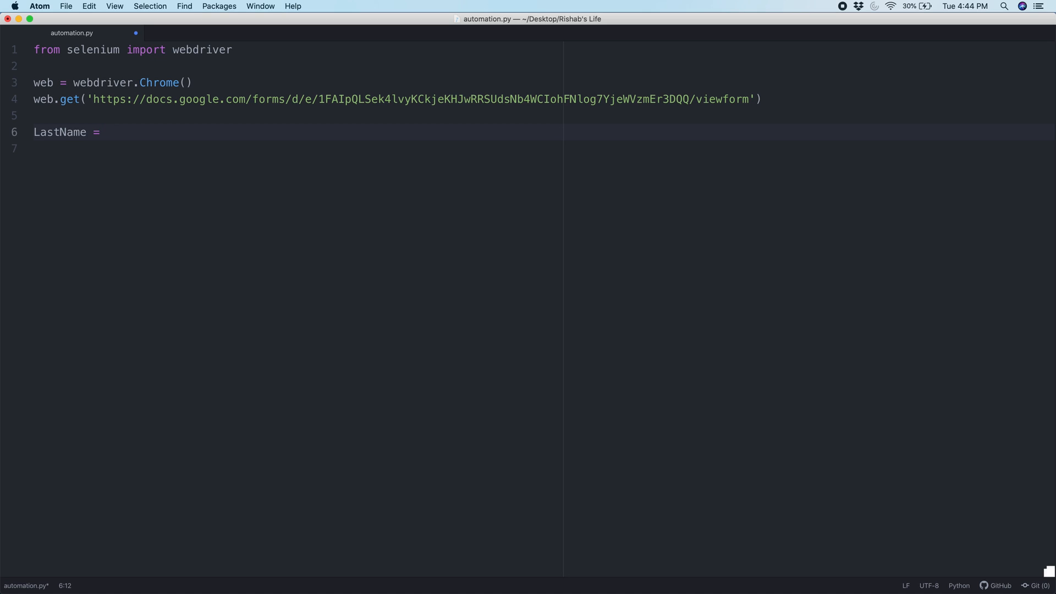
type("\"Kattim\"")
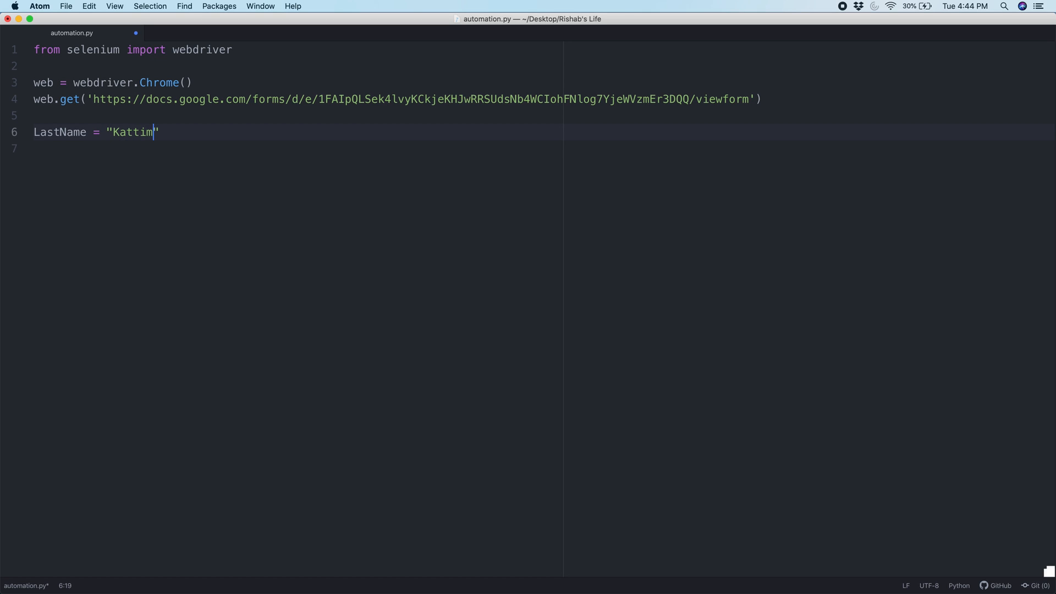
type("ani")
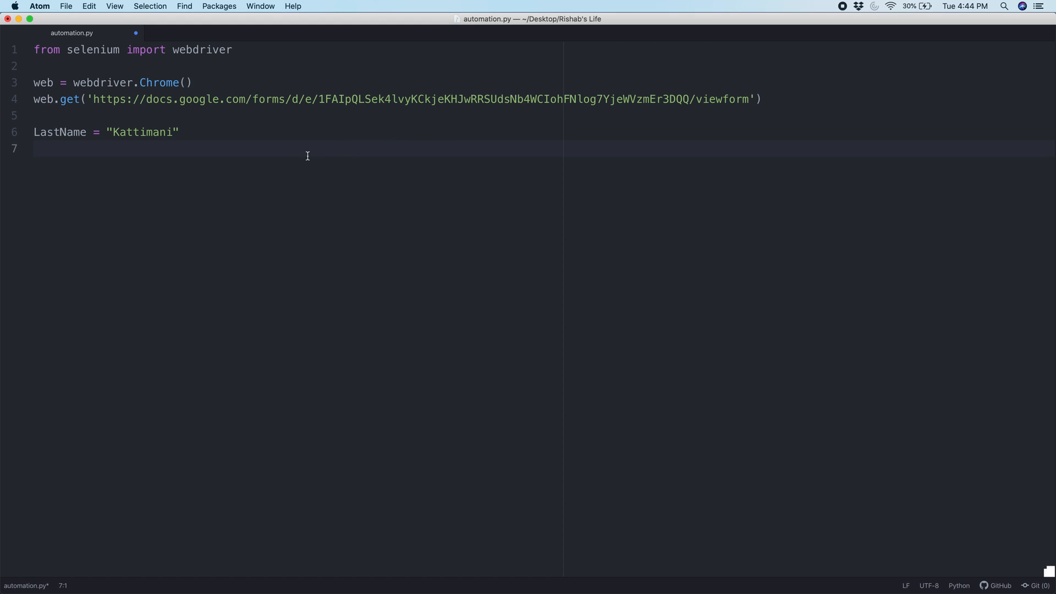
Start the line last = web.find_element_by_xpath('') with empty quotes for the XPath
type("la")
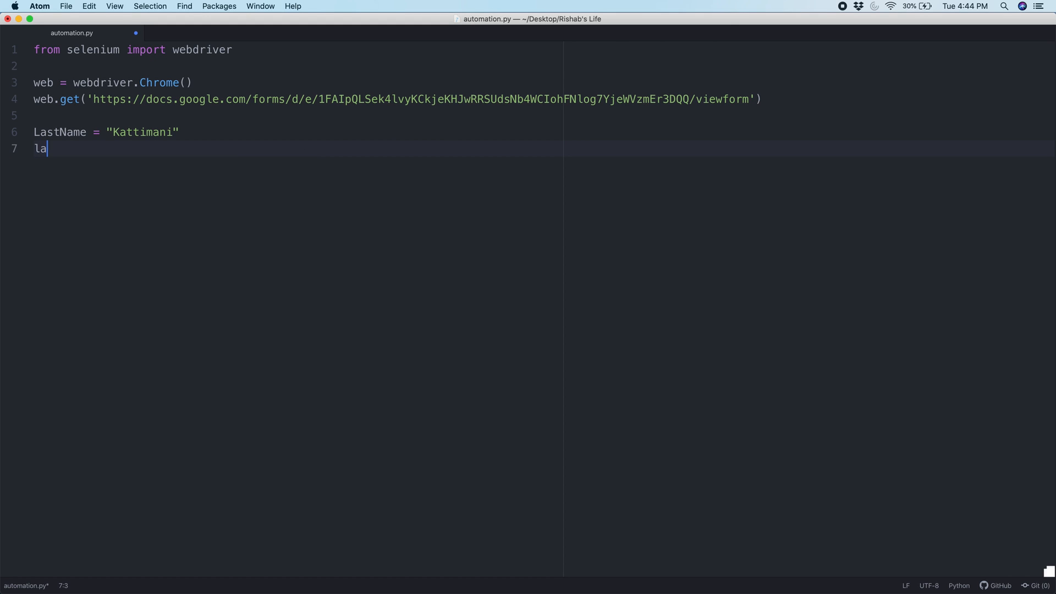
type("st =")
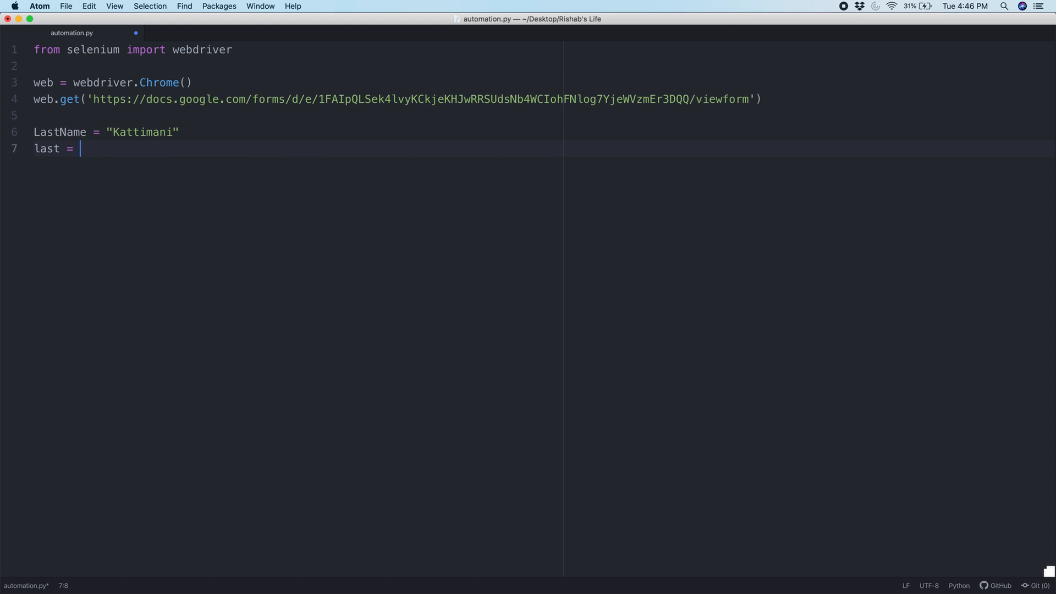
type("web.")
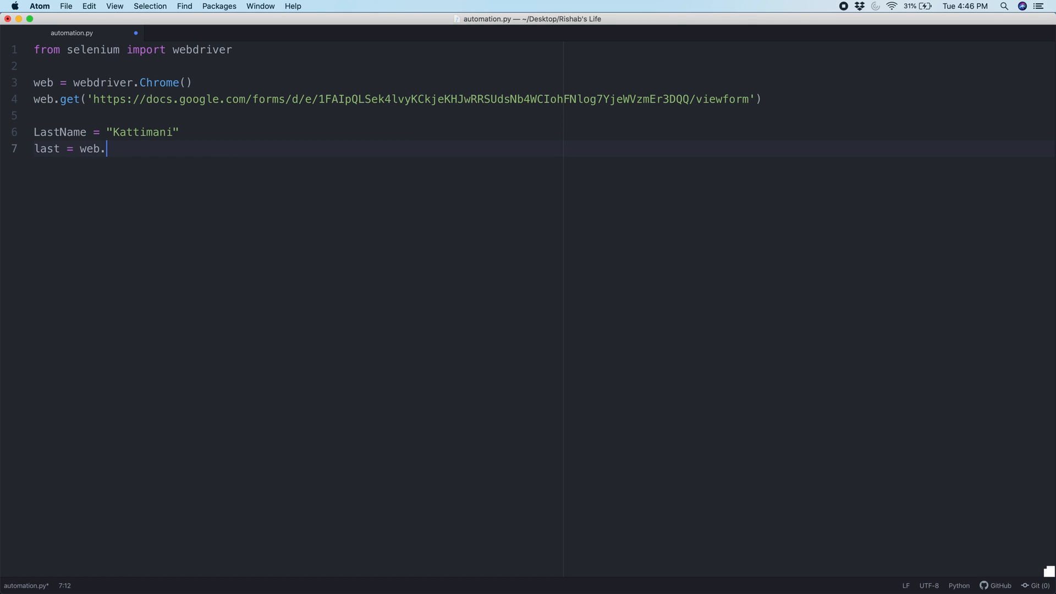
type("find_")
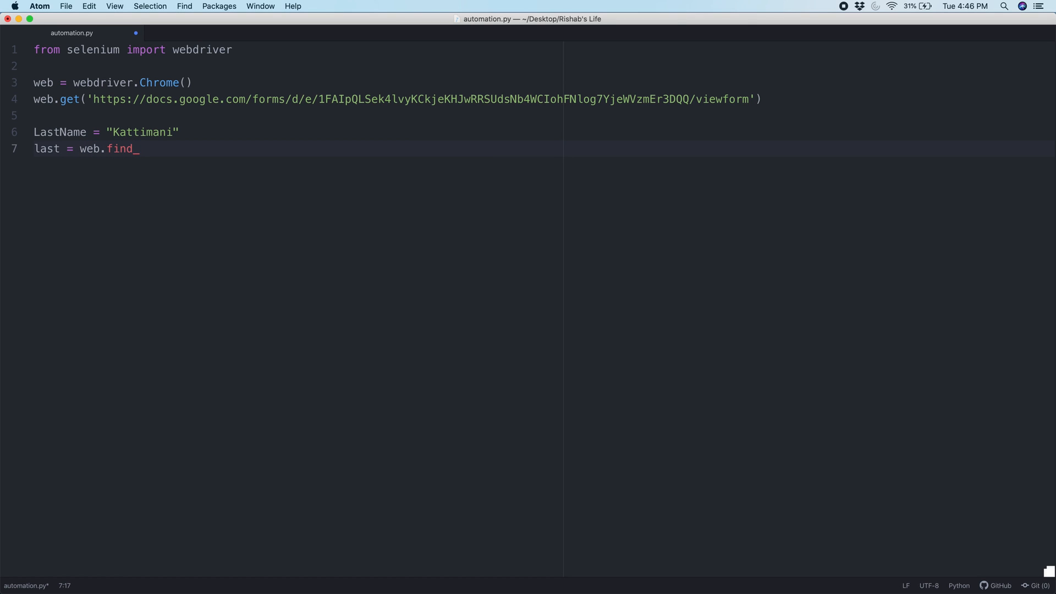
type("element_by_")
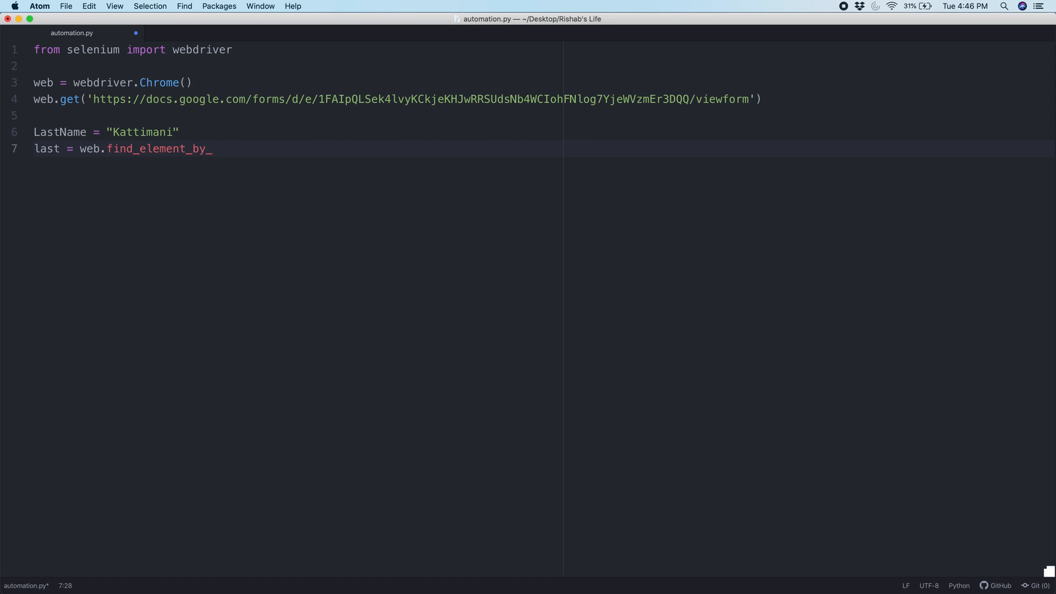
type("x")
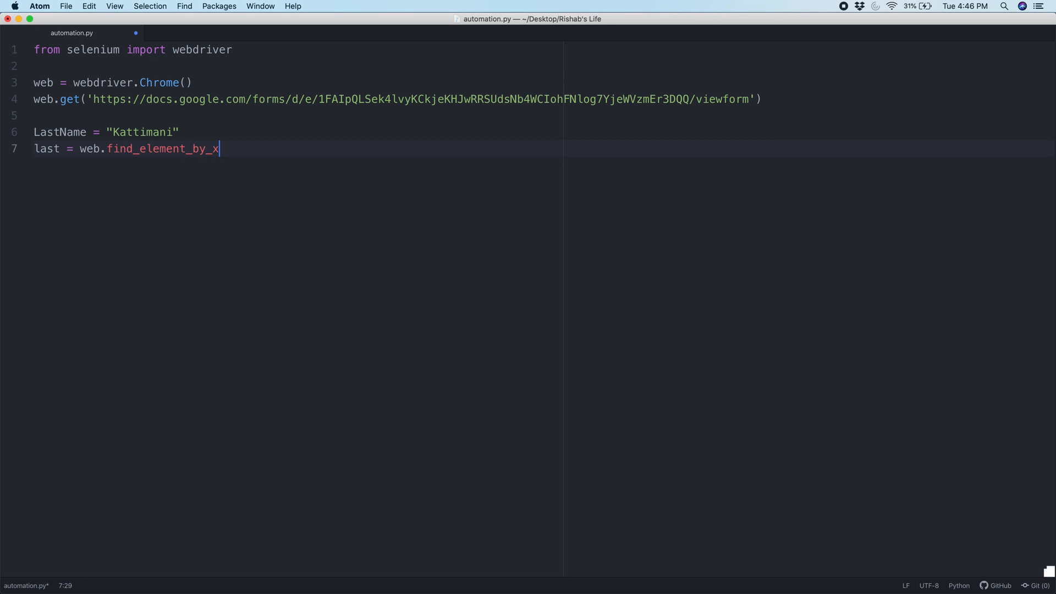
type("path")
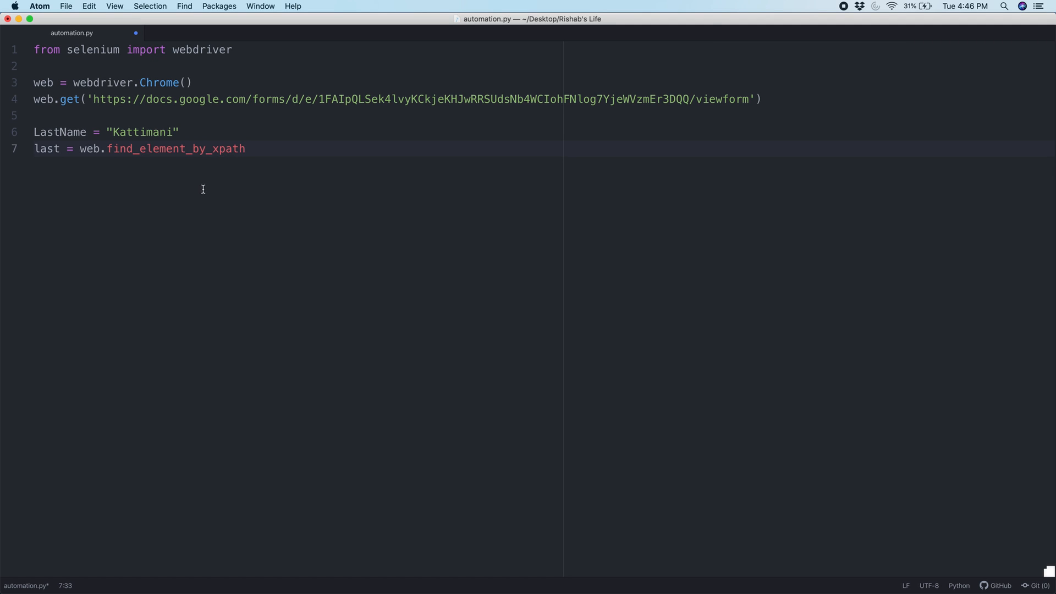
left_click(246, 149)
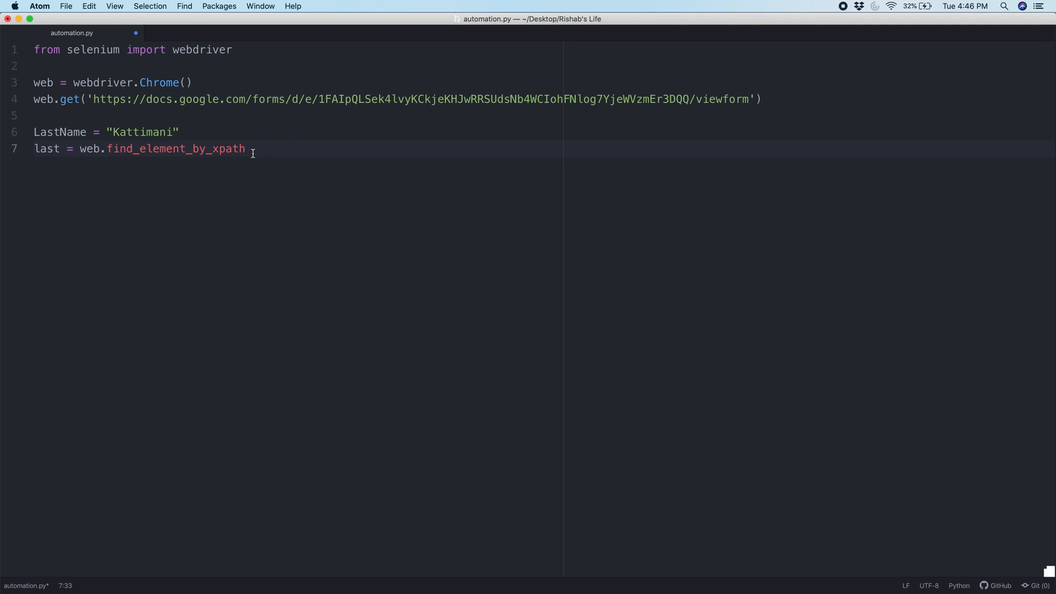
type("()")
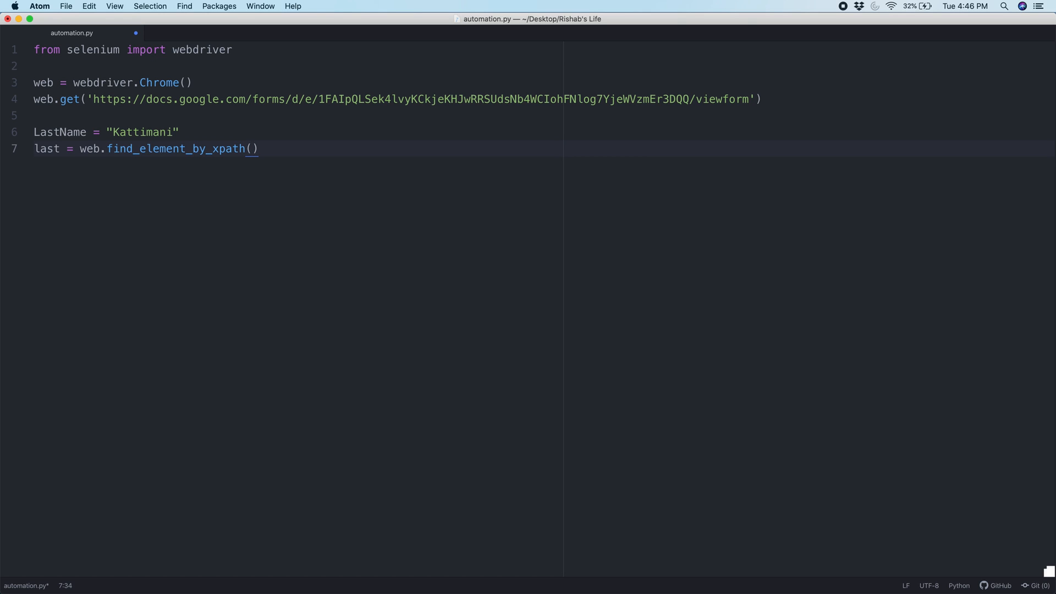
type("'")
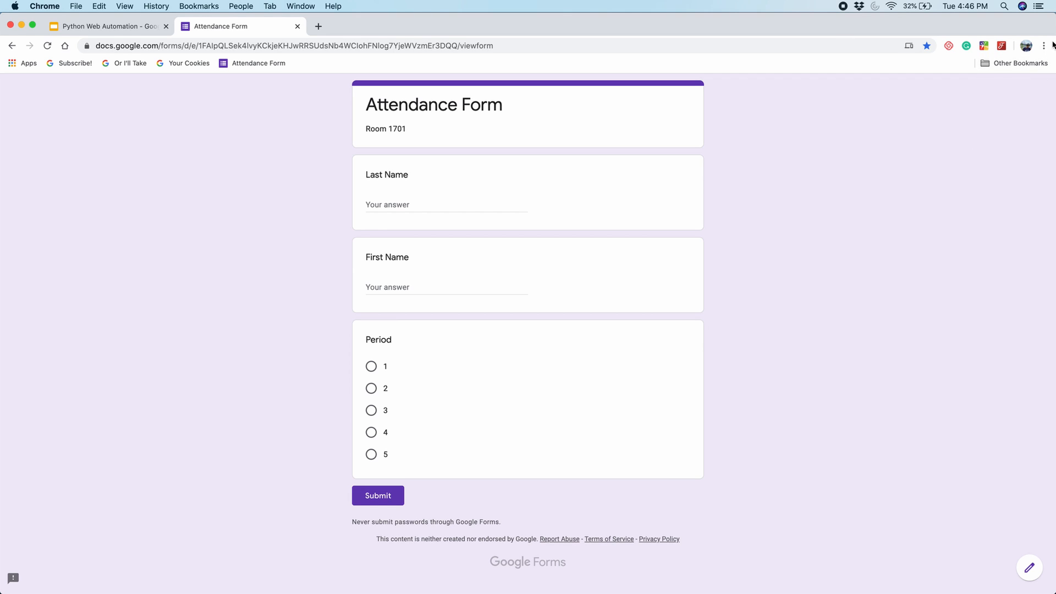
Open Chrome developer tools and bring up copy options for the Last Name input element
left_click(1044, 45)
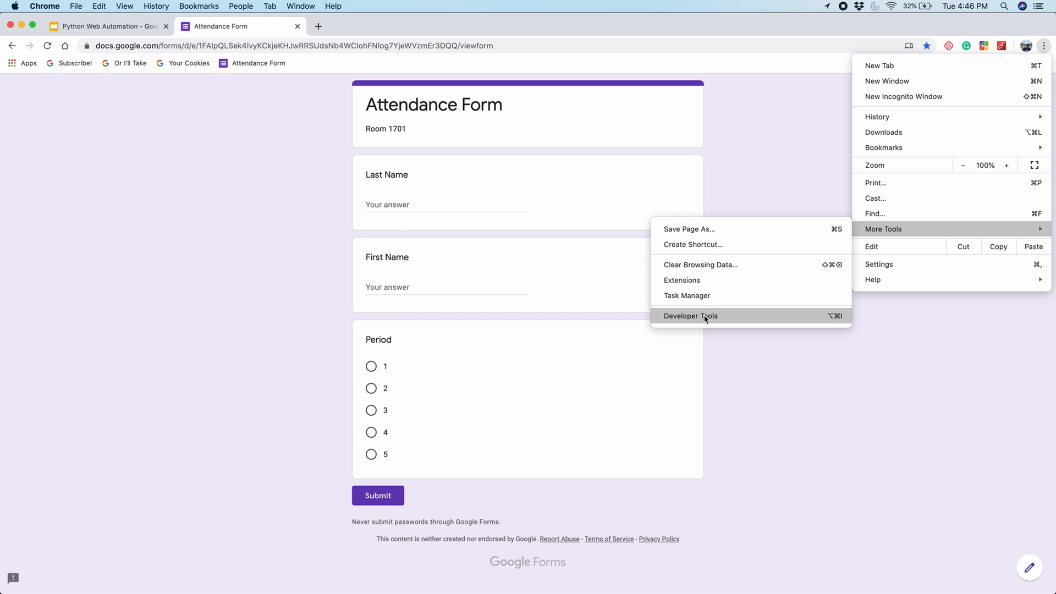
left_click(690, 316)
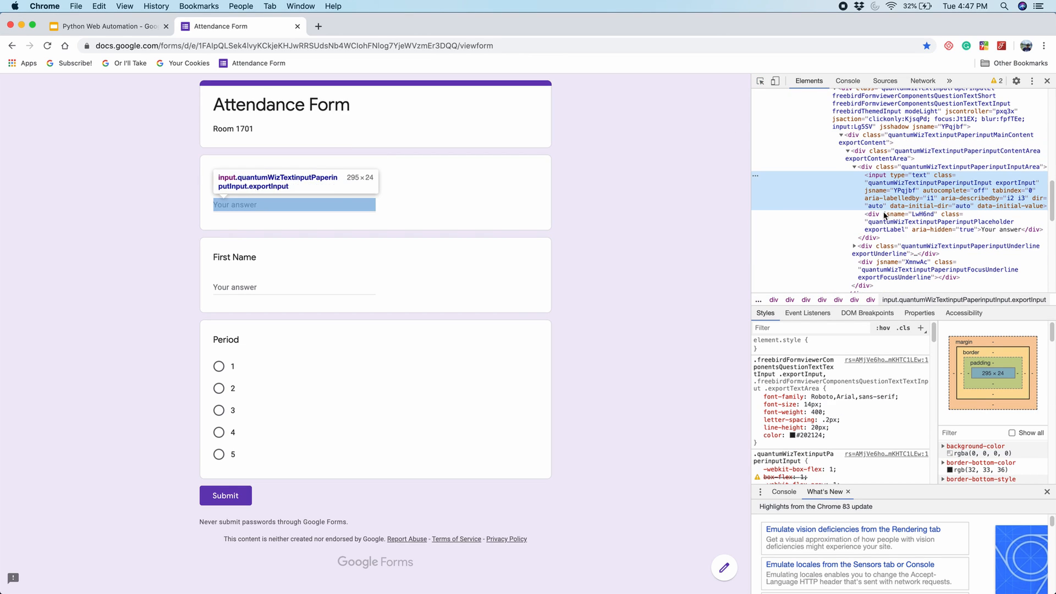
right_click(883, 191)
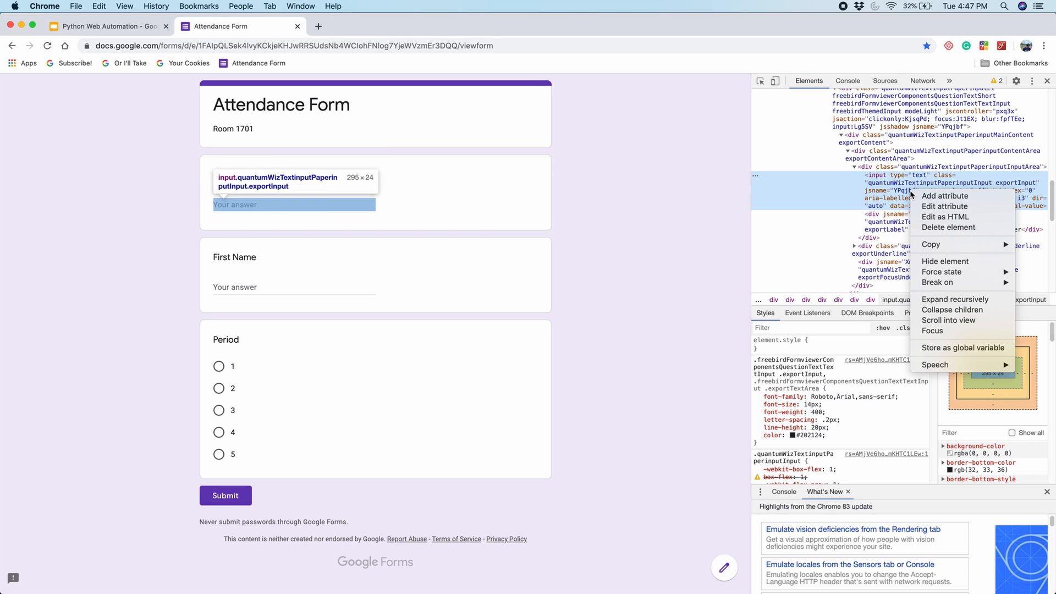
mouse_move(967, 244)
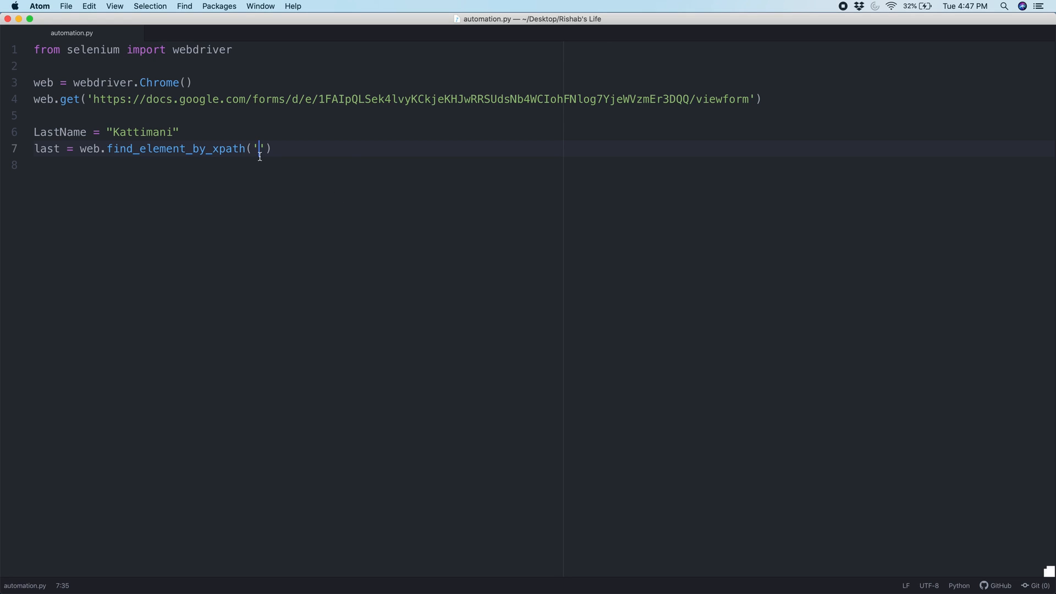
Paste the Last Name field's XPath into the find_element_by_xpath('') call
type("//*[@id=\"mG61Hd\"]/div[2]/div/div[2]/div[1]/div/div/div[2]/div/div[1]/div/div[1]/input")
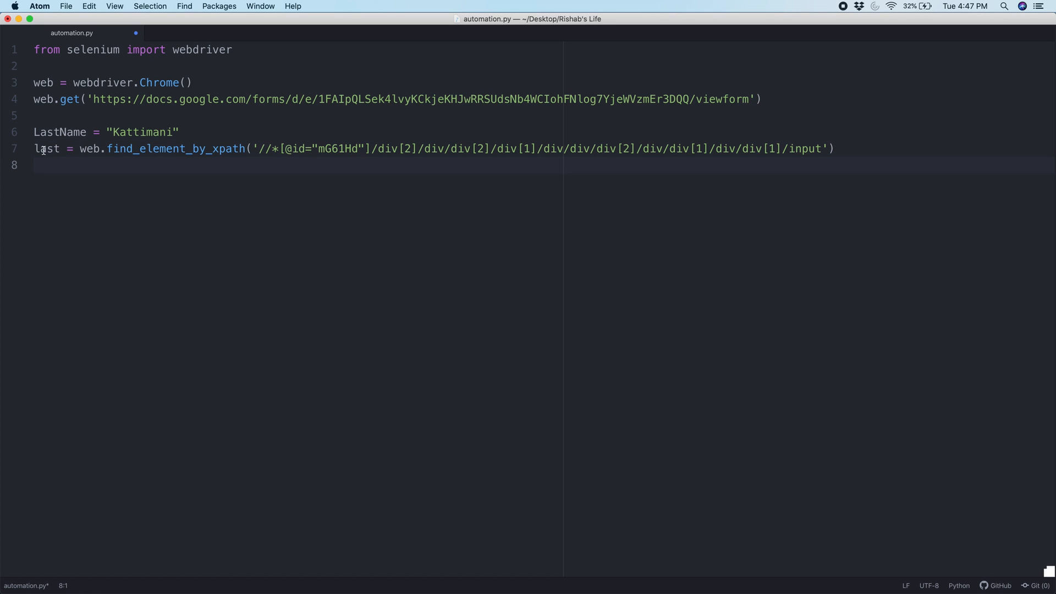
left_click(248, 149)
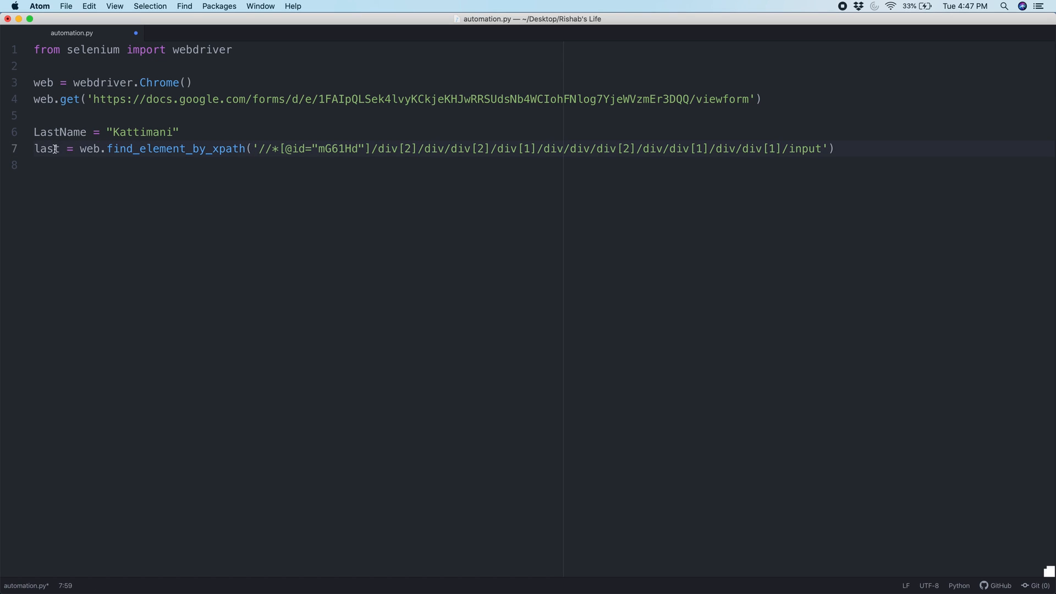
left_click(36, 148)
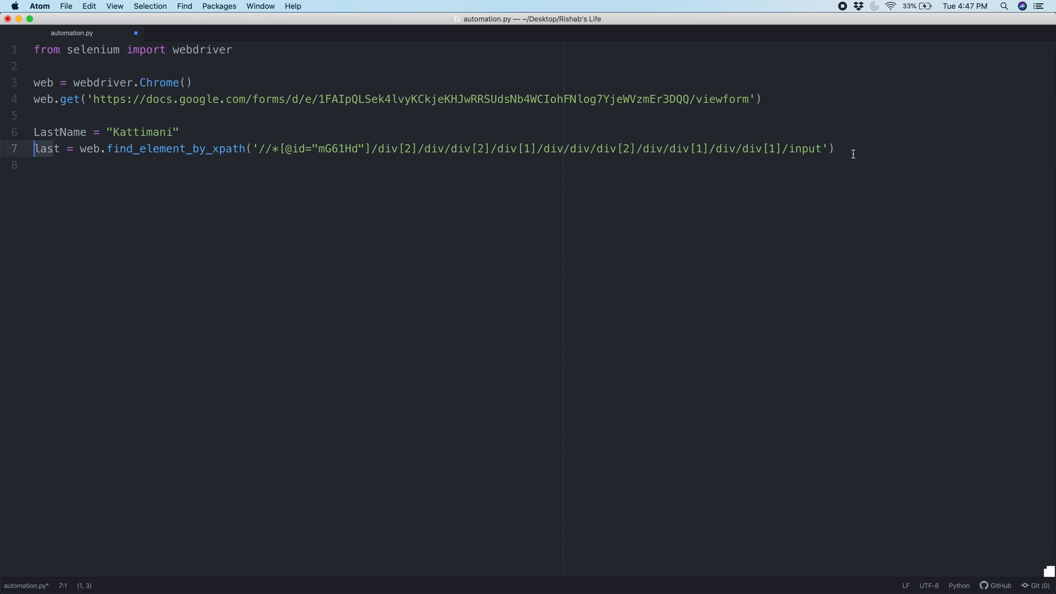
left_click(834, 148)
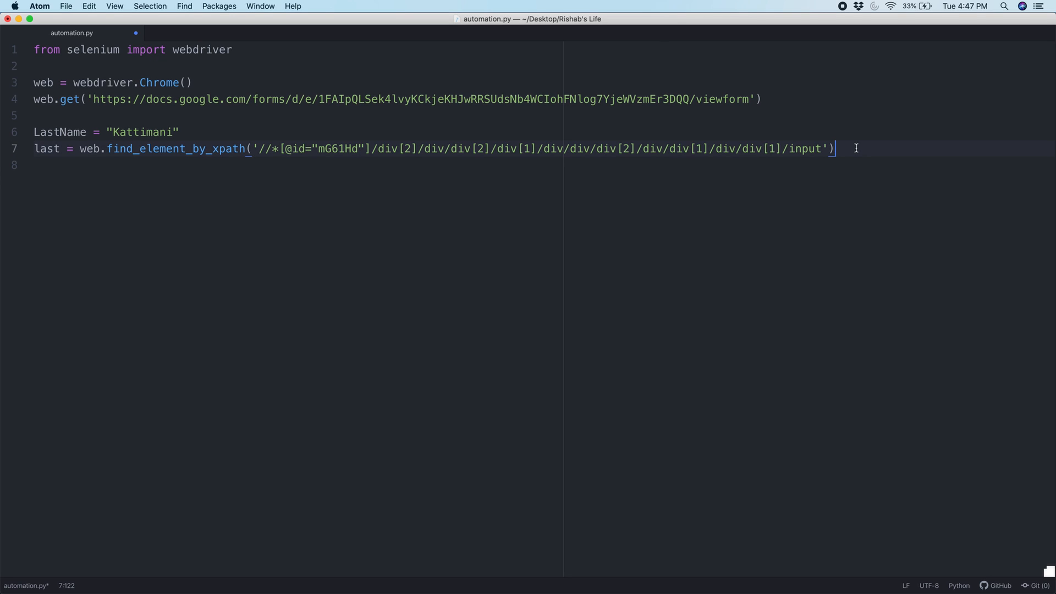
key("Return")
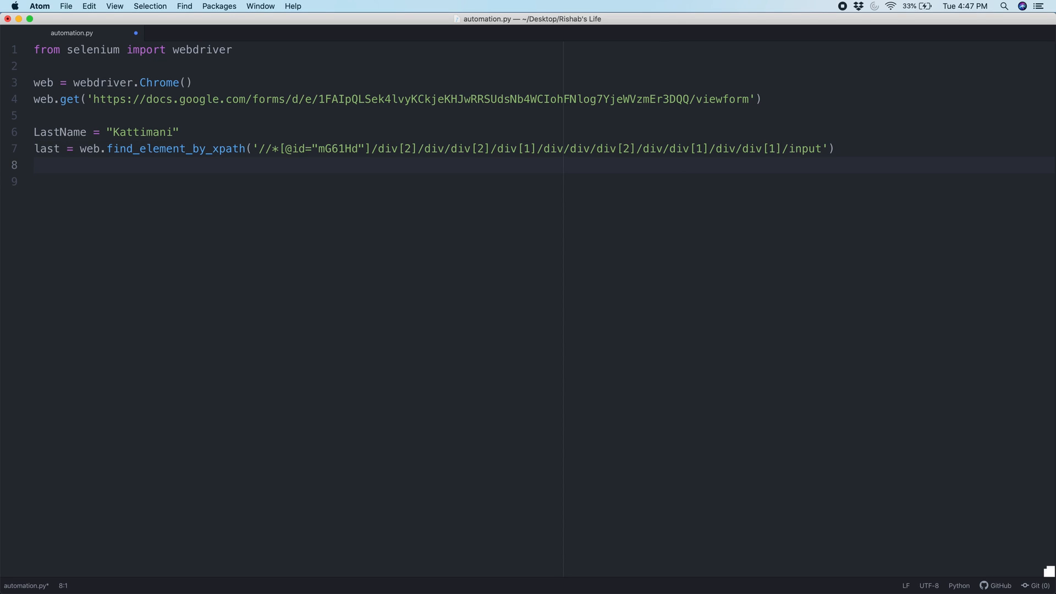
left_click(35, 164)
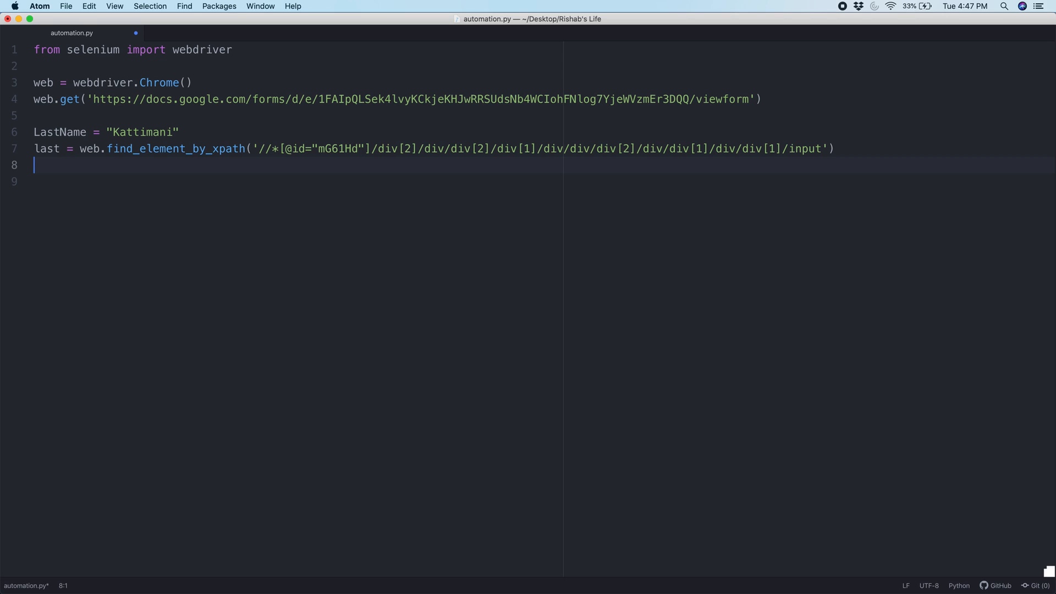
Add last.send_keys(LastName) to type the last name into the located field
type("last.se")
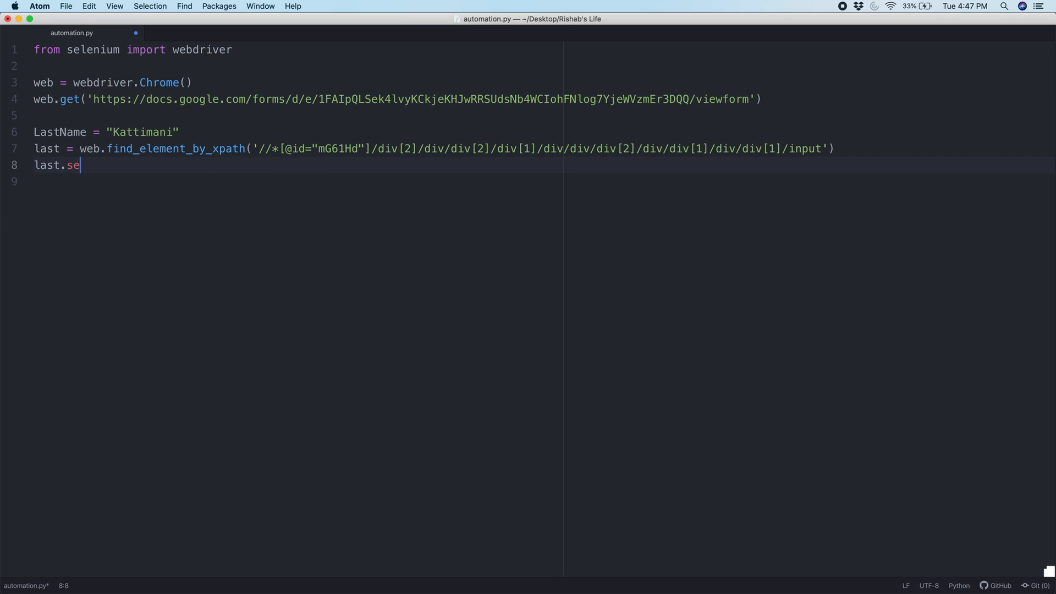
type("nd_keys")
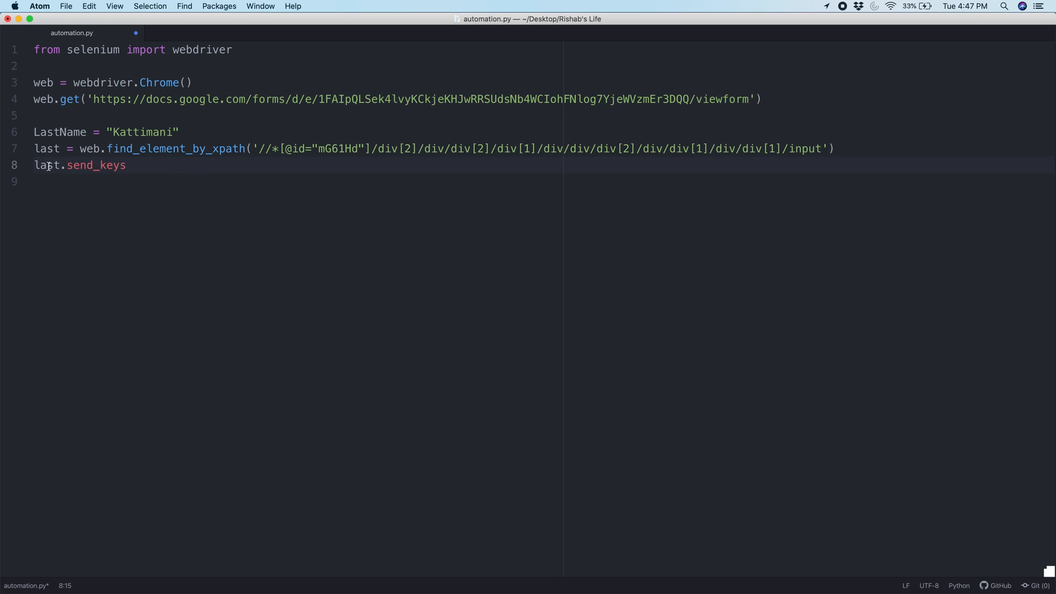
mouse_move(95, 165)
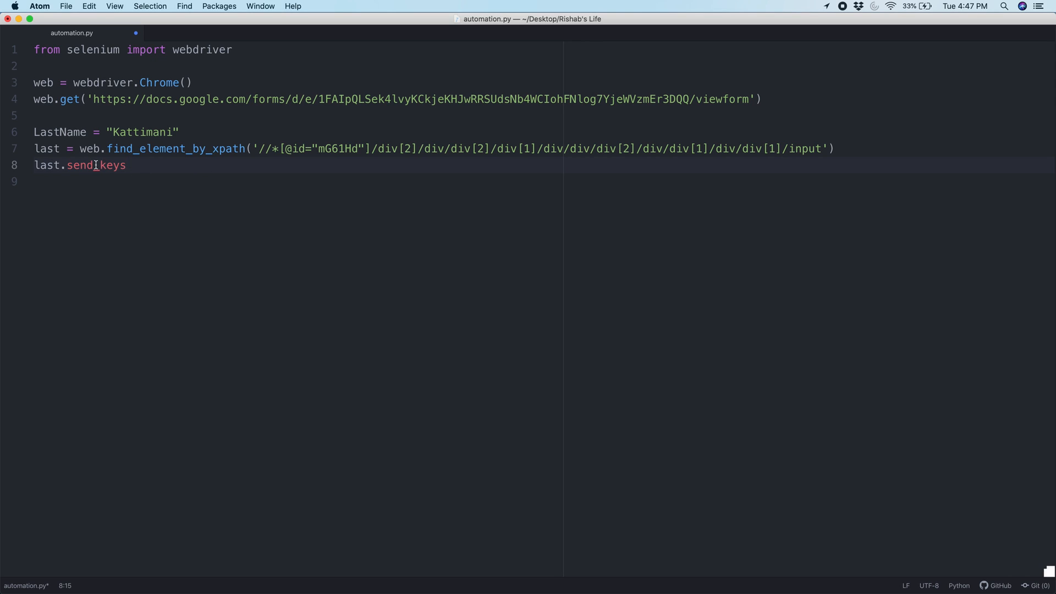
type("_")
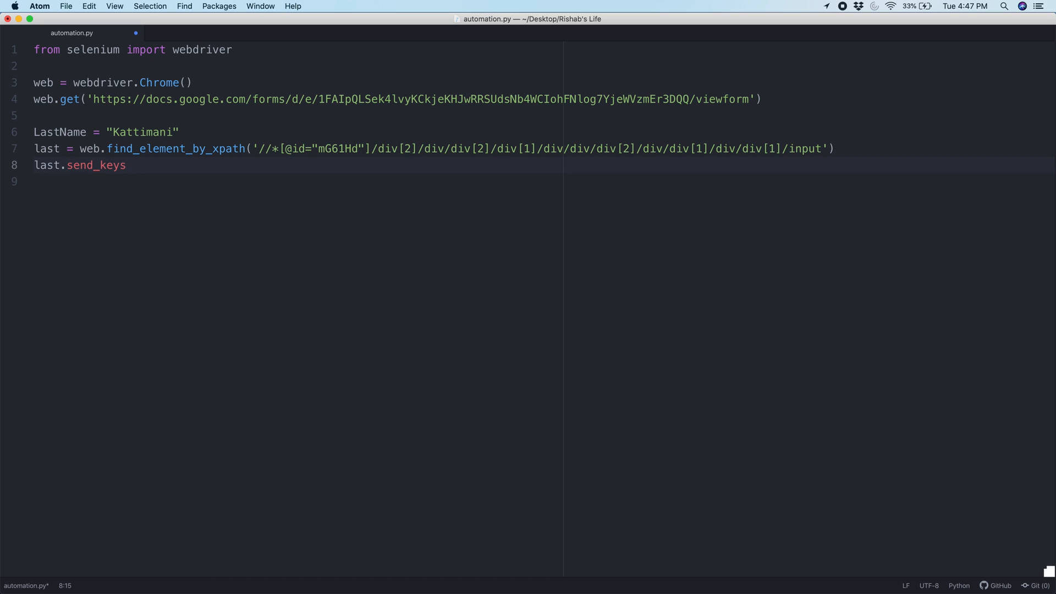
type("()")
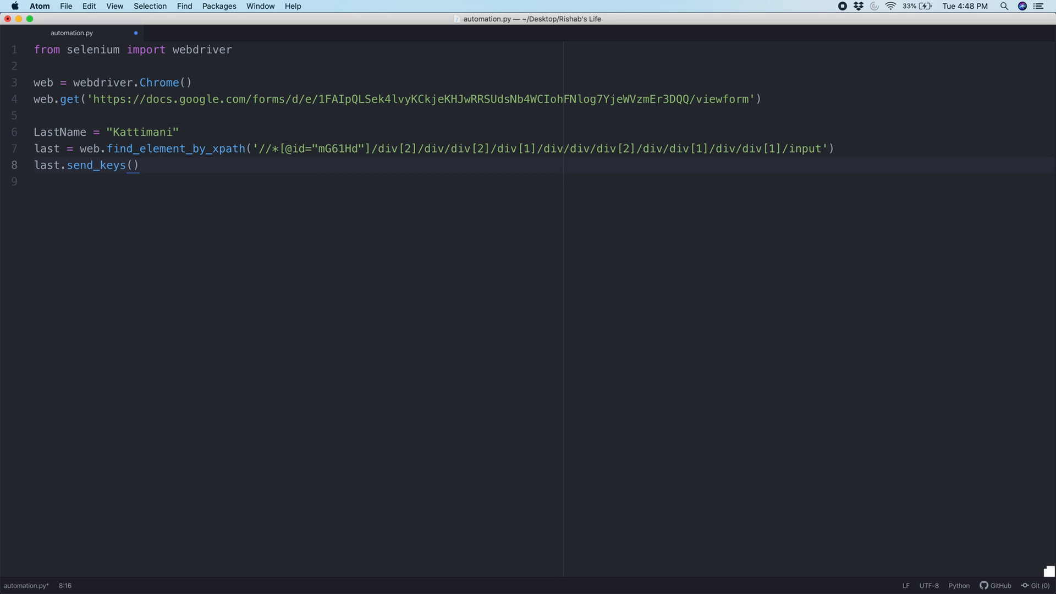
type("LastName")
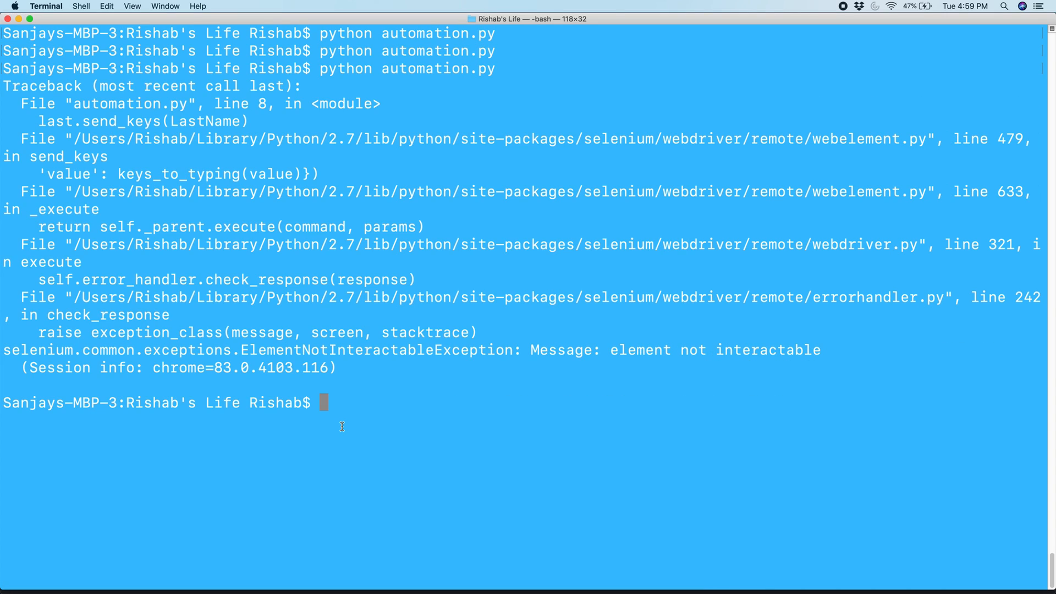
mouse_move(201, 247)
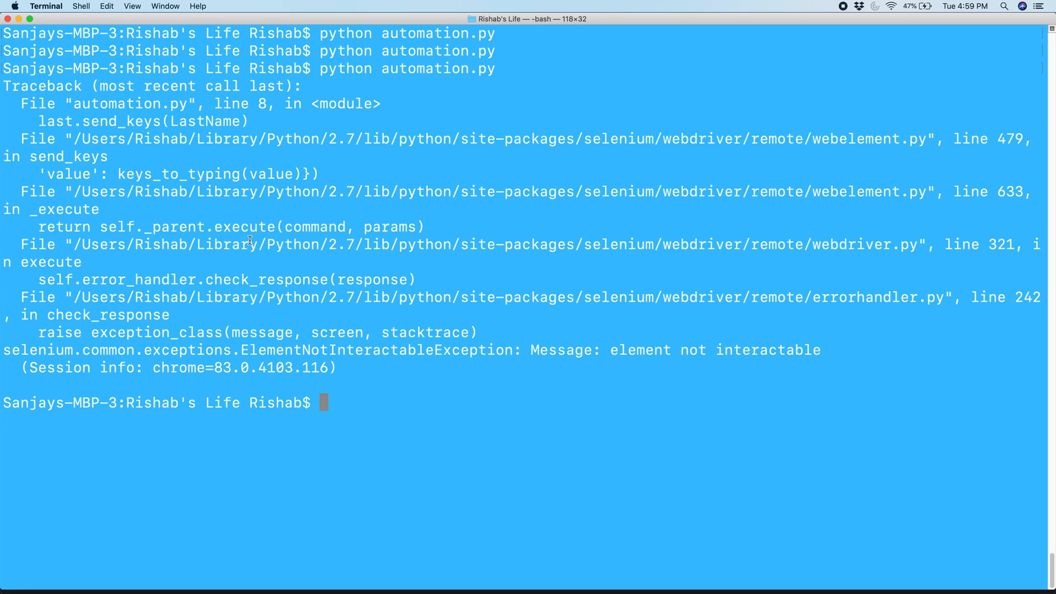
mouse_move(286, 262)
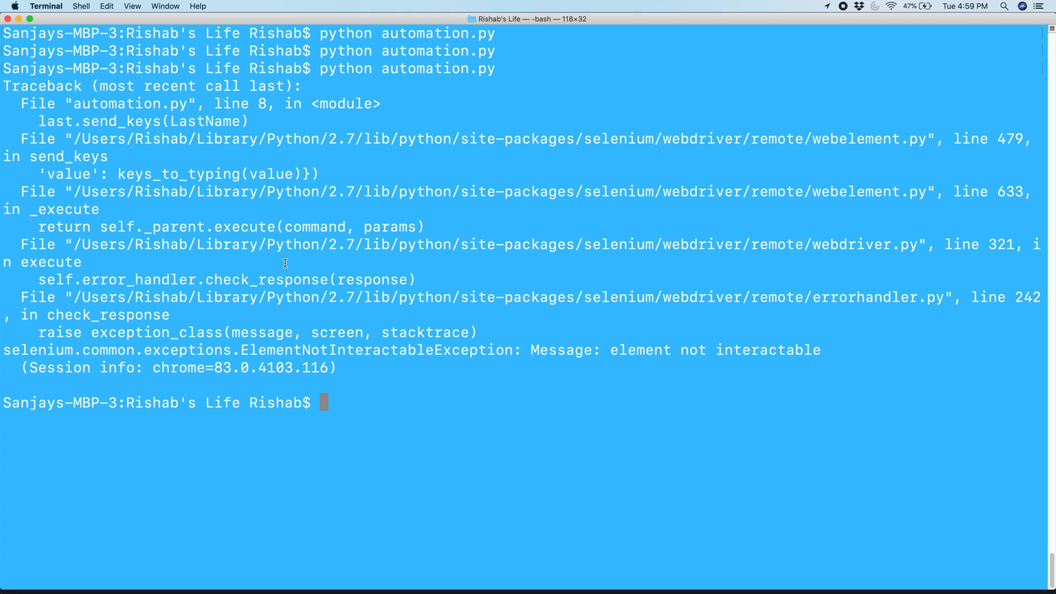
mouse_move(65, 356)
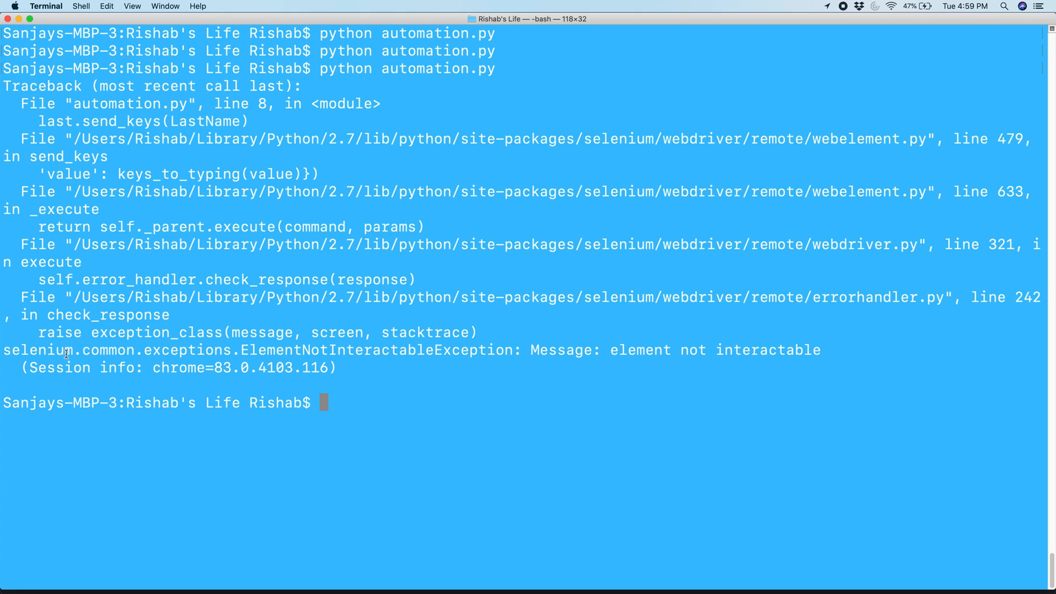
mouse_move(97, 372)
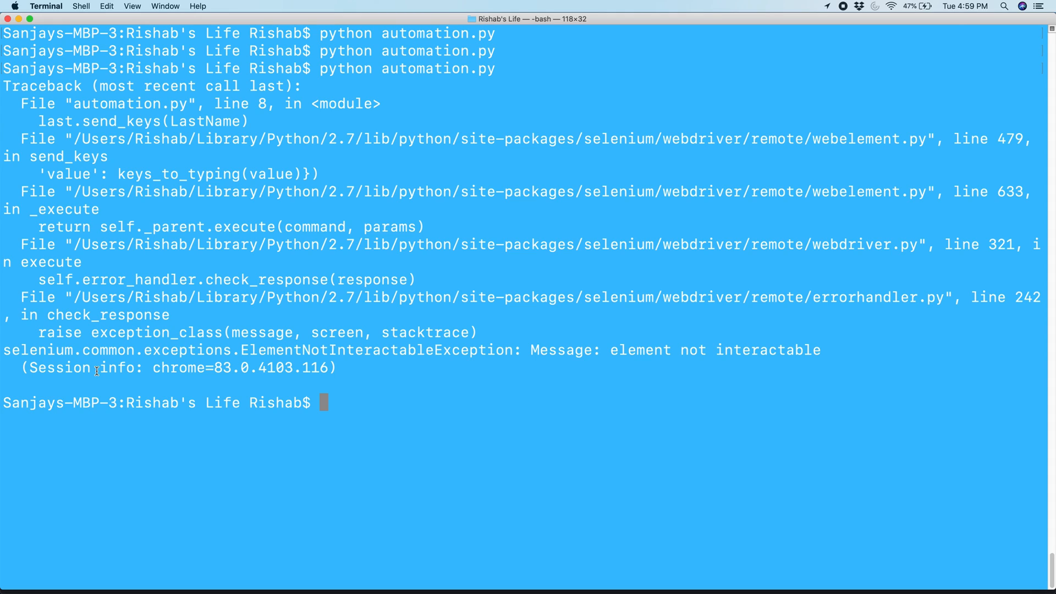
mouse_move(177, 427)
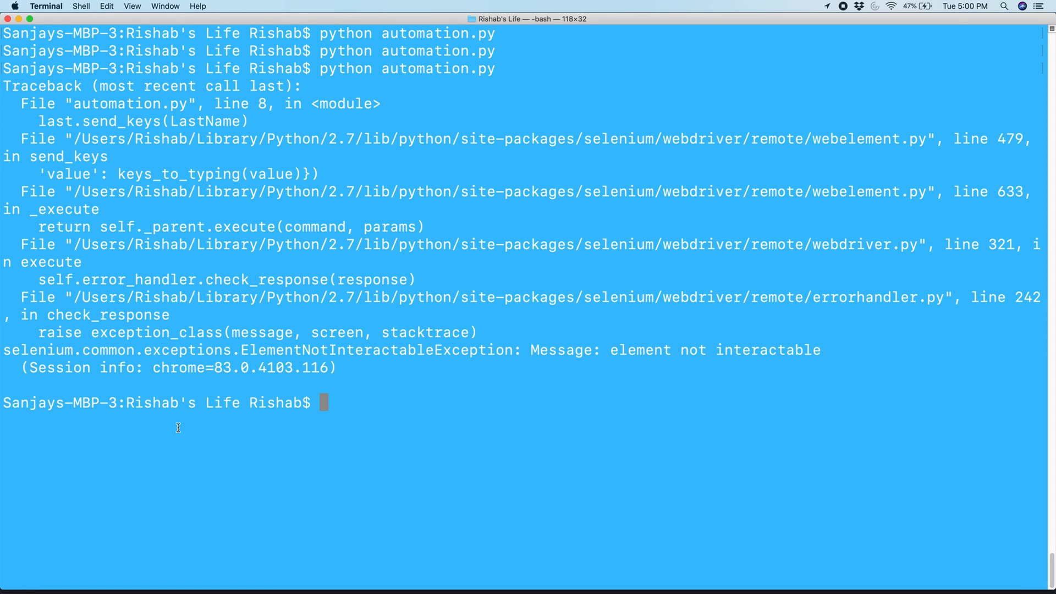
mouse_move(494, 425)
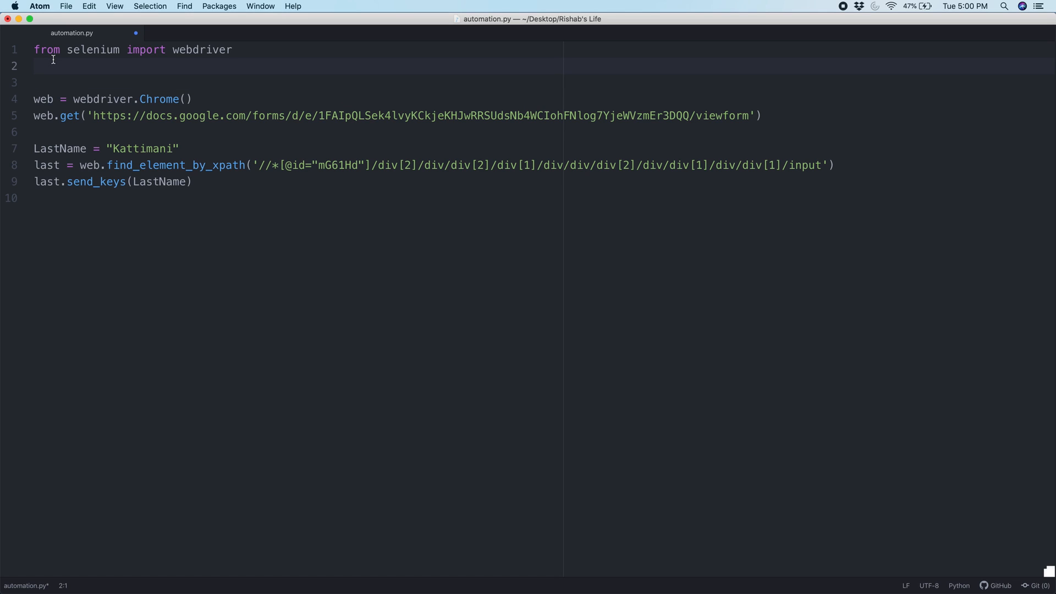
Add 'import time' on line 2 and begin a time.sleep pause after web.get
type("import t")
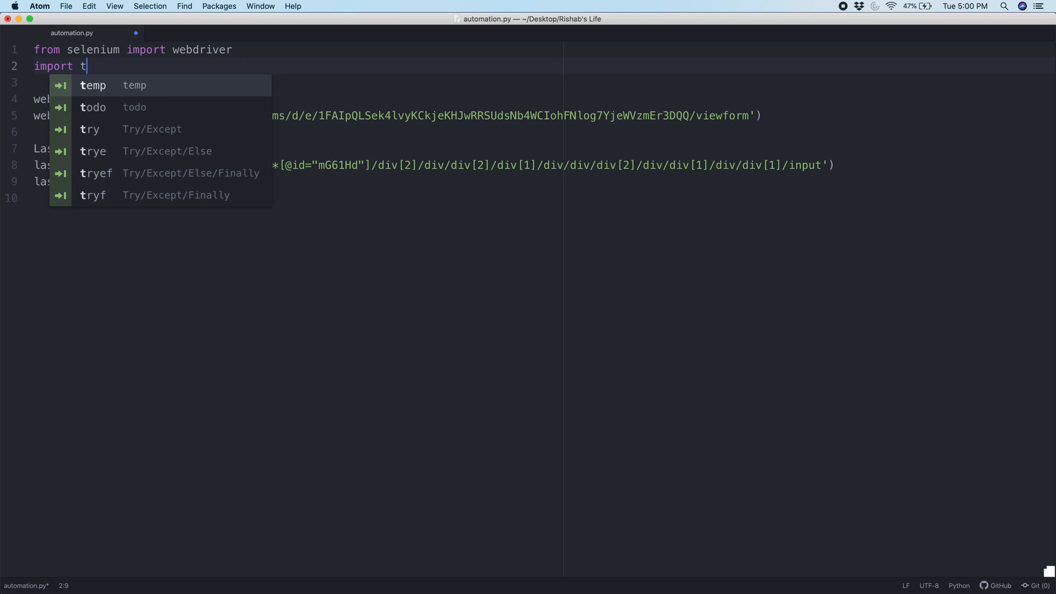
type("ime")
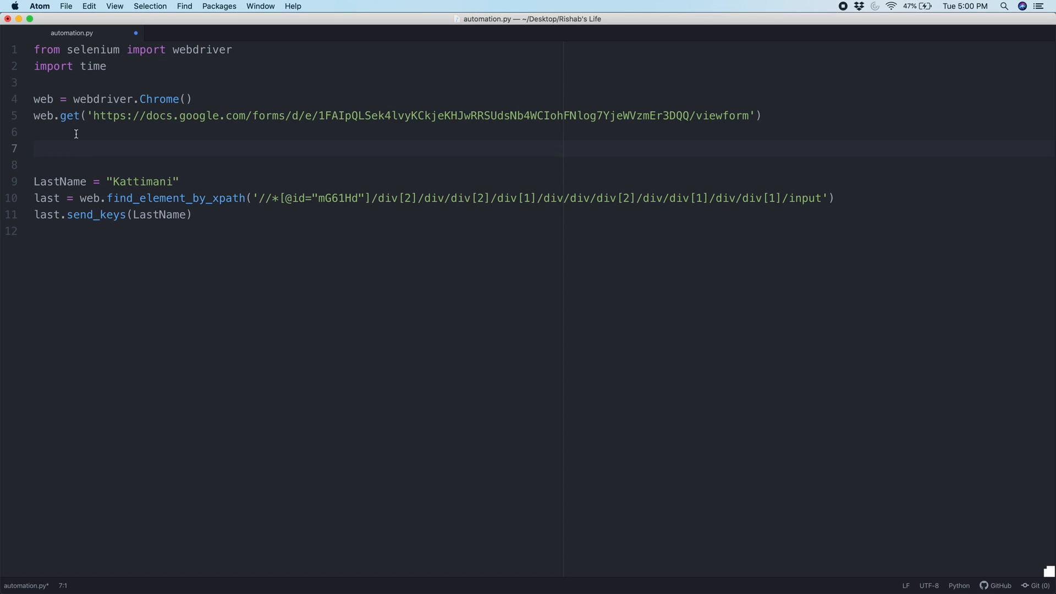
mouse_move(161, 140)
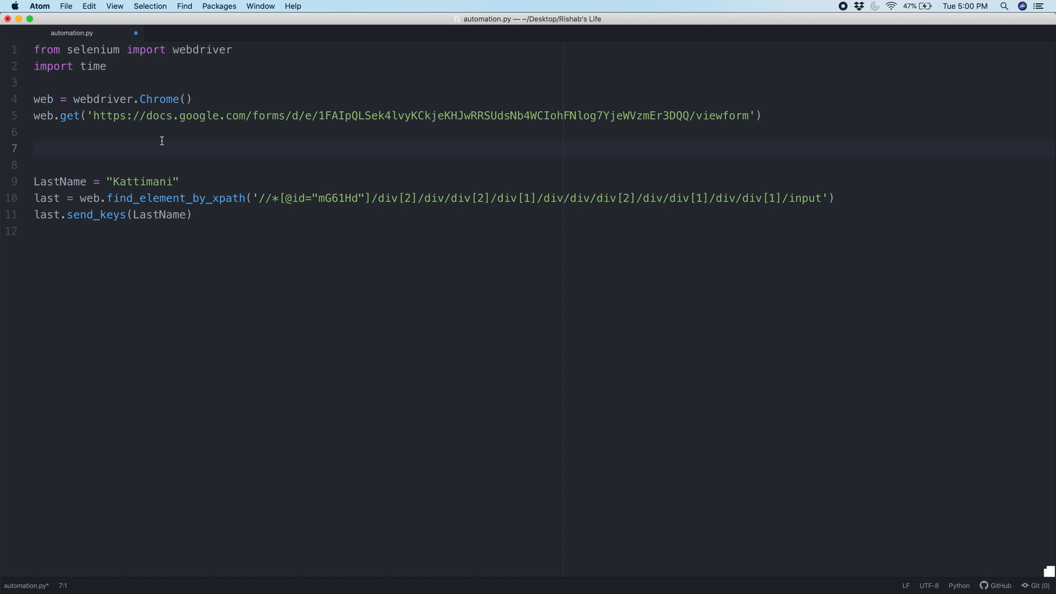
type("tim")
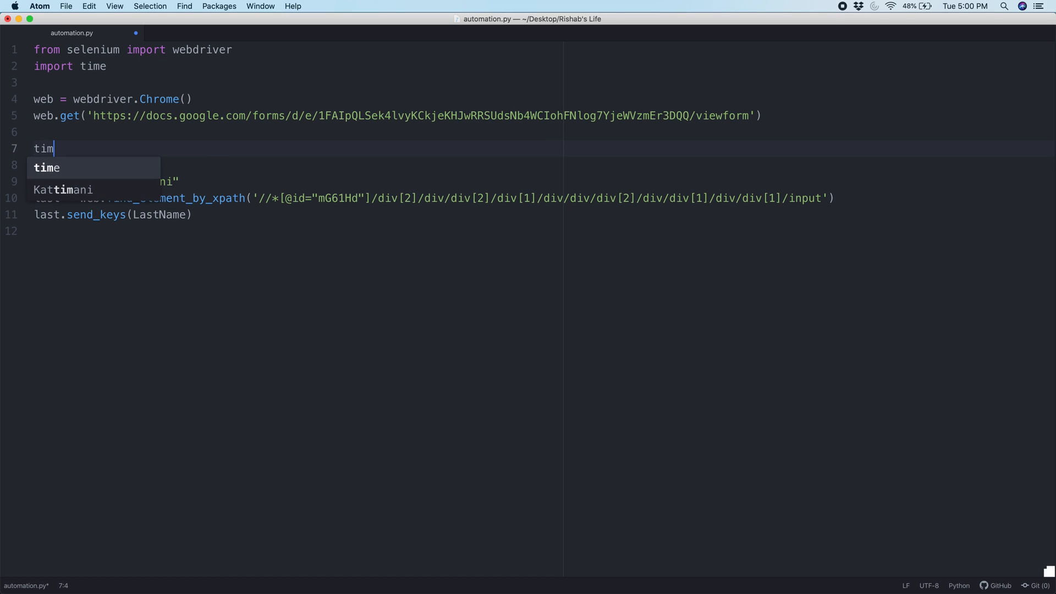
type("e.sle")
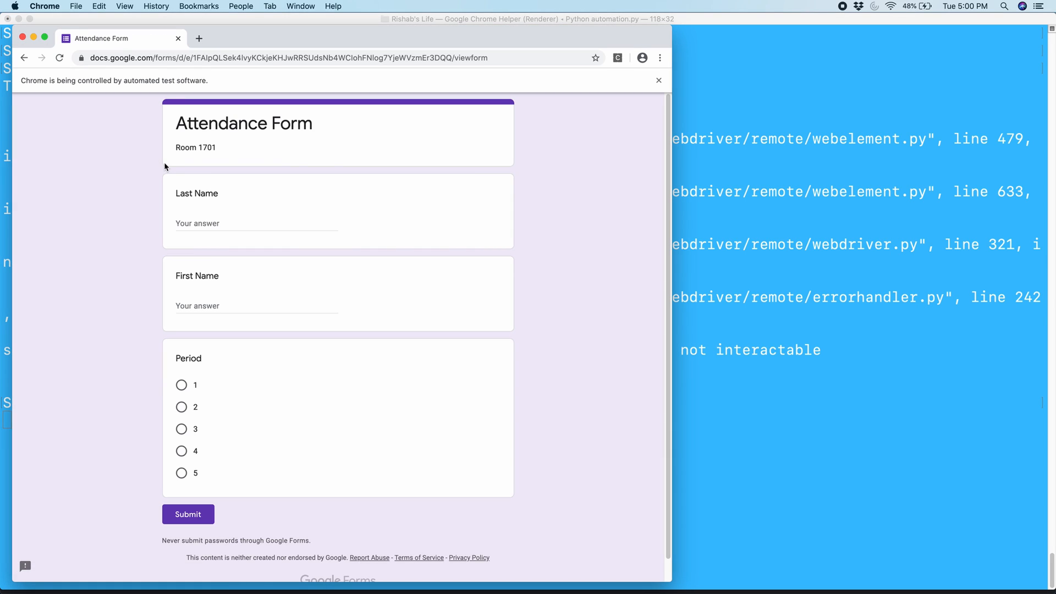
Let the automated Chrome run type Kattimani into the Last Name field, then quit Chrome
type("Kattimani")
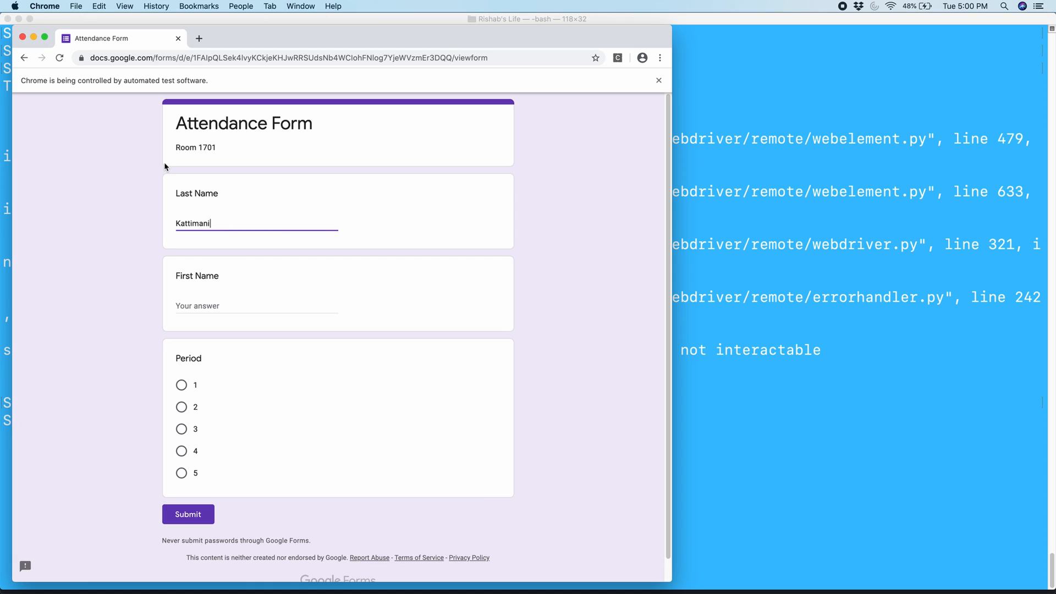
mouse_move(134, 222)
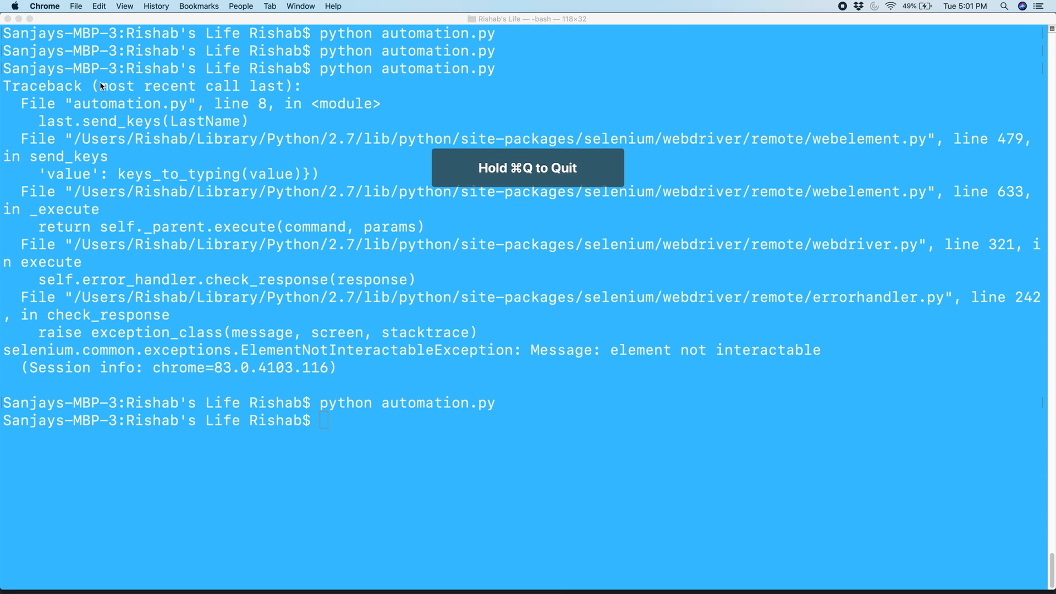
mouse_move(613, 208)
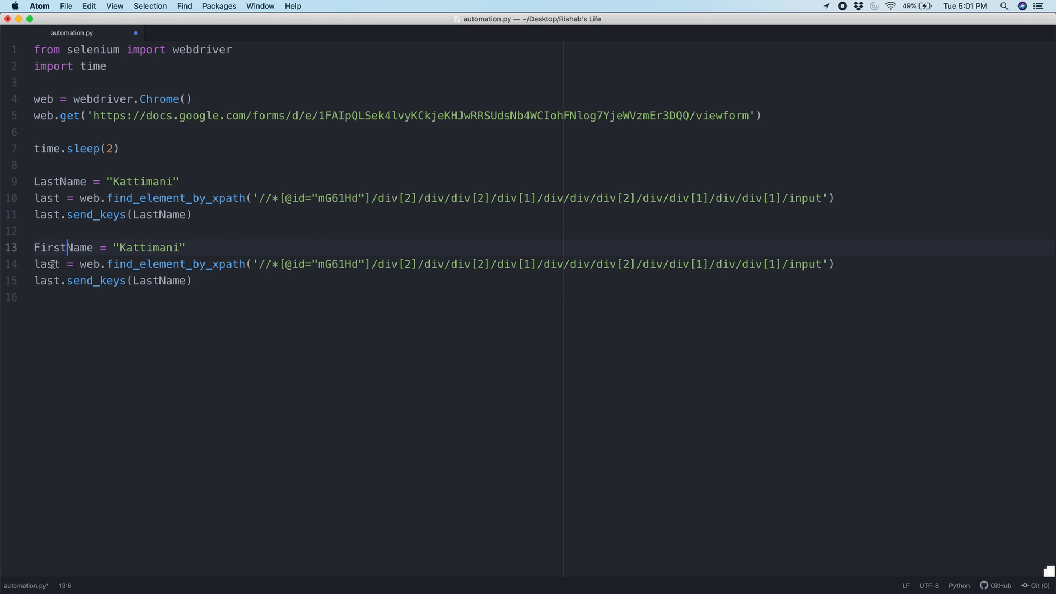
Duplicate the last-name block as FirstName = "Rishab" sent to first, clearing the copied XPath
type("fir")
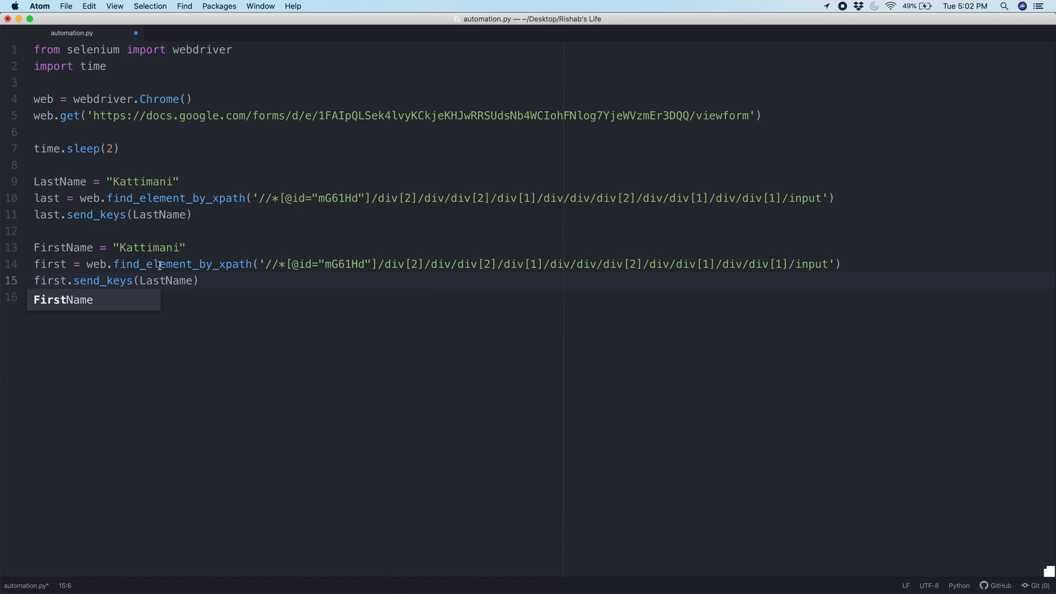
type("Rishab")
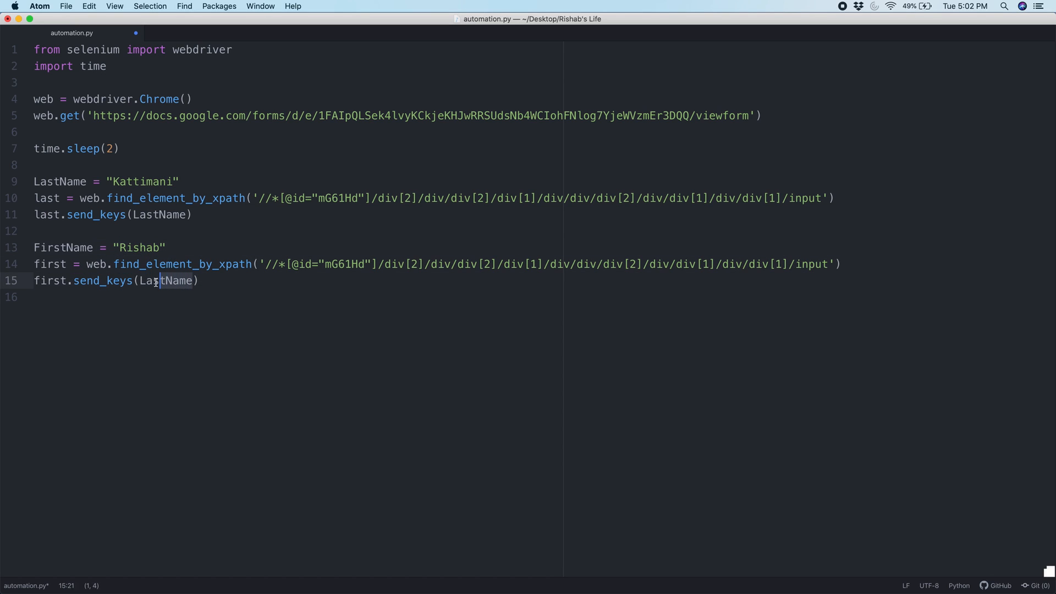
left_click(168, 281)
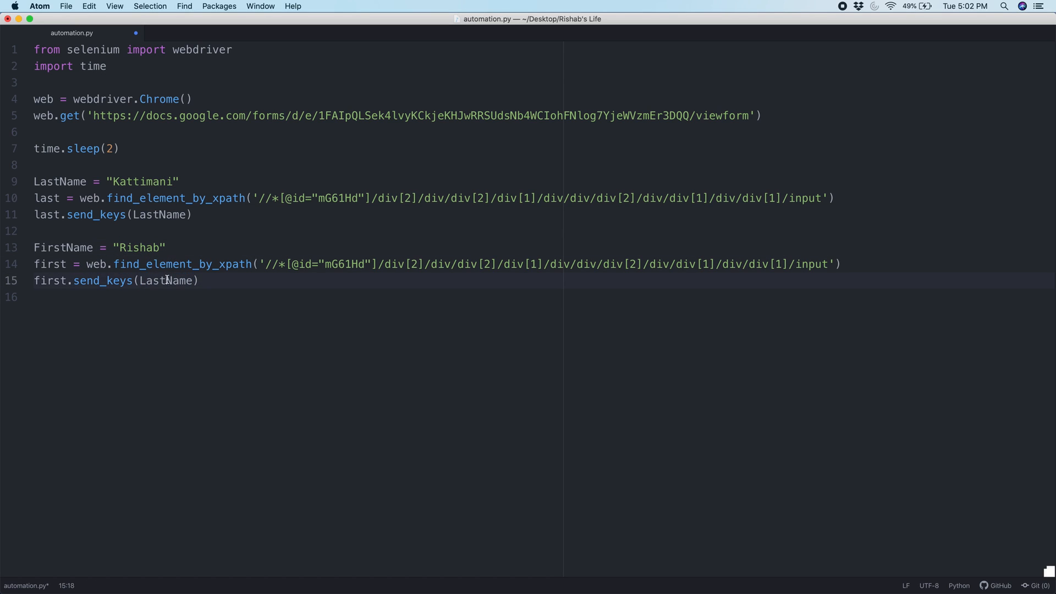
type("Fir")
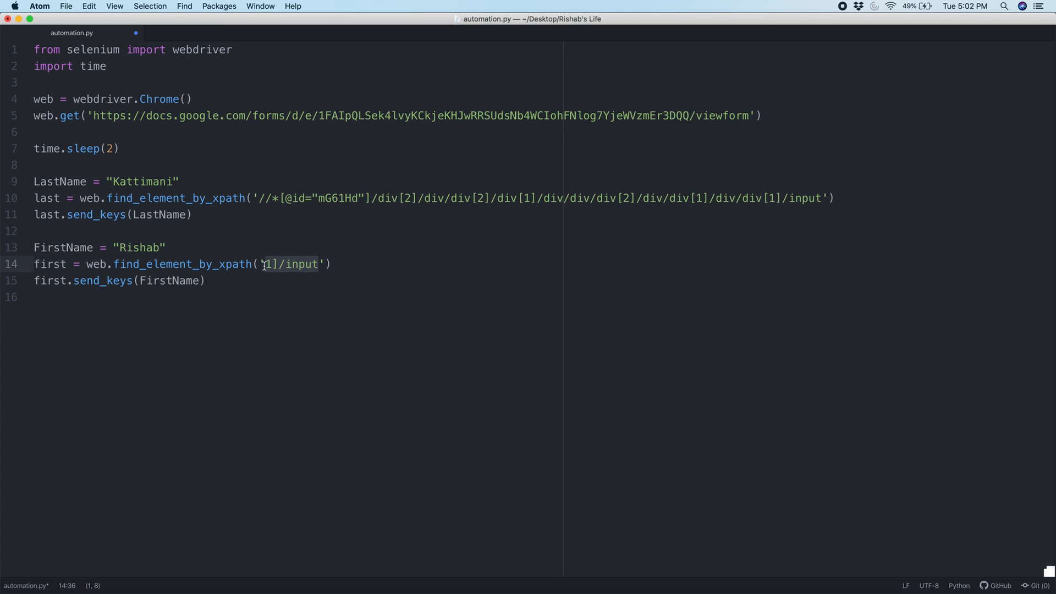
key("backspace")
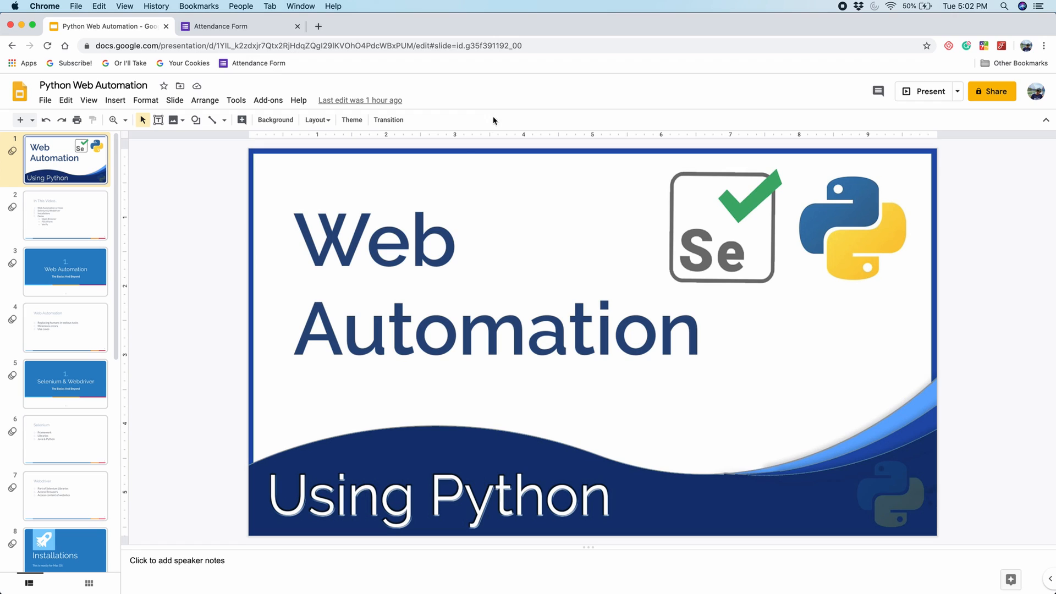
Inspect the First Name input on the Attendance Form and copy its XPath
left_click(235, 26)
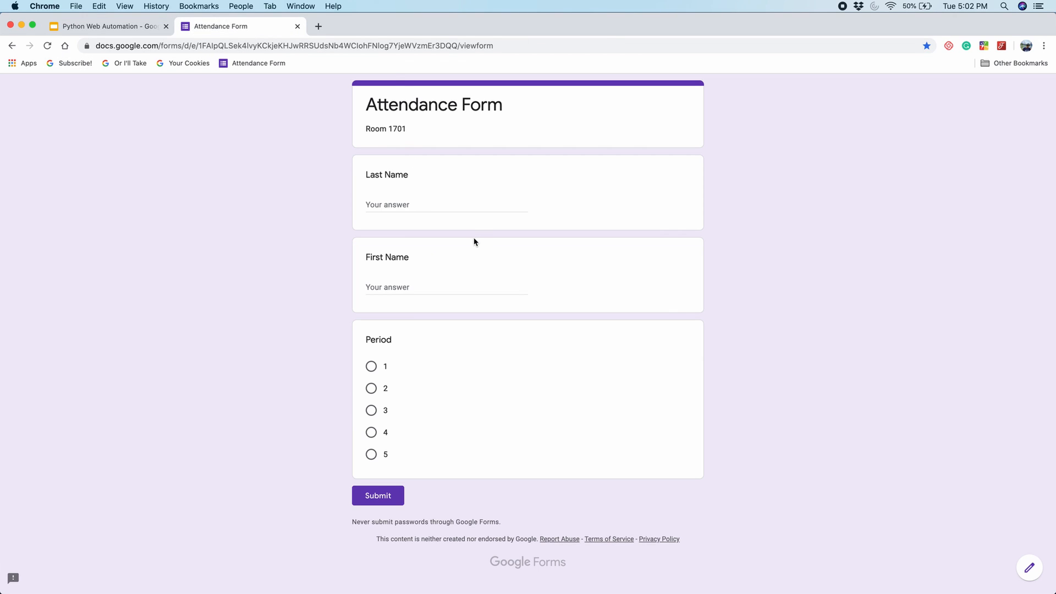
mouse_move(472, 158)
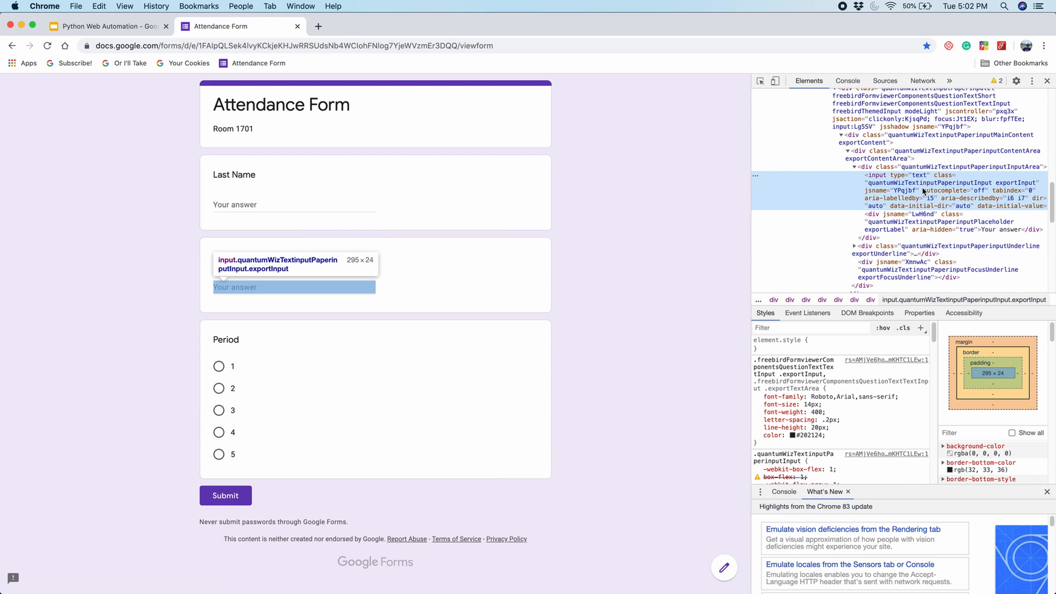
right_click(923, 190)
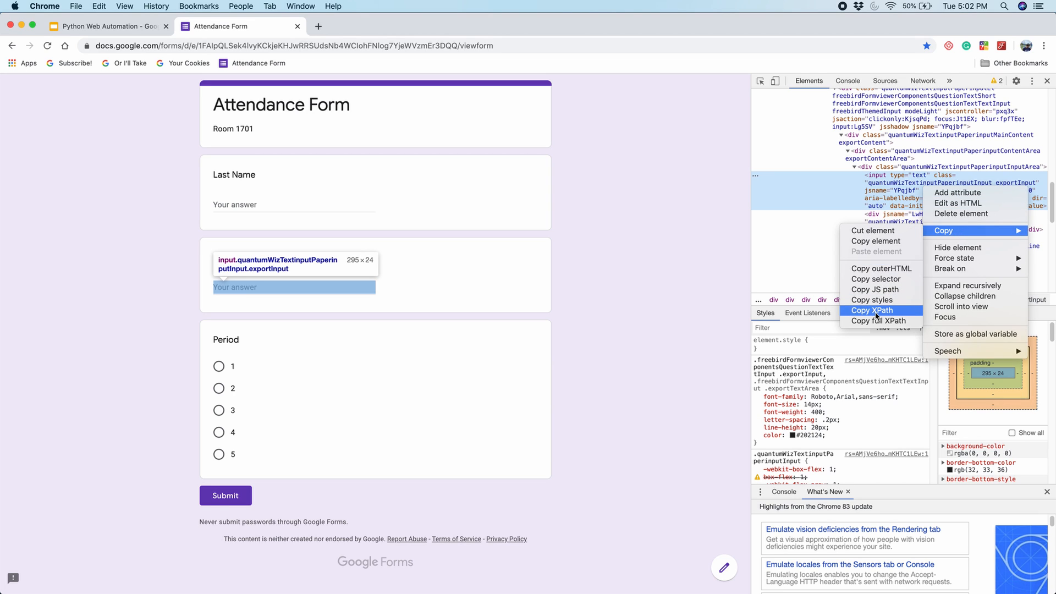
left_click(871, 310)
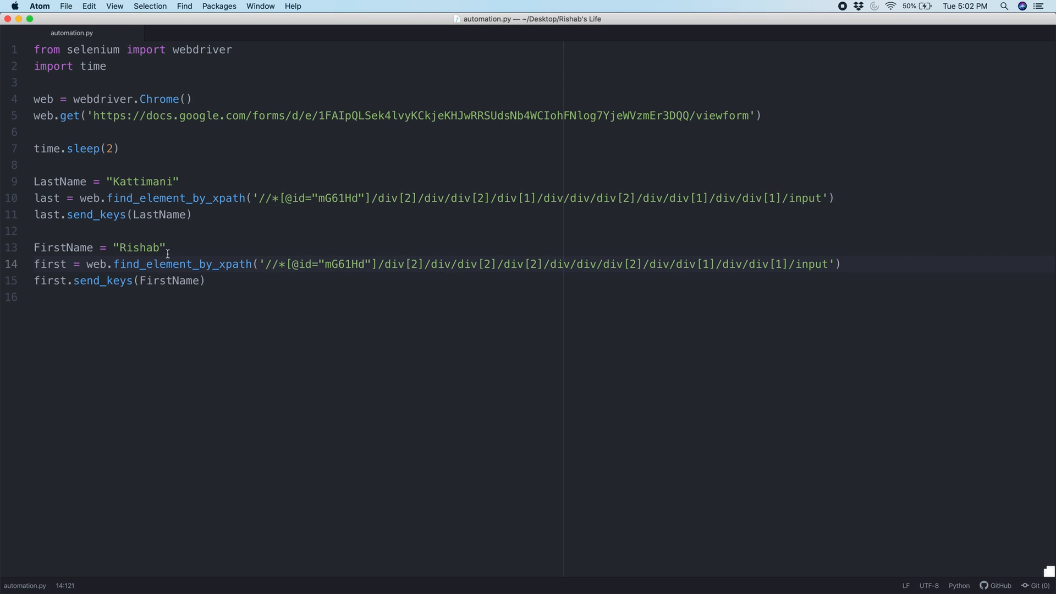
Run python automation.py and watch Chrome fill Kattimani and Rishab into the form
left_click(142, 247)
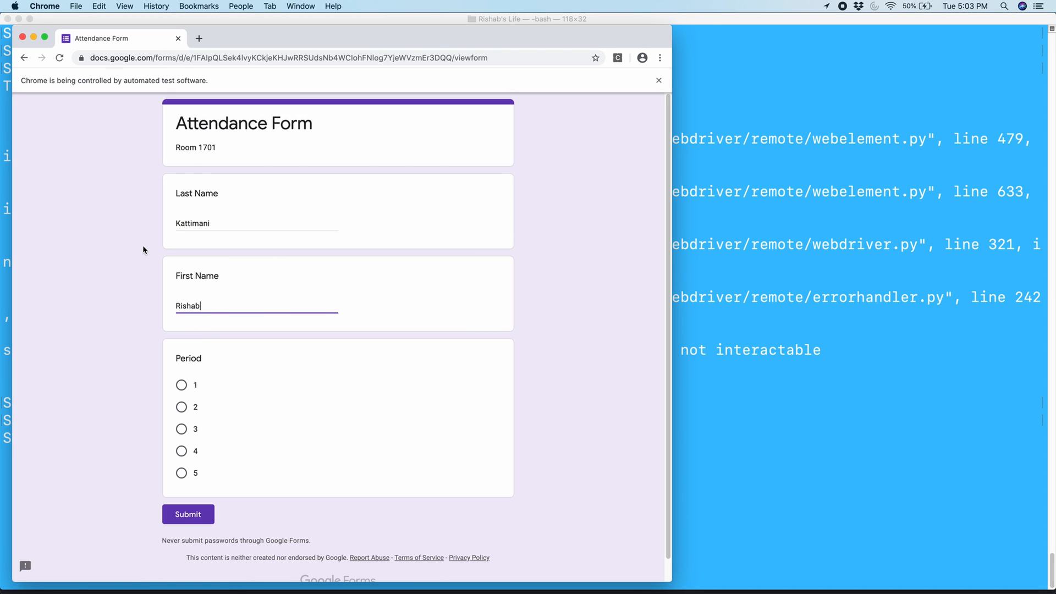
mouse_move(184, 359)
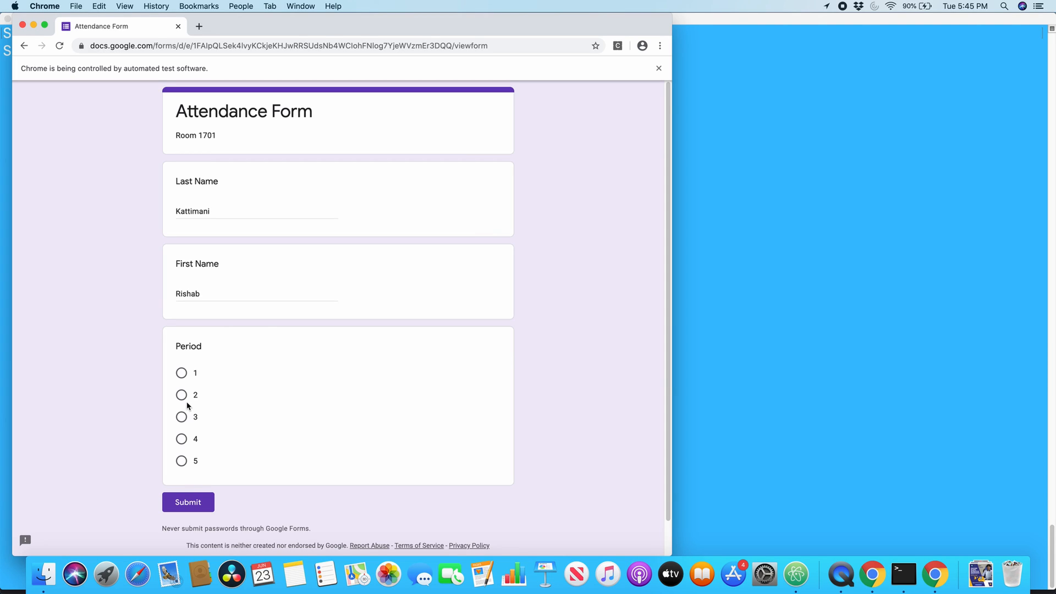
mouse_move(260, 388)
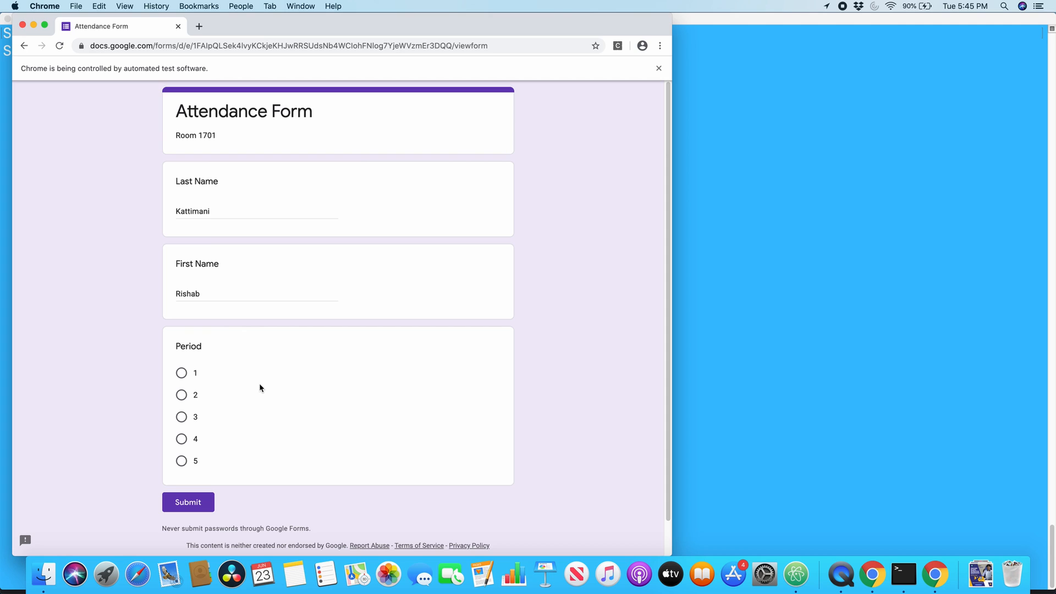
Inspect the Period question's second radio option in DevTools, then return to the editor
key("F12")
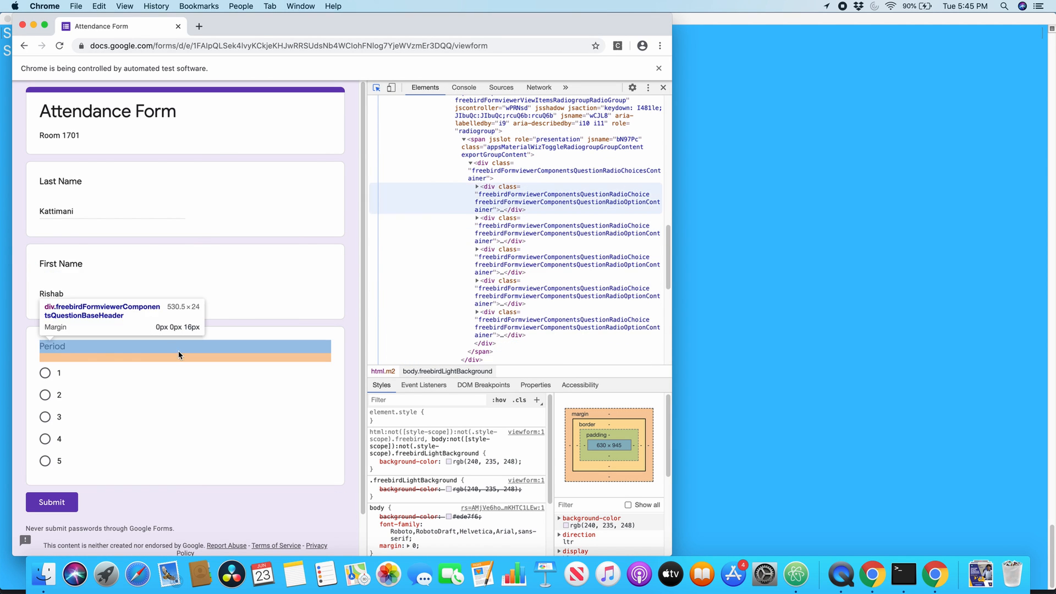
mouse_move(45, 395)
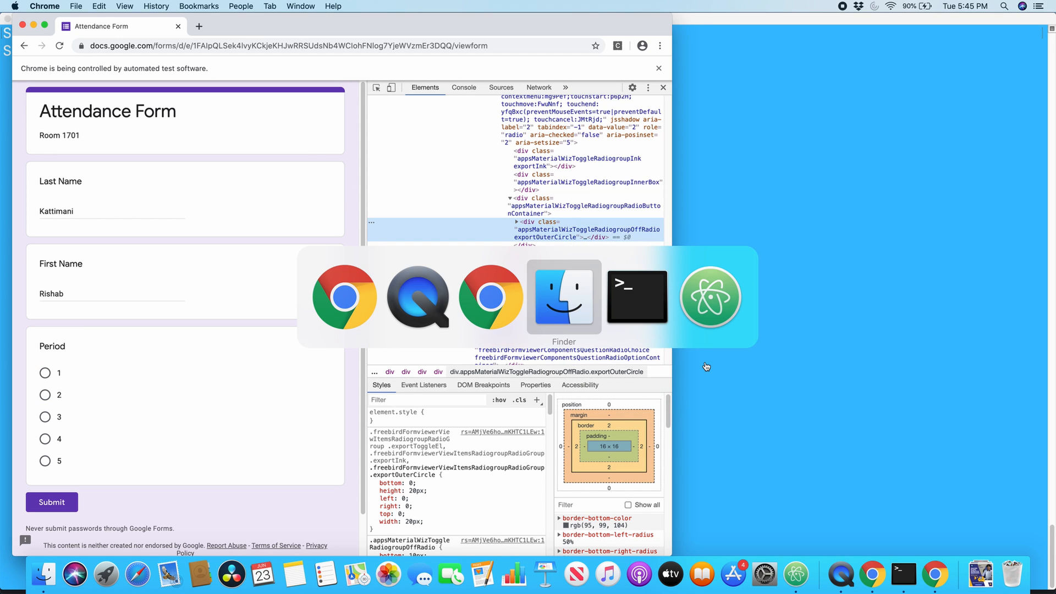
left_click(708, 298)
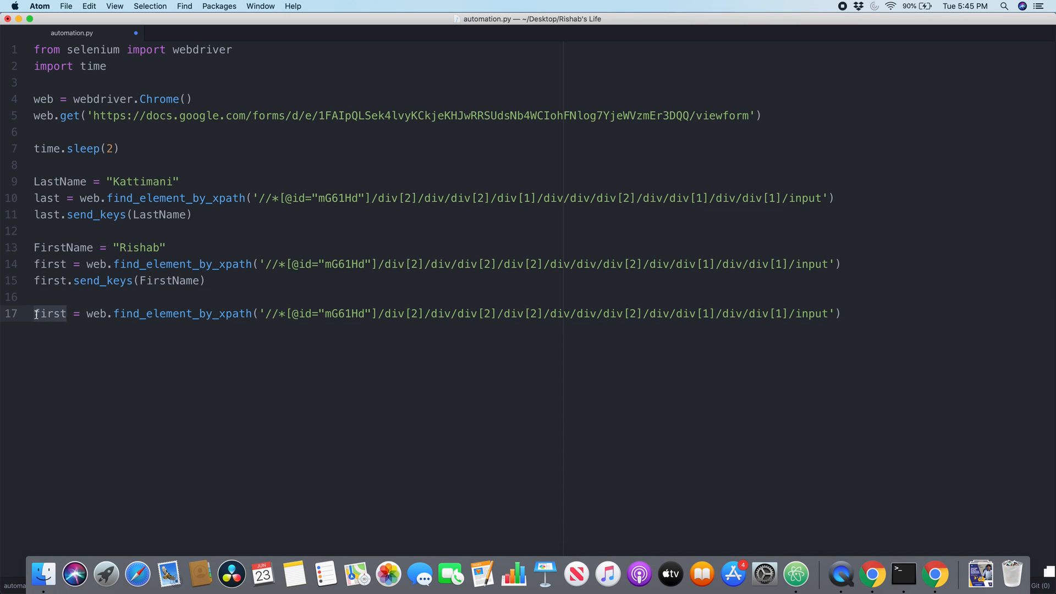
Rename line 17's lookup to RadioButtonPeriod and fetch the second option's XPath from the browser
type("Radio")
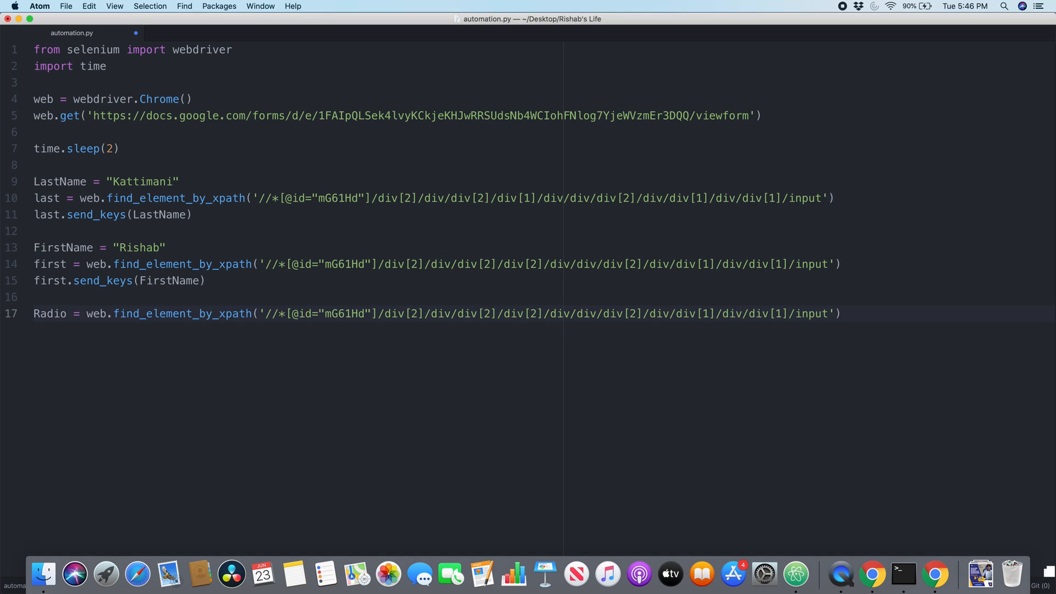
type("Peri")
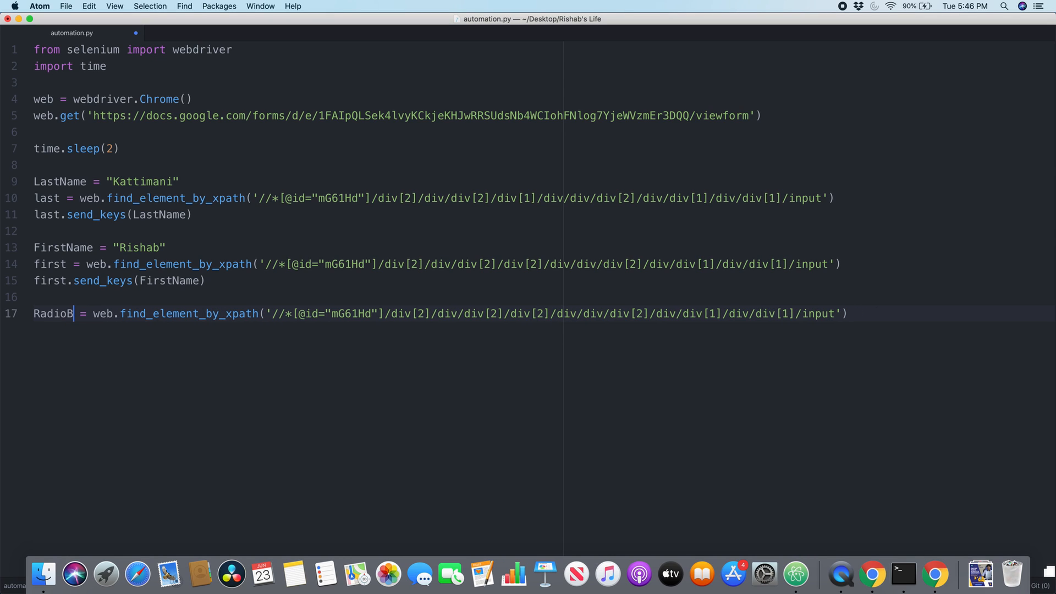
type("uttonPeri")
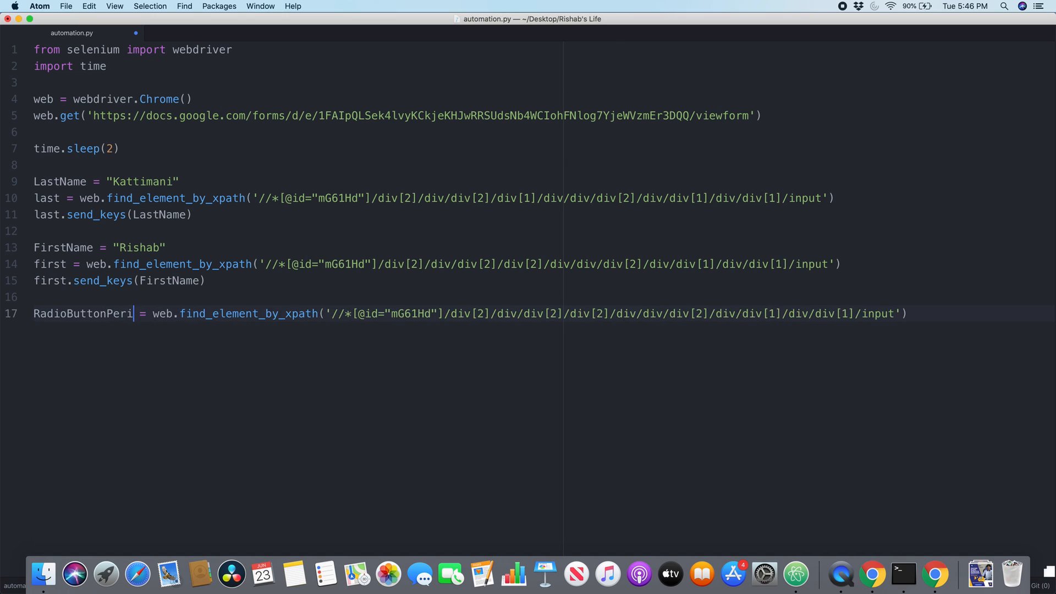
type("od")
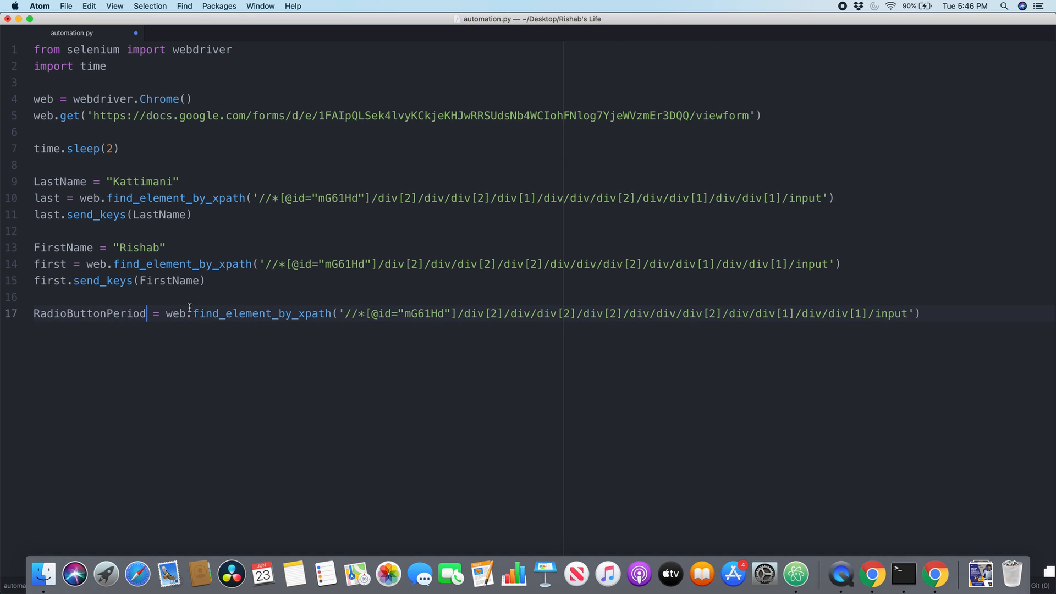
mouse_move(407, 338)
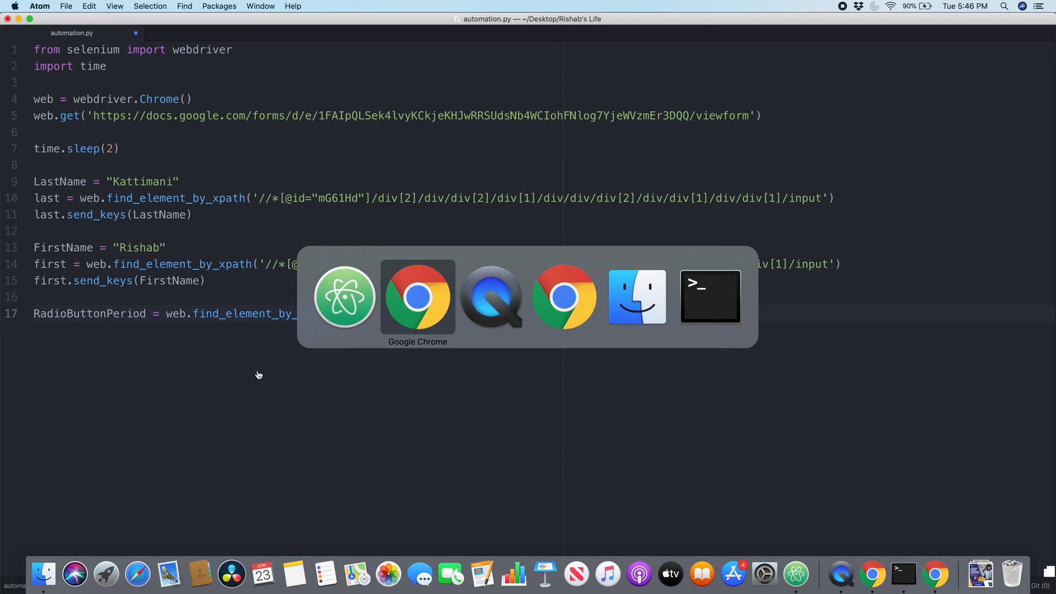
left_click(417, 296)
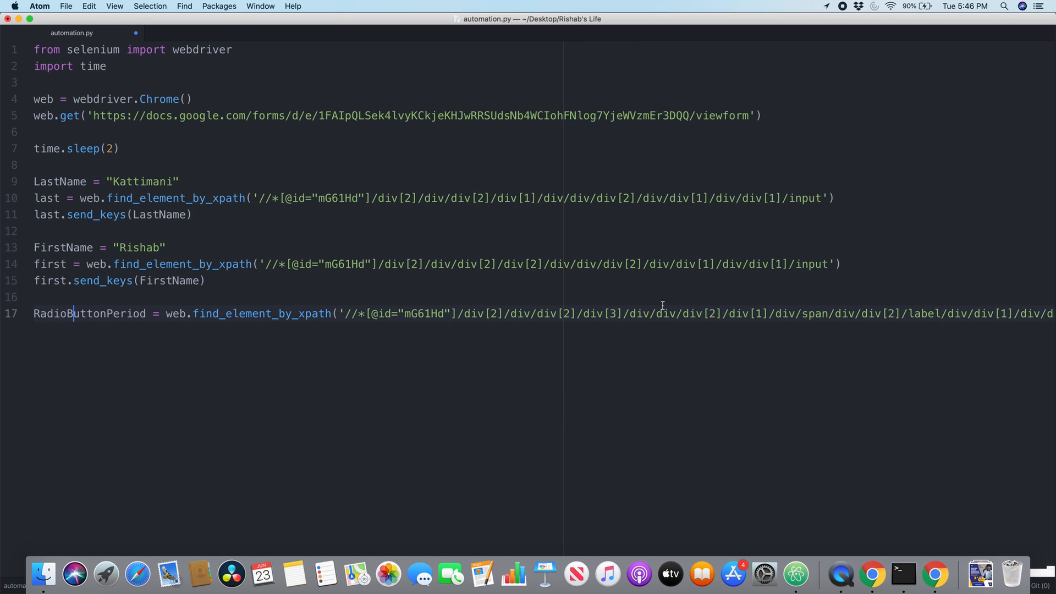
scroll("right", 3)
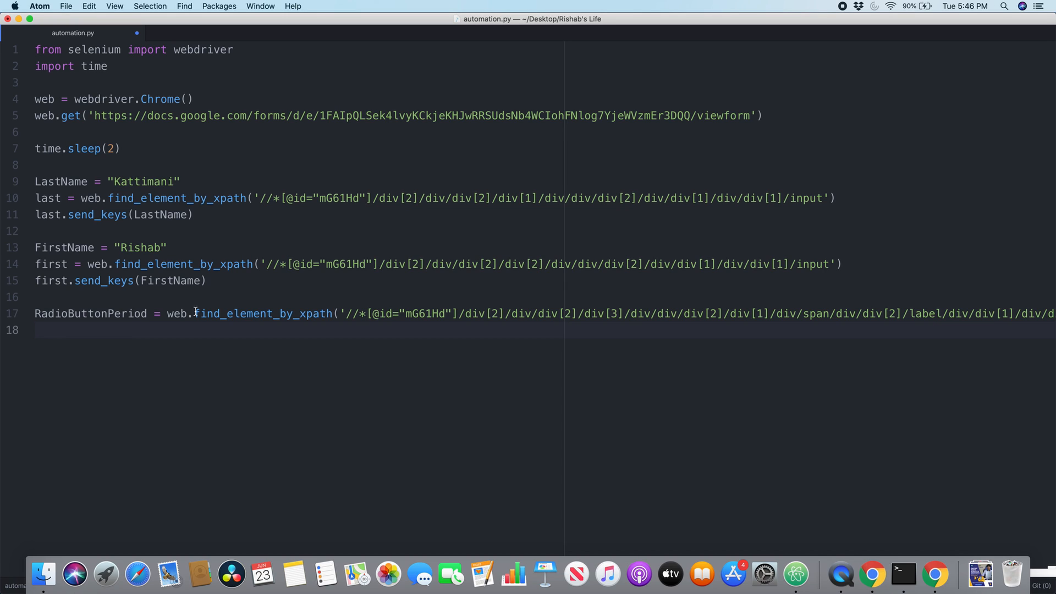
Add RadioButtonPeriod.click() on line 18 and rerun the script from Terminal
type("R")
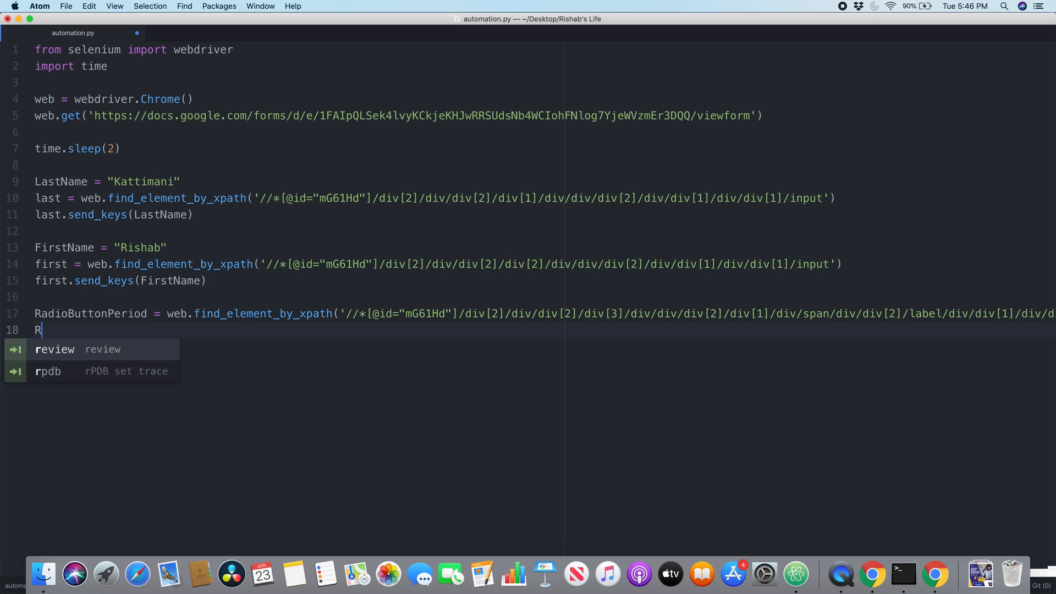
type("adioButtonP")
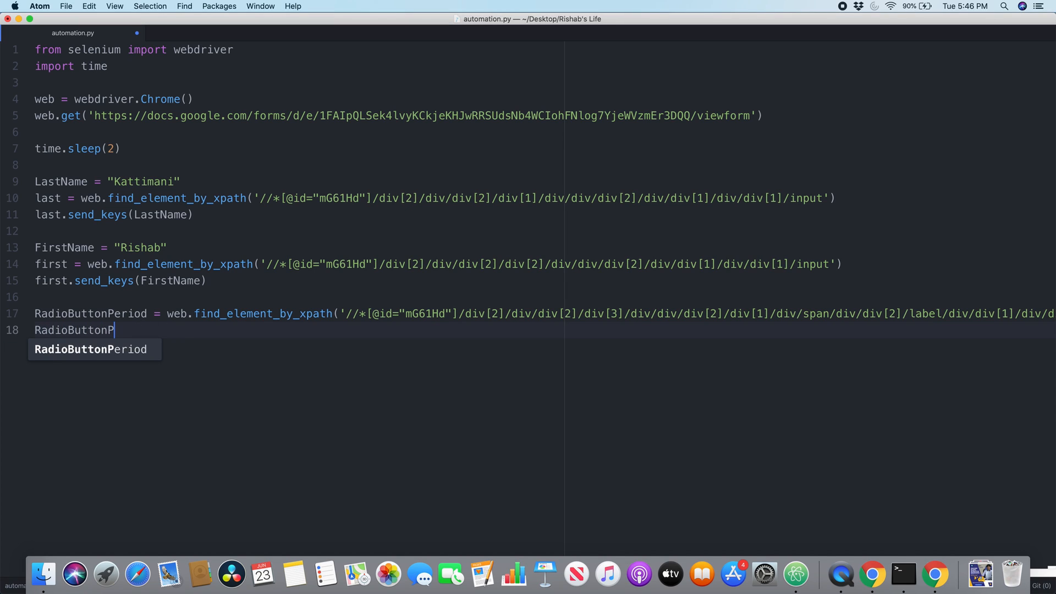
type("eriod.")
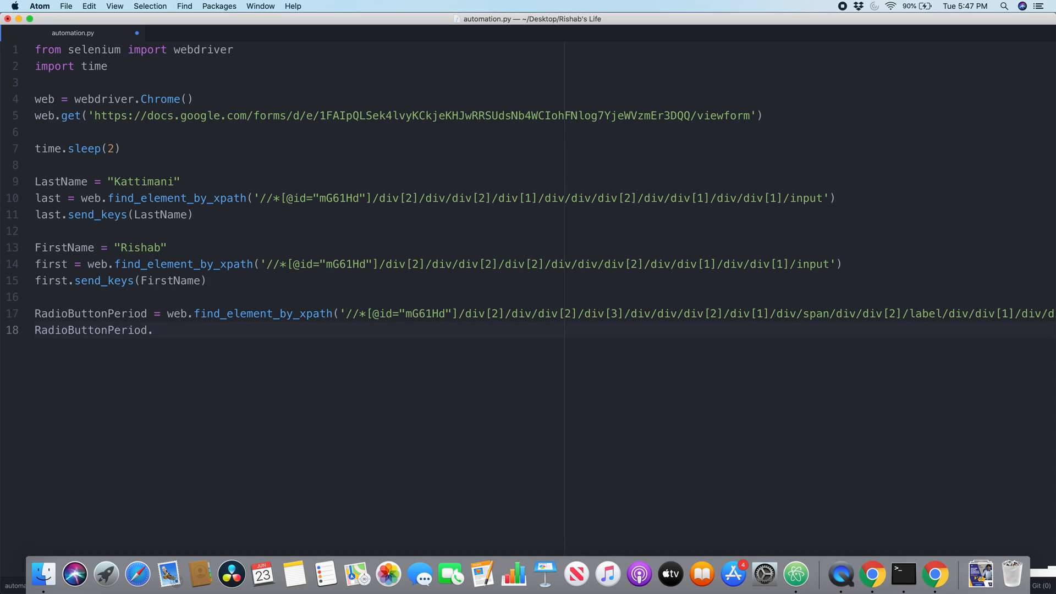
type("click")
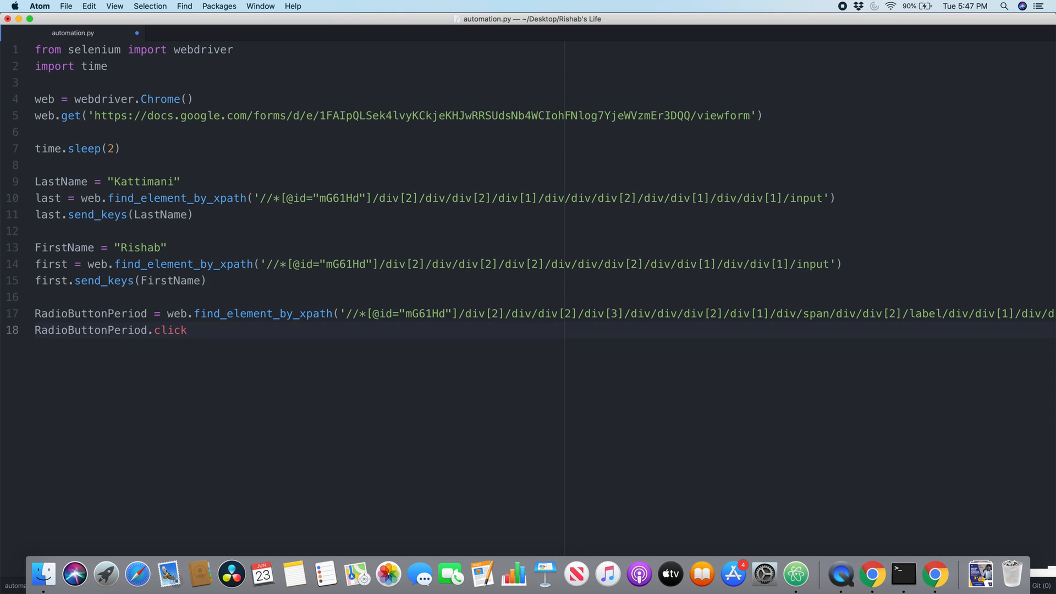
type("()")
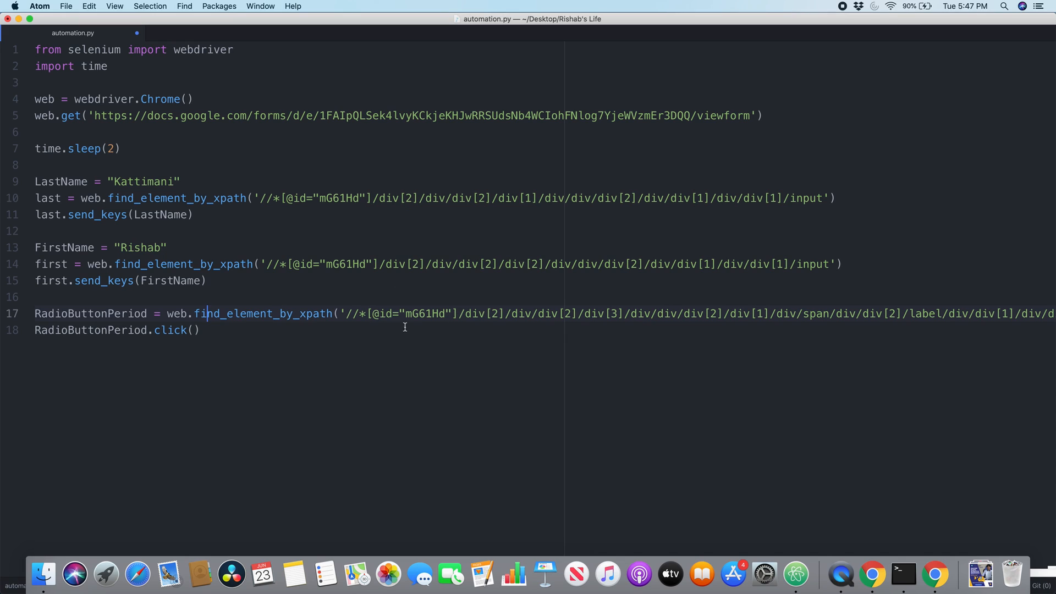
mouse_move(426, 320)
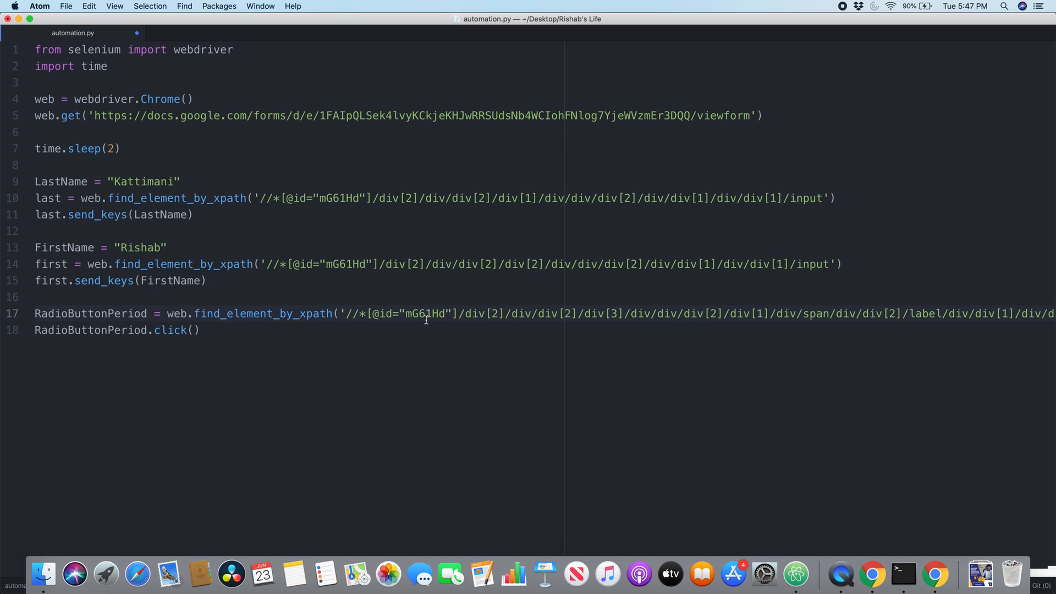
left_click(173, 330)
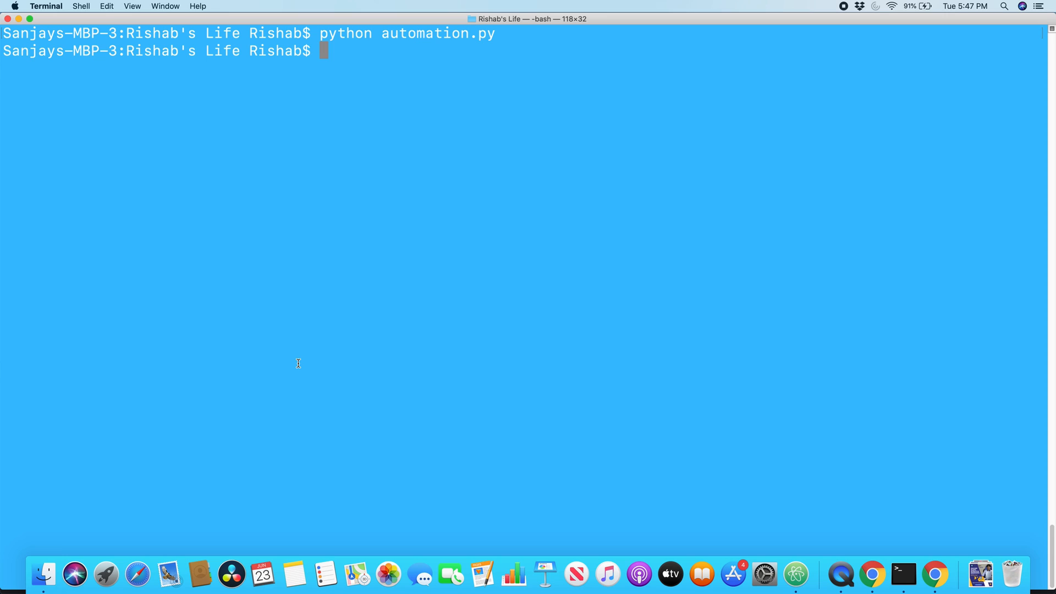
Run automation.py and watch Chrome fill both names and select Period option 2
key("Return")
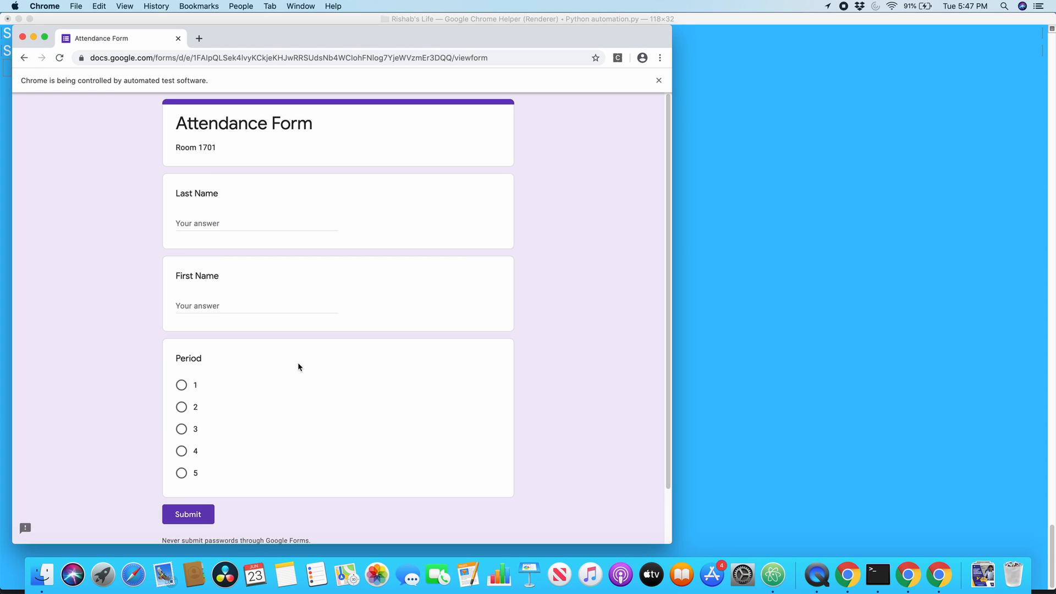
left_click(182, 407)
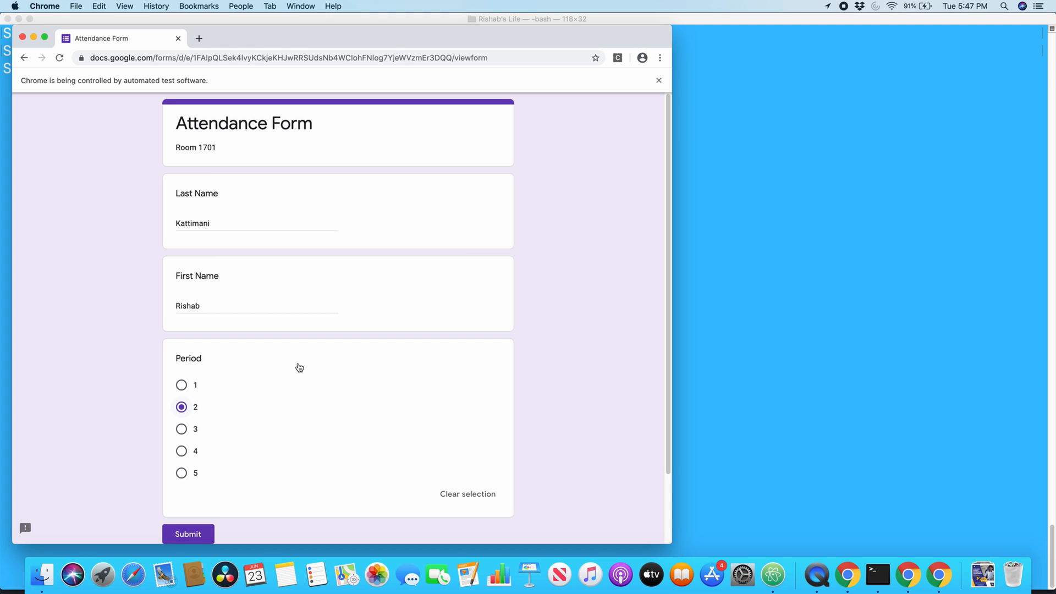
mouse_move(491, 485)
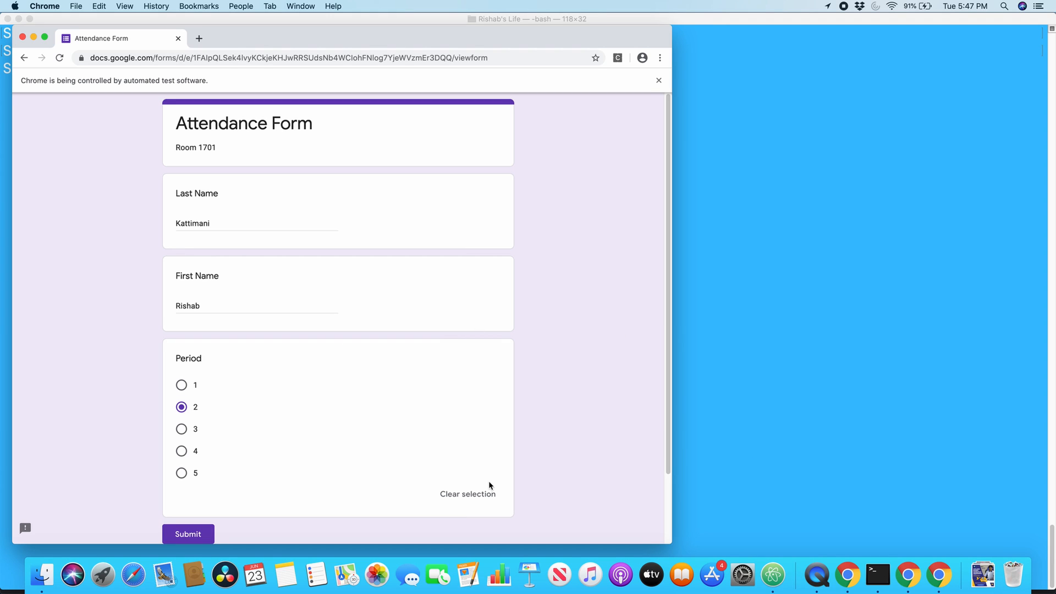
mouse_move(409, 389)
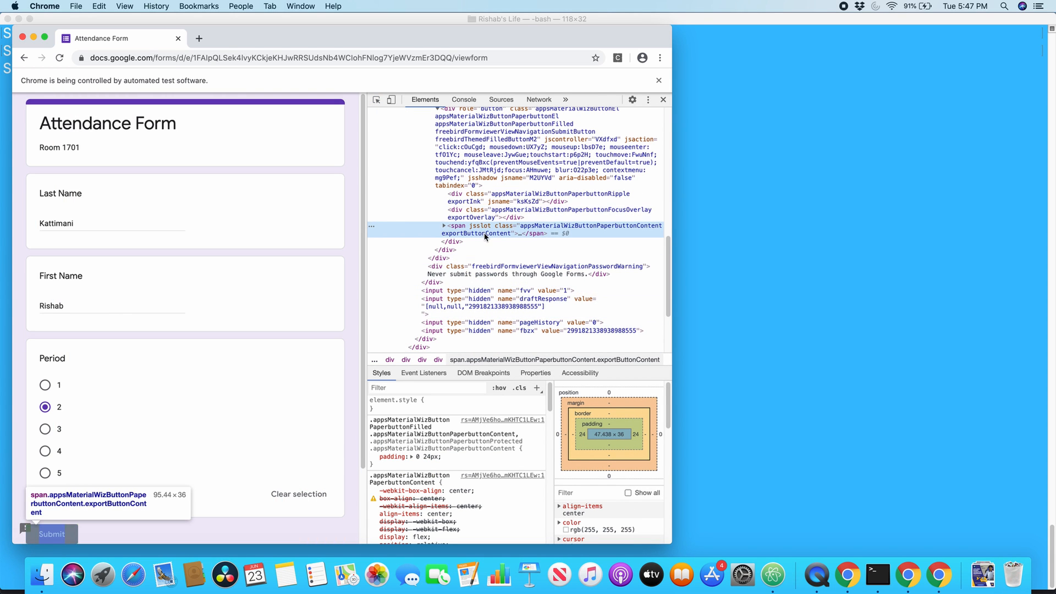
Inspect the form's Submit button and copy its span node's XPath
right_click(485, 228)
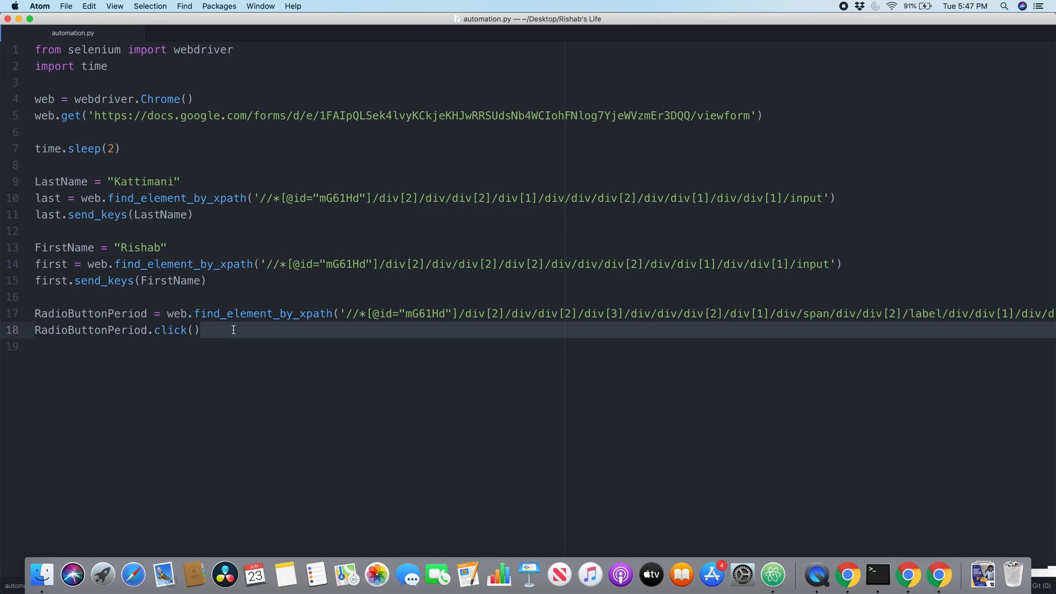
type("//*[@id=\"mG61Hd\"]/div[2]/div/div[3]/div[1]/div/div/span')")
type("Submit.click()")
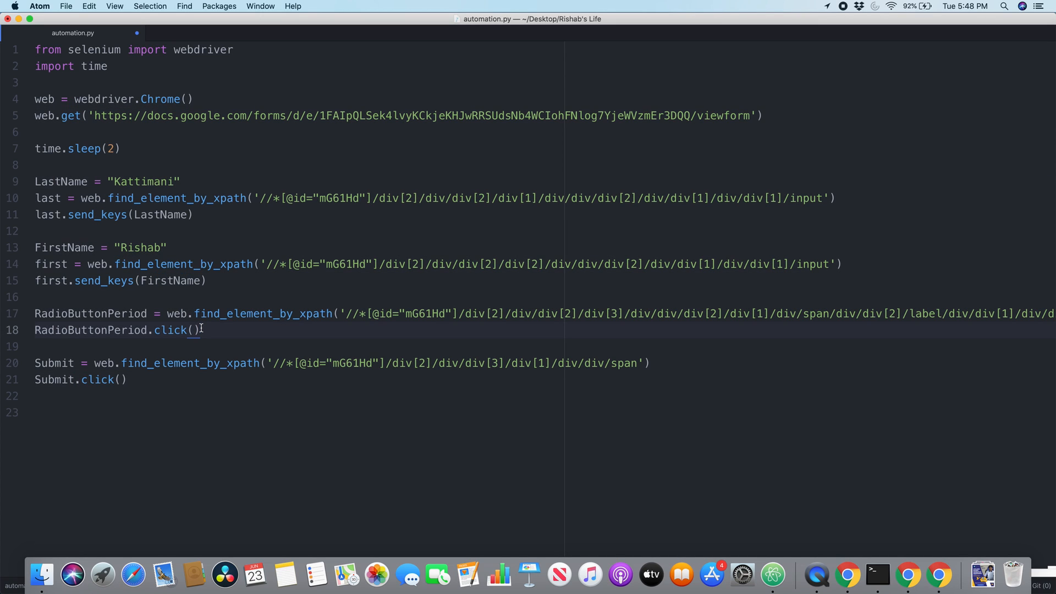
left_click(127, 379)
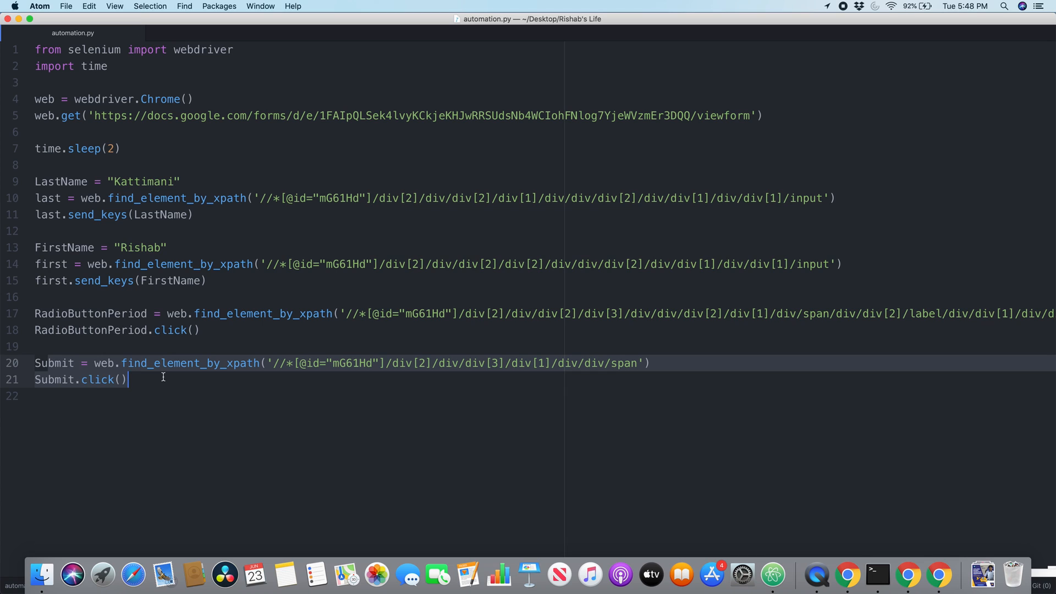
left_click(877, 575)
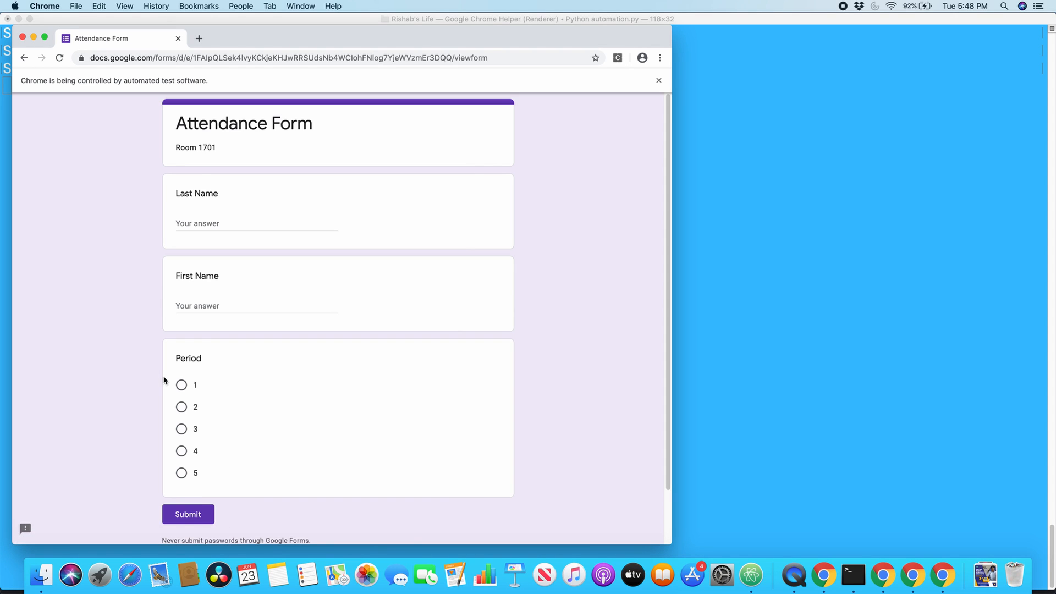
Focus the automated window showing the "Thank you for attending" confirmation page
left_click(187, 514)
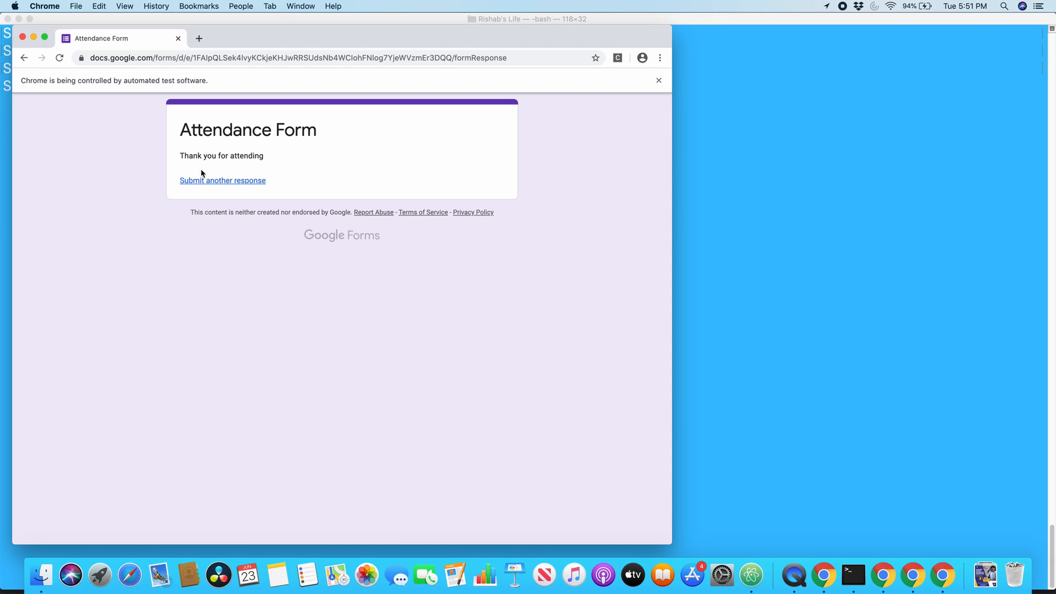
mouse_move(278, 164)
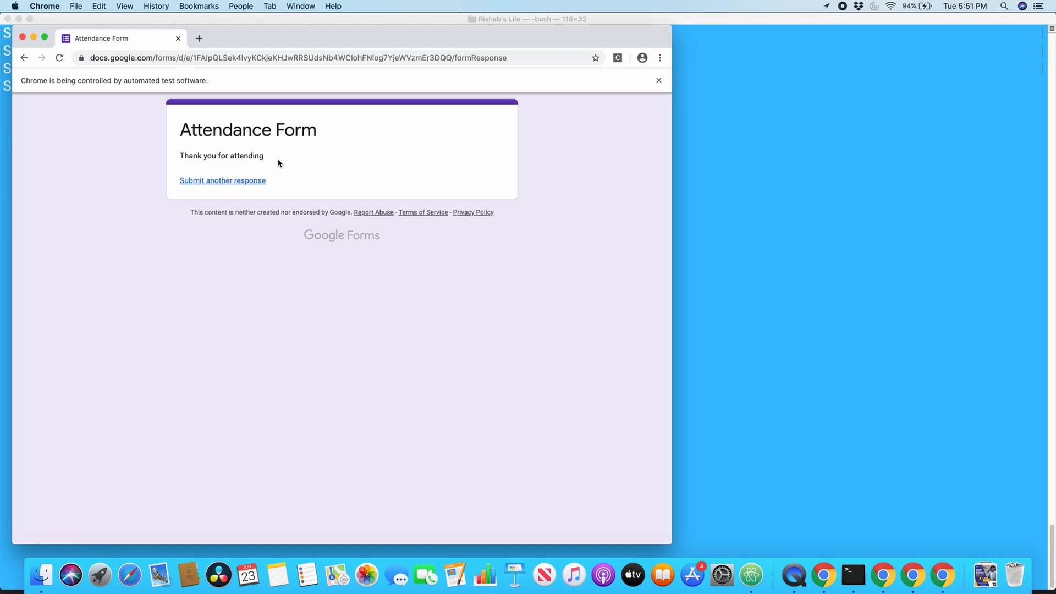
mouse_move(266, 160)
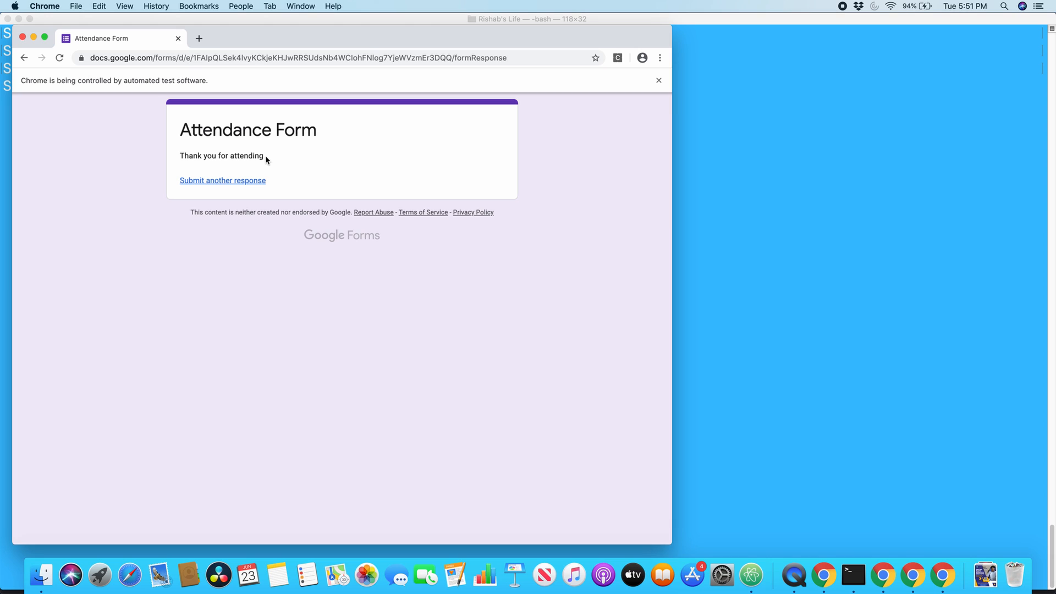
mouse_move(288, 229)
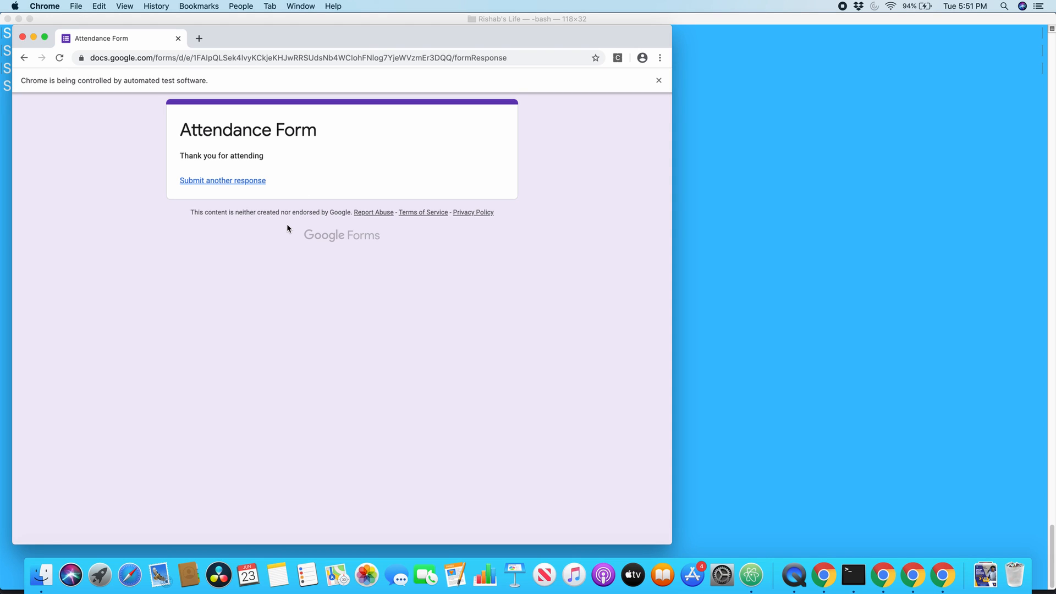
mouse_move(577, 125)
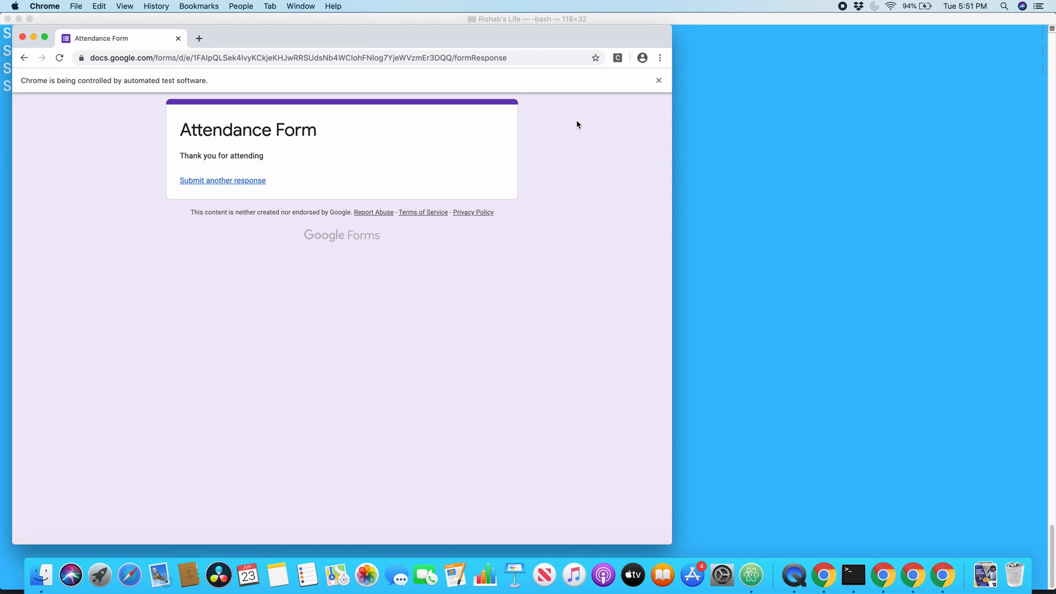
Inspect the 'Thank you for attending' message in DevTools to locate its confirmation-message div
key("F12")
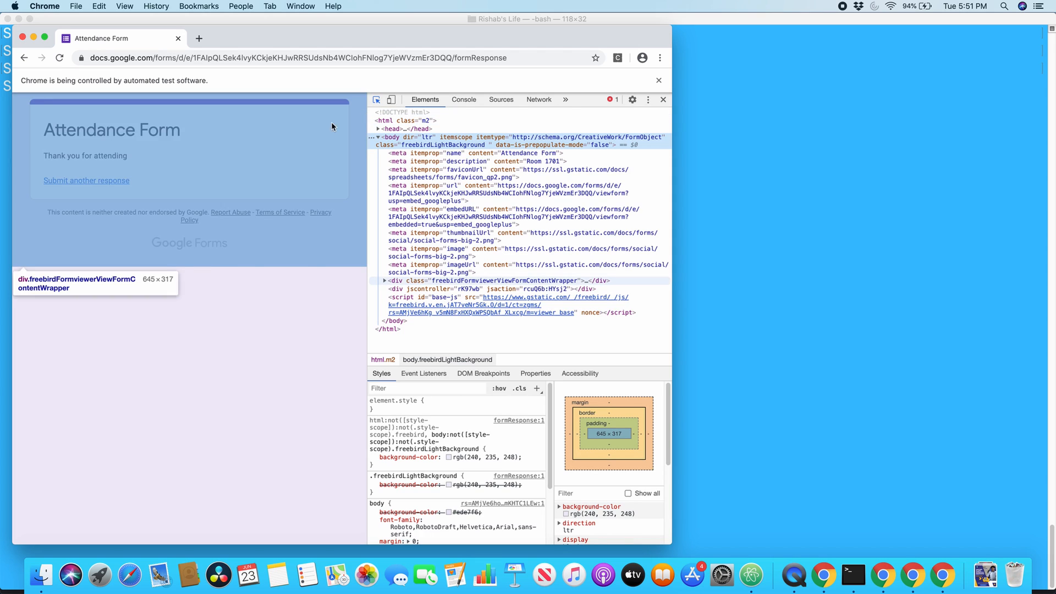
left_click(383, 280)
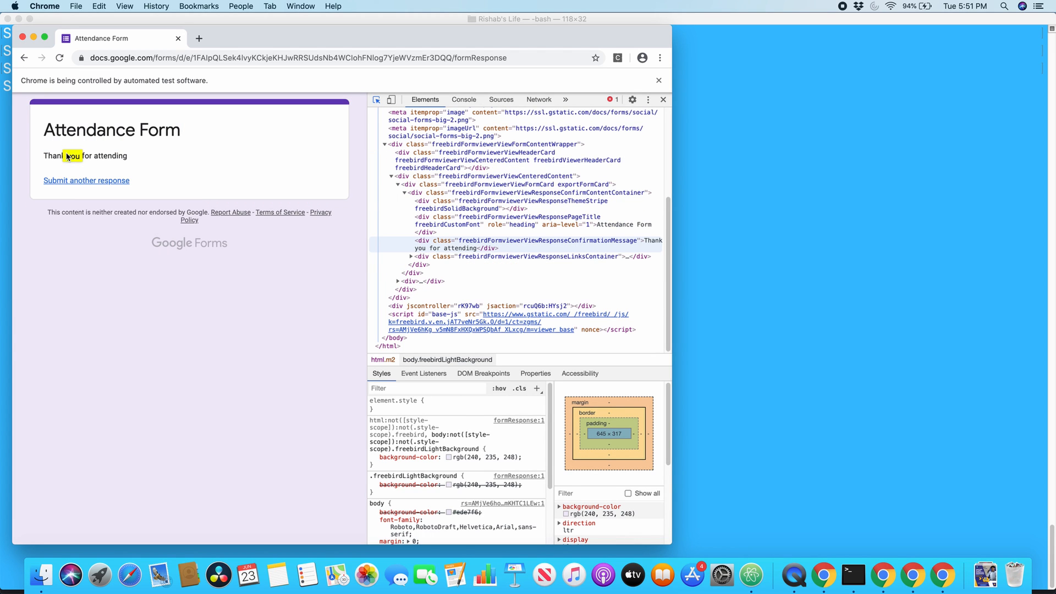
left_click(530, 244)
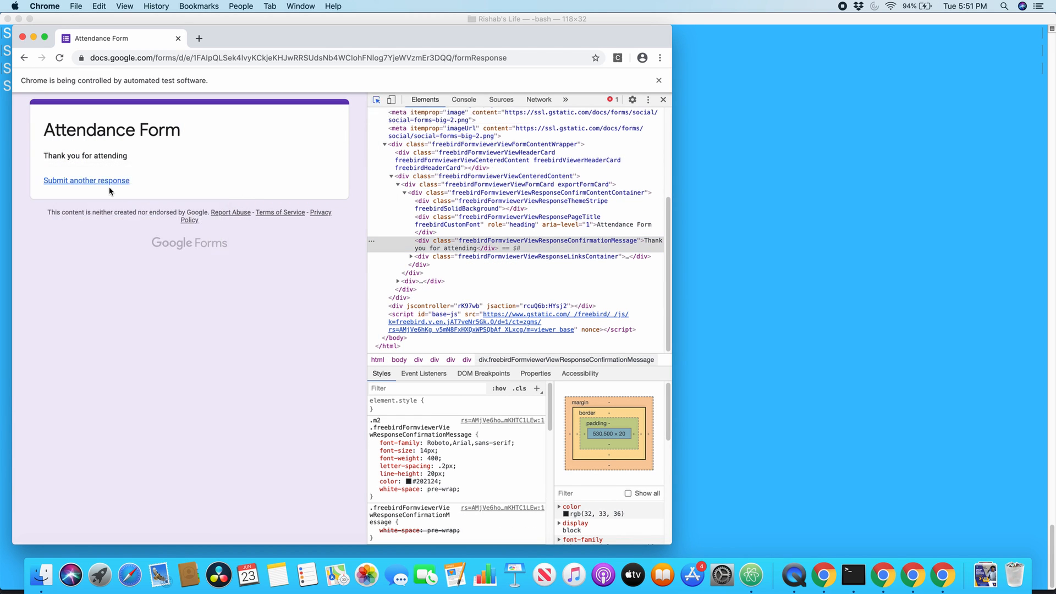
mouse_move(494, 295)
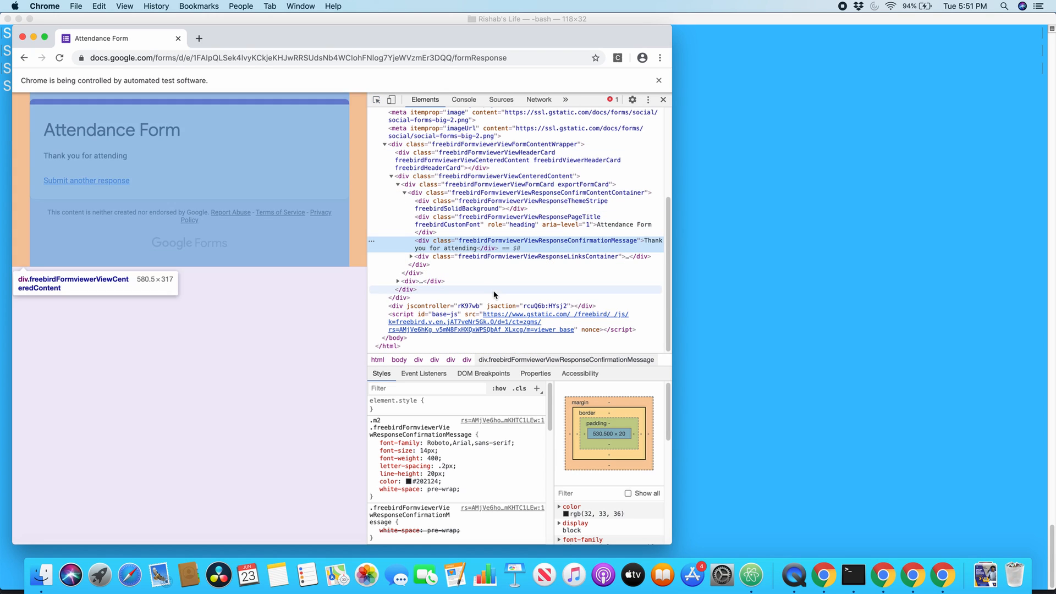
right_click(488, 244)
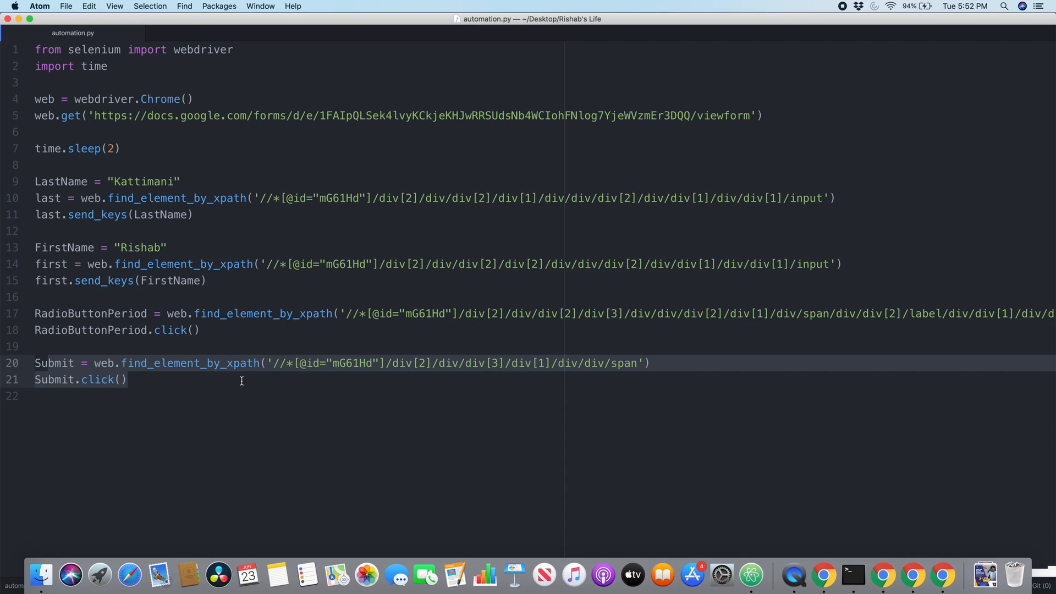
Add get_confirmation_div_text = web.find_element_by_css_selector('') on a new line after Submit.click()
key("Enter")
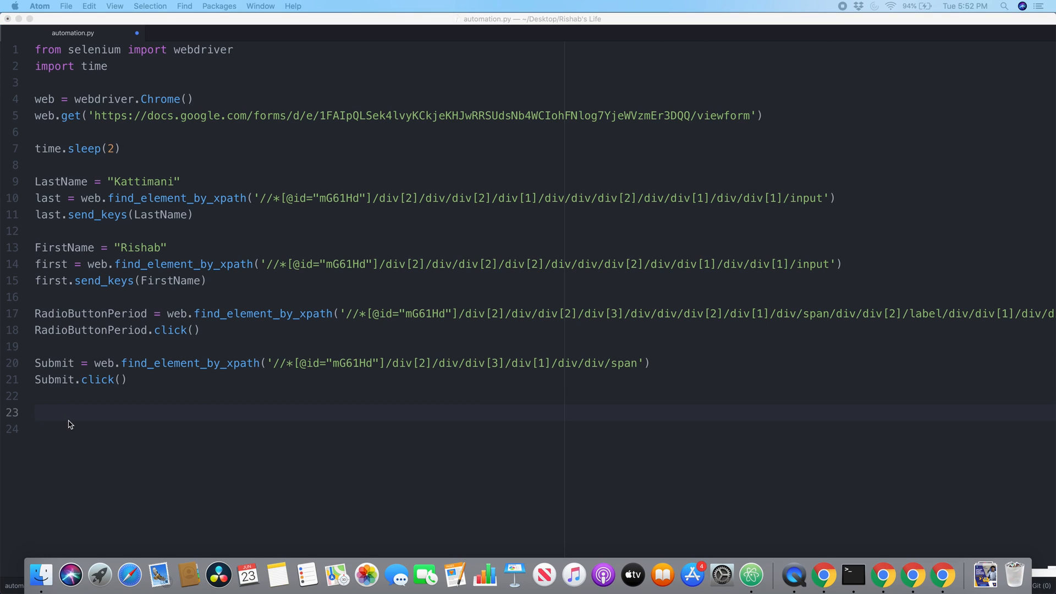
type("g")
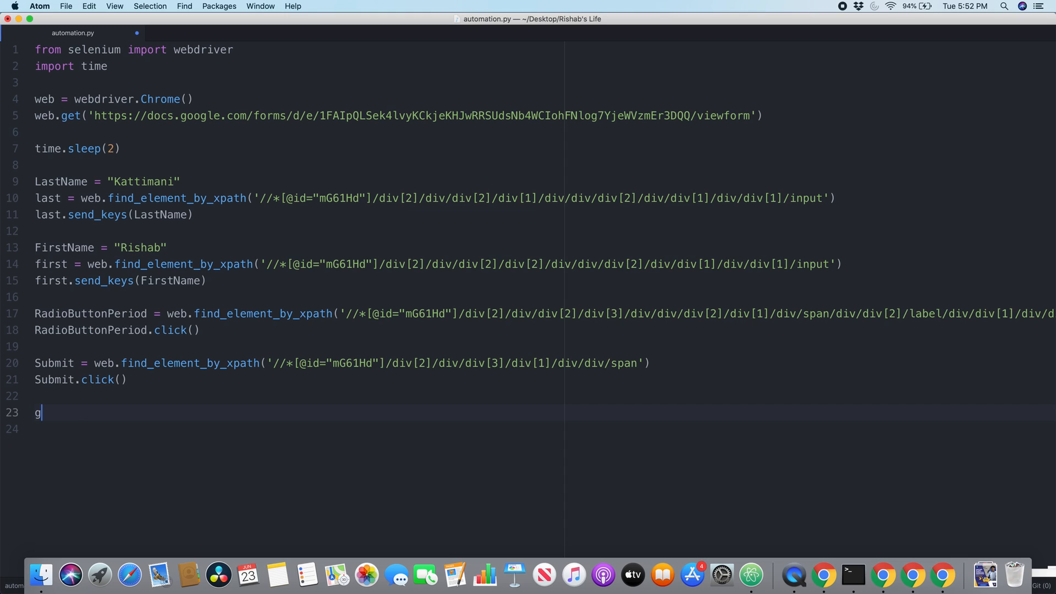
type("et_")
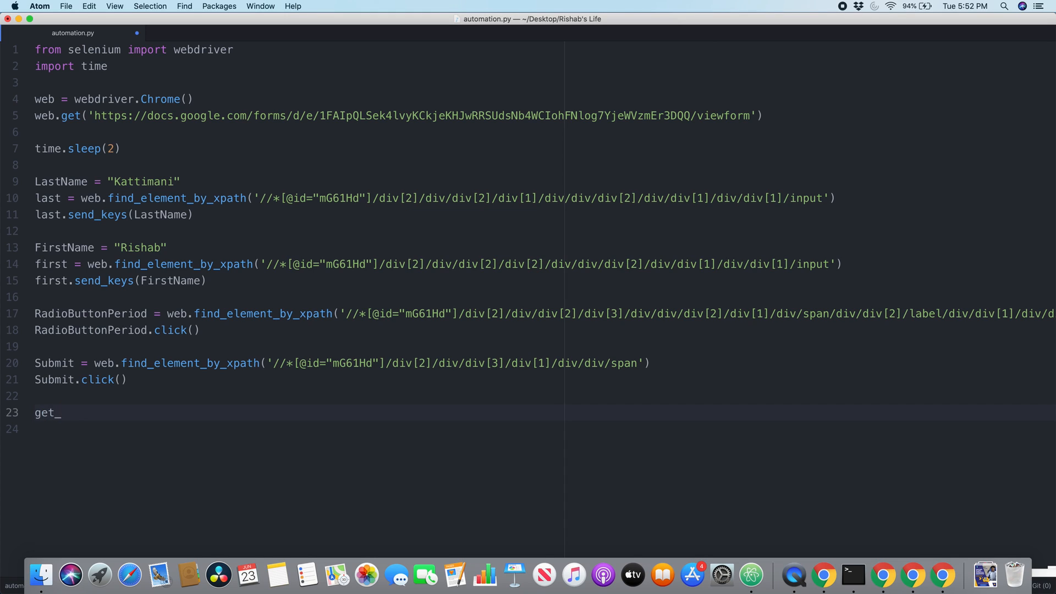
type("confirm")
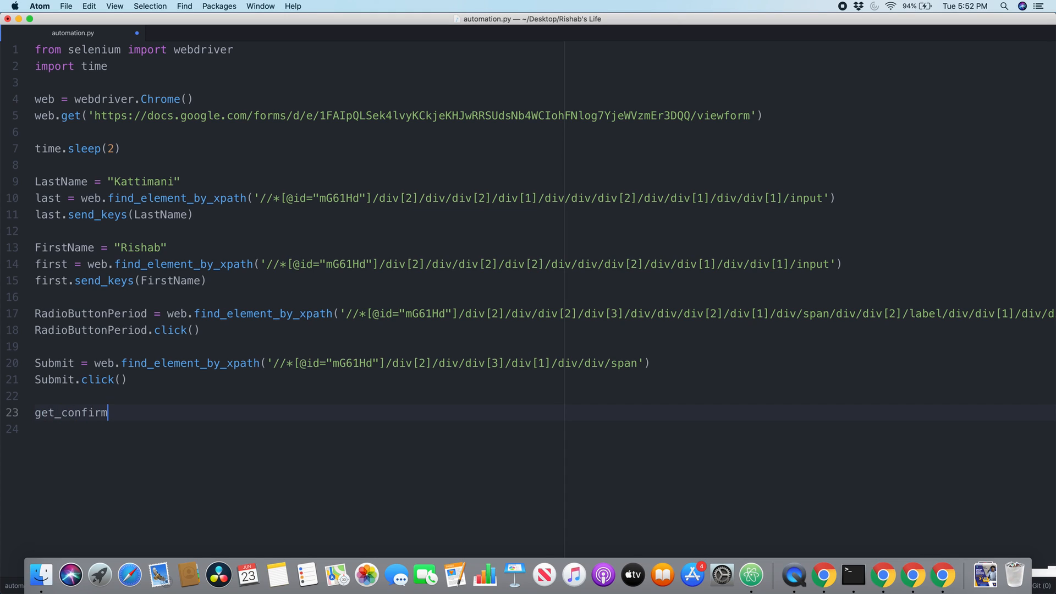
type("ation_t")
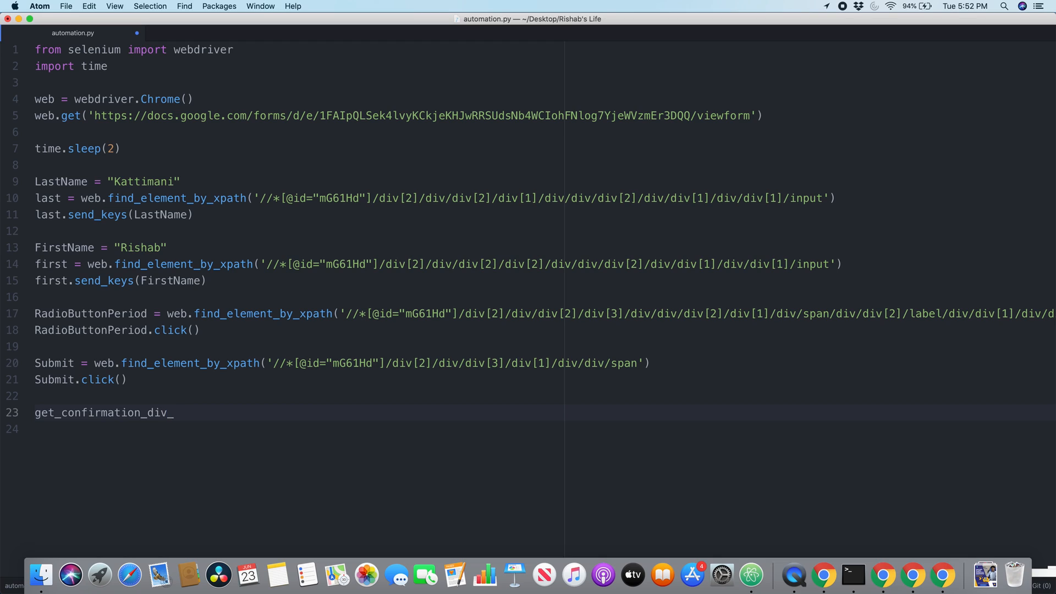
type("text =")
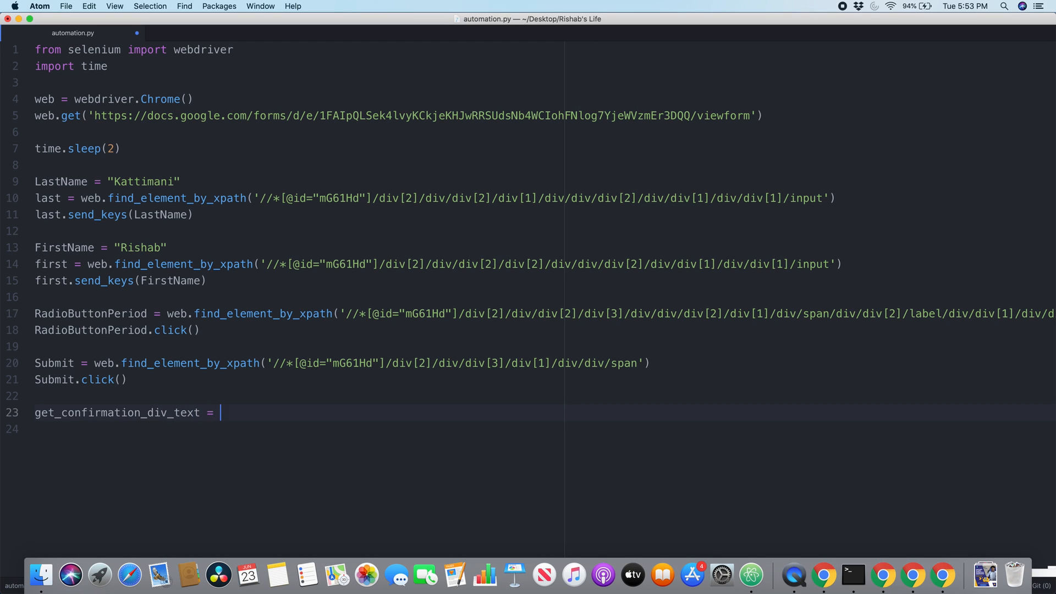
type("we")
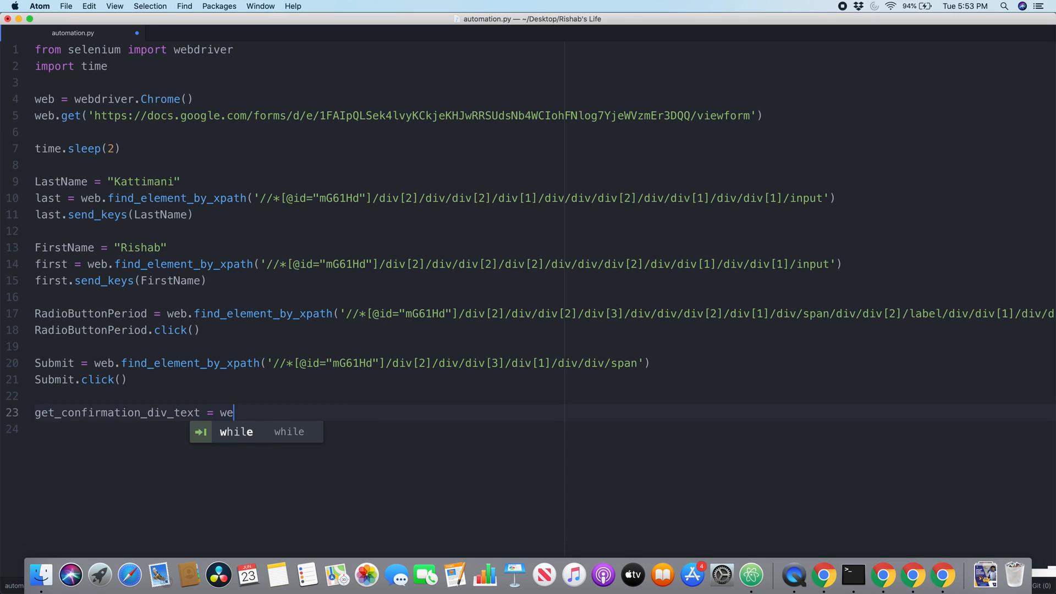
type("b.find_")
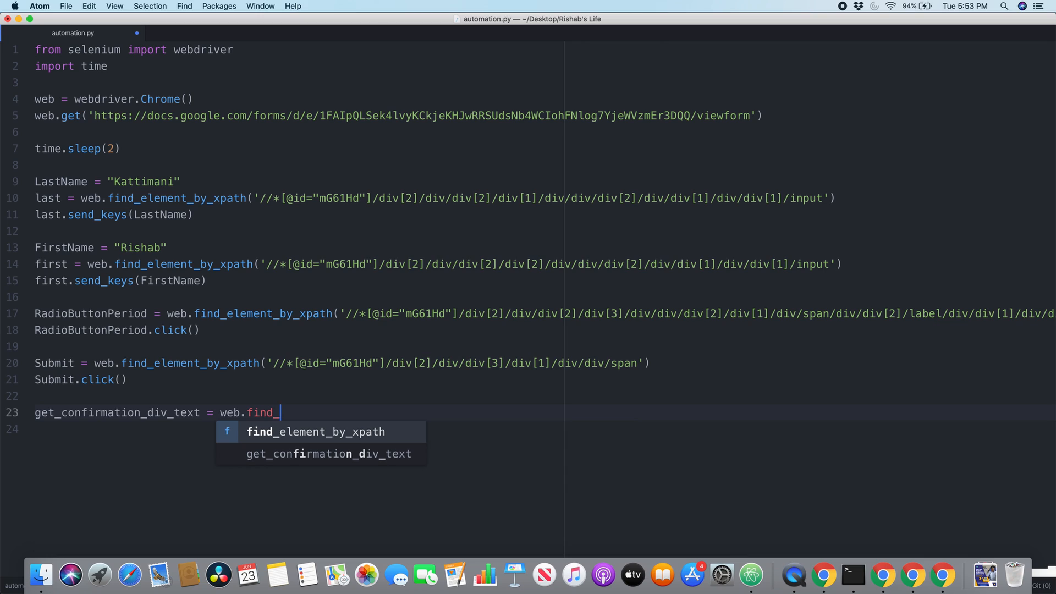
type("element_by_c")
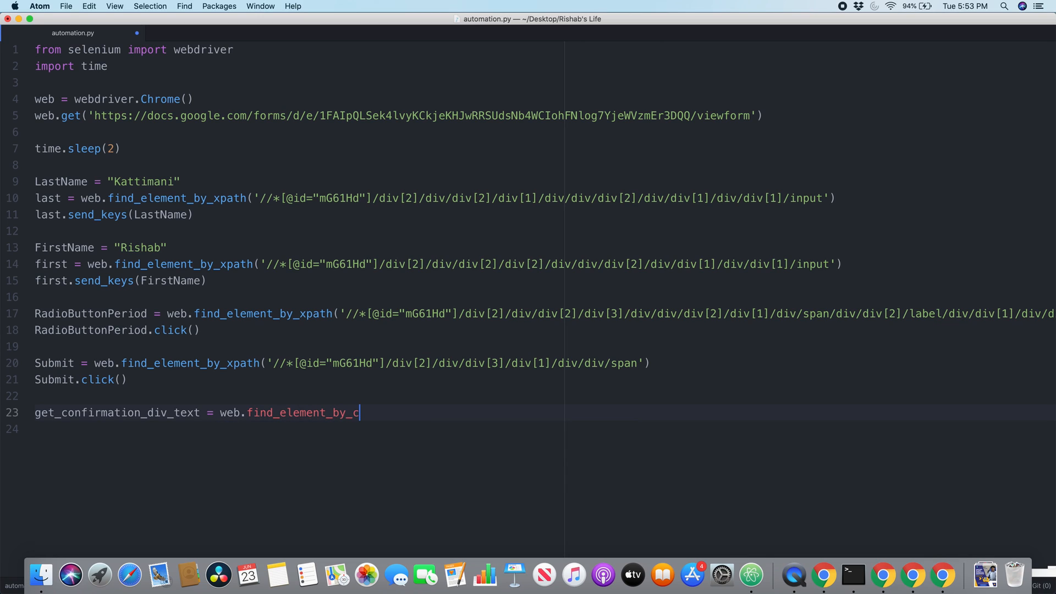
type("ss")
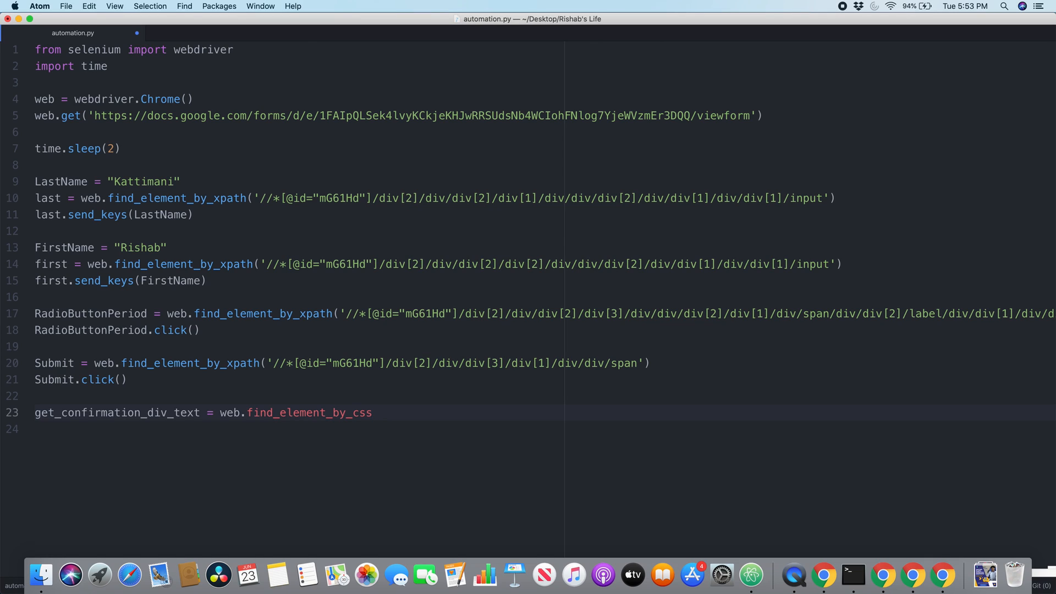
type("_select")
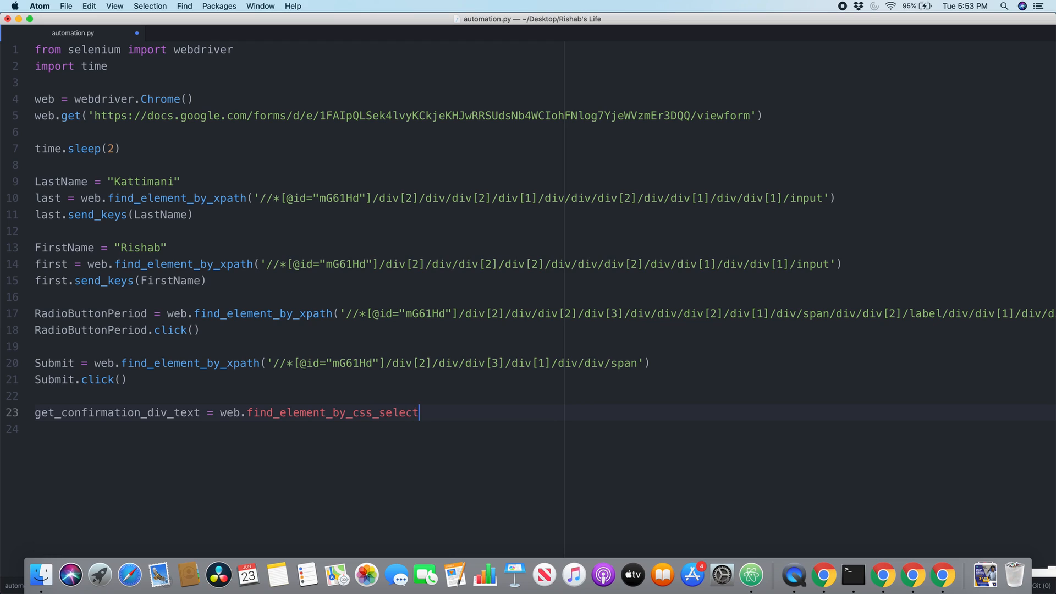
type("or")
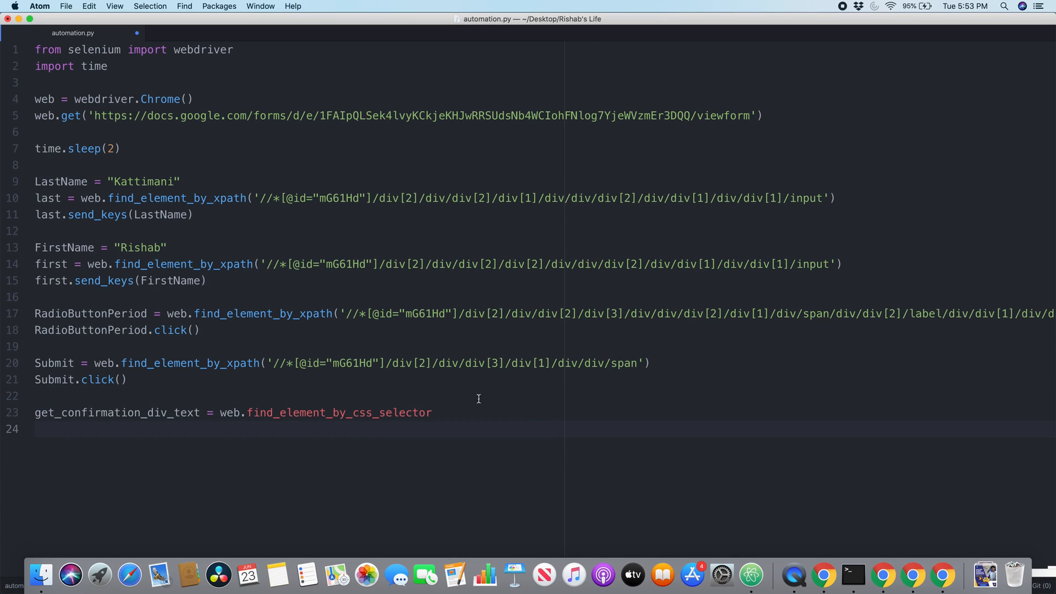
type("('')")
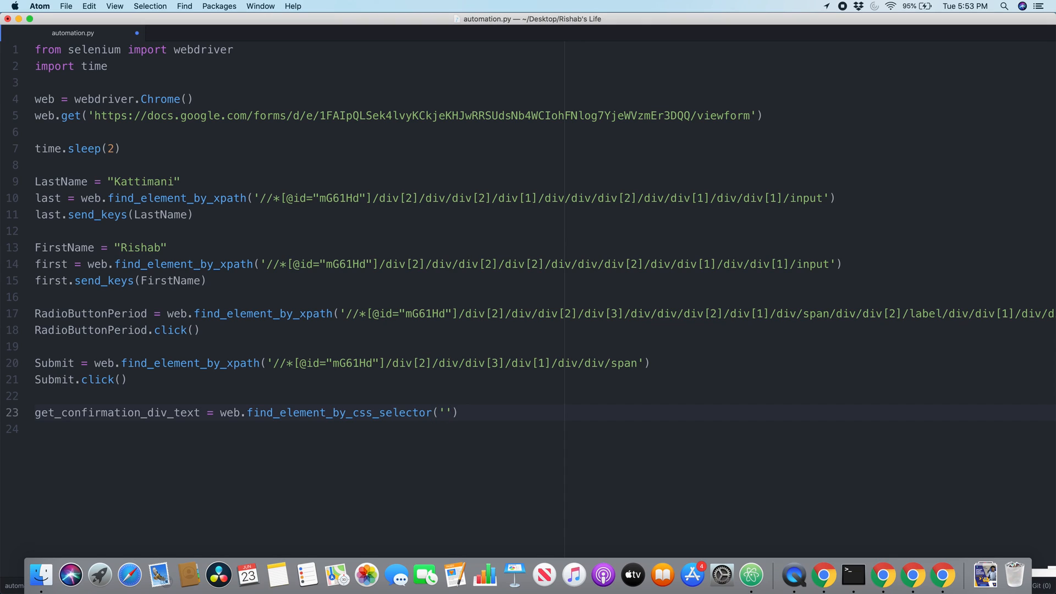
Fill the selector with '.freebirdFormviewerViewResponseConfirmationMessage'
left_click(446, 412)
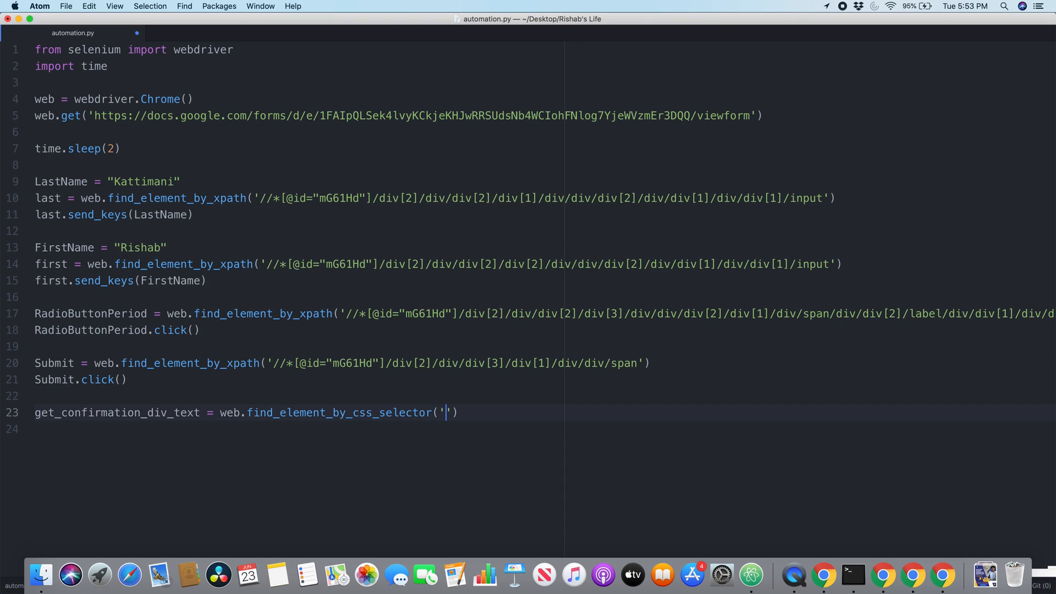
mouse_move(505, 412)
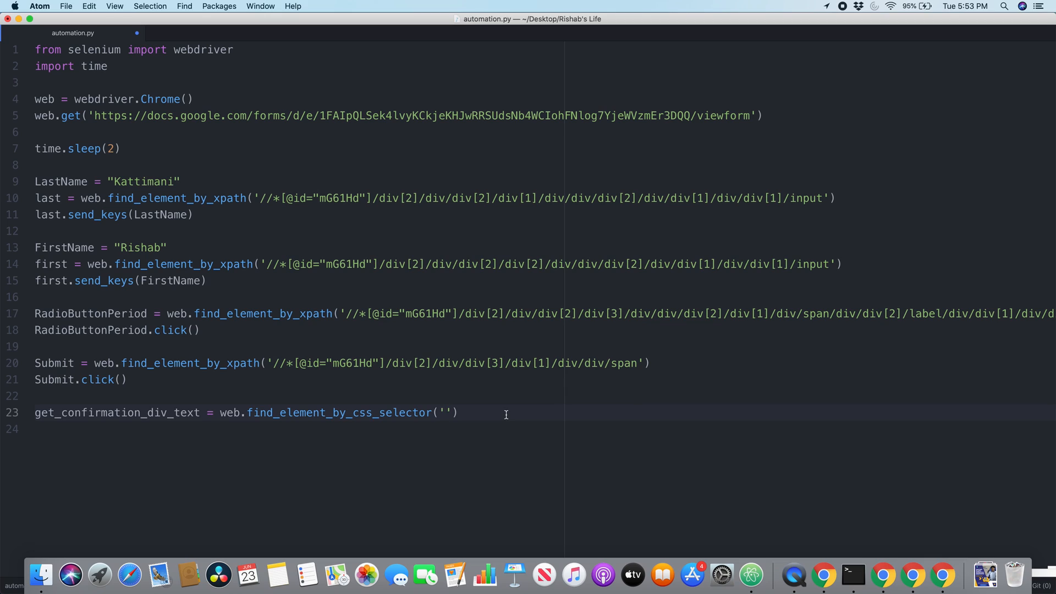
type(".")
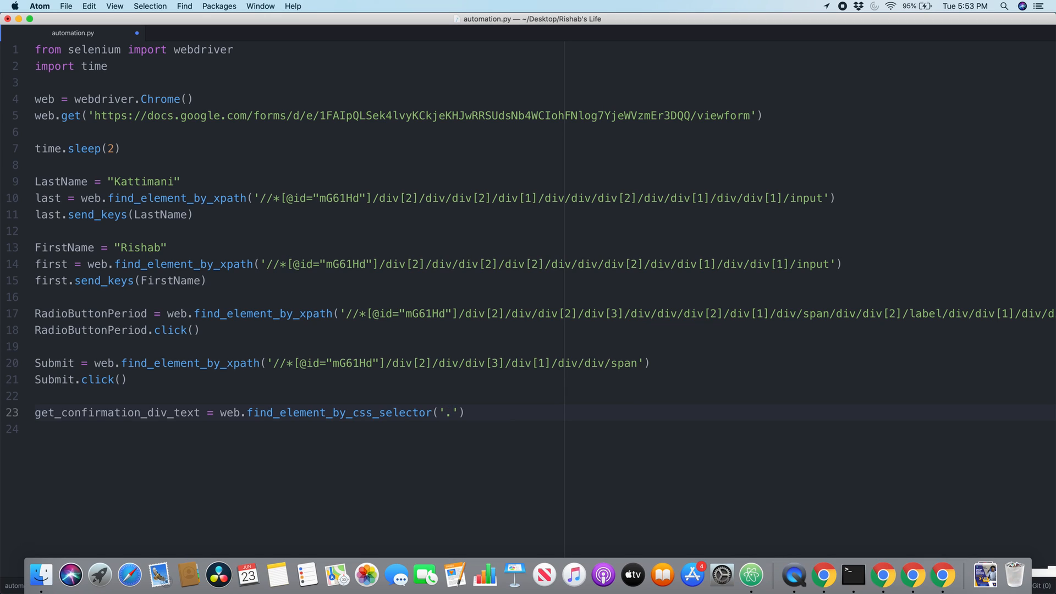
type("freebirdFormviewerViewResponseConfirmationMessage")
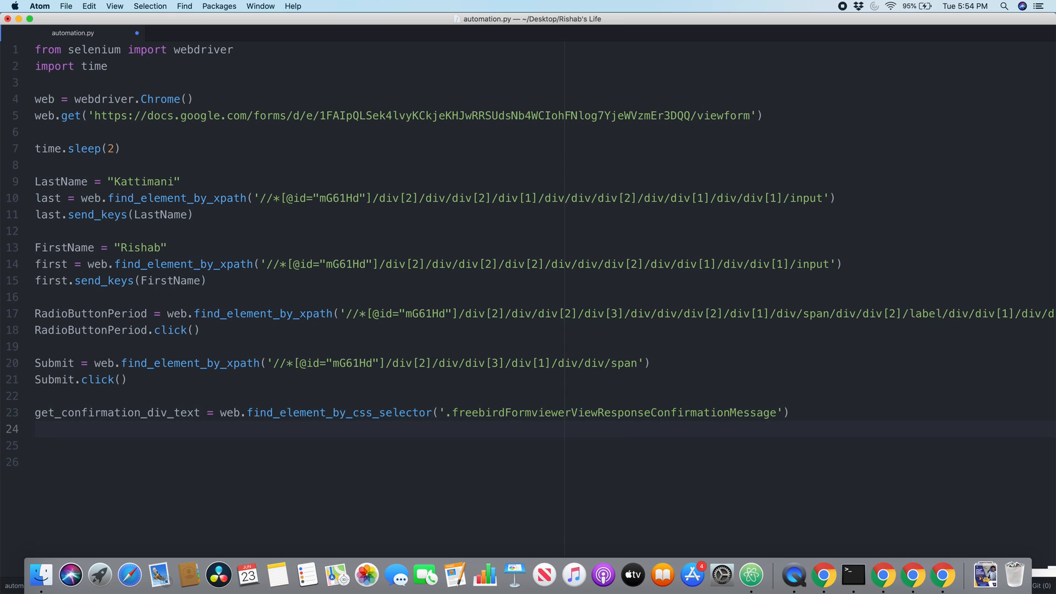
type("print")
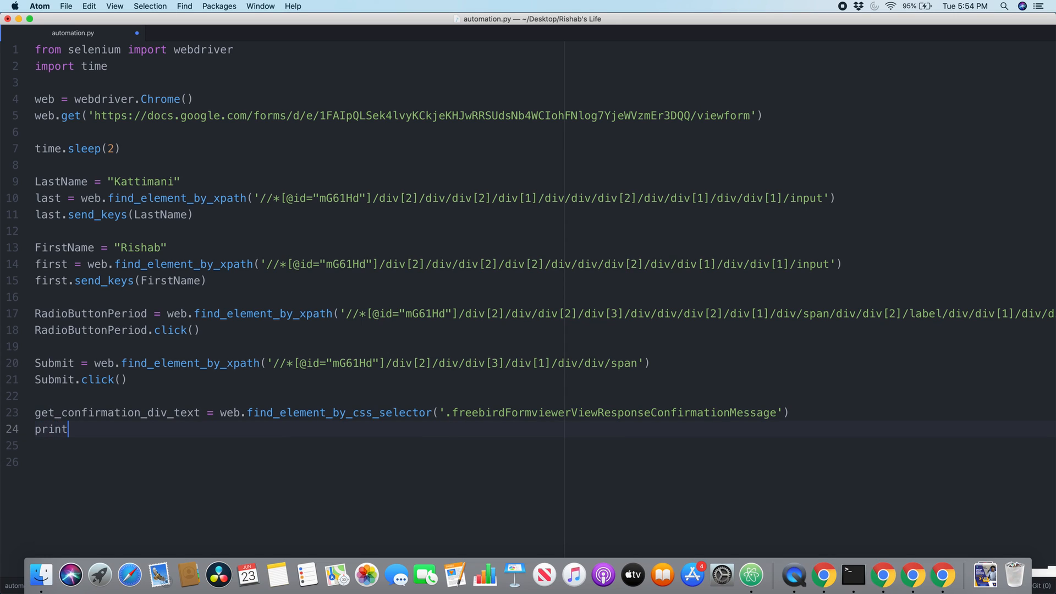
type("()")
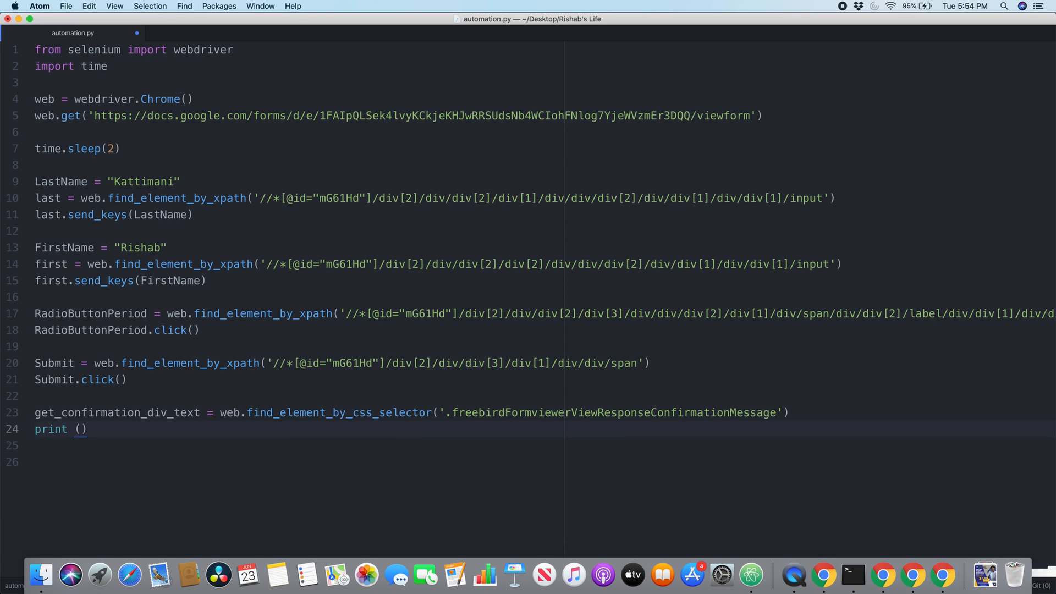
key("Backspace")
type("get")
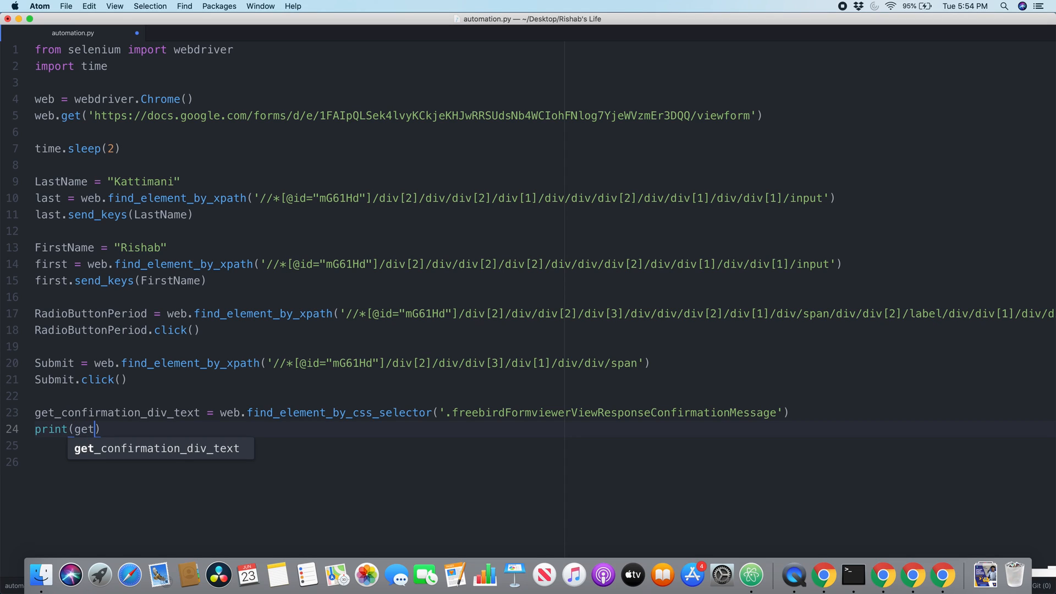
mouse_move(205, 450)
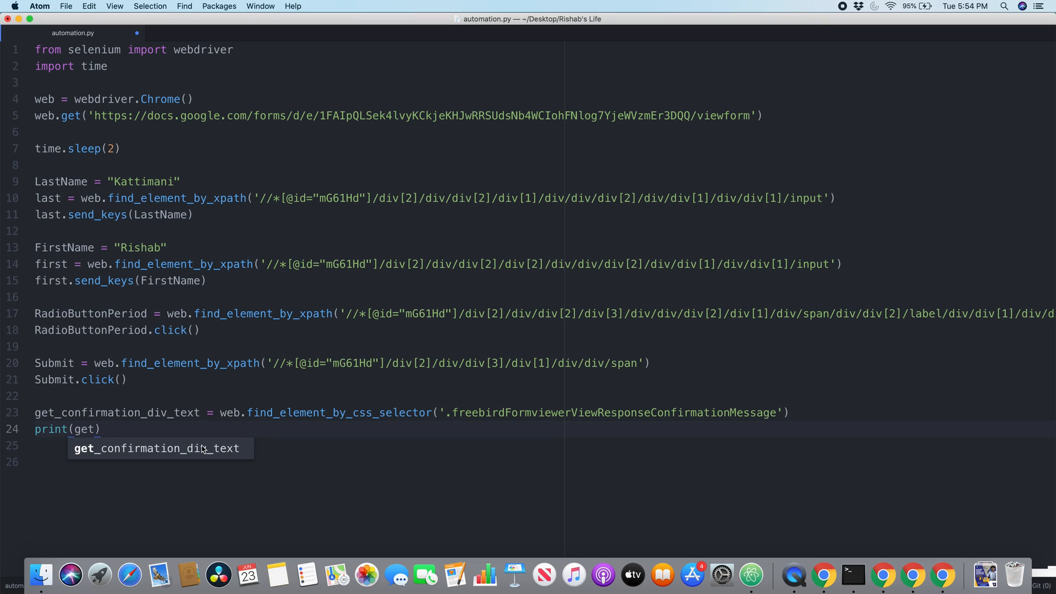
key("Escape")
type("_confirmation_div_text")
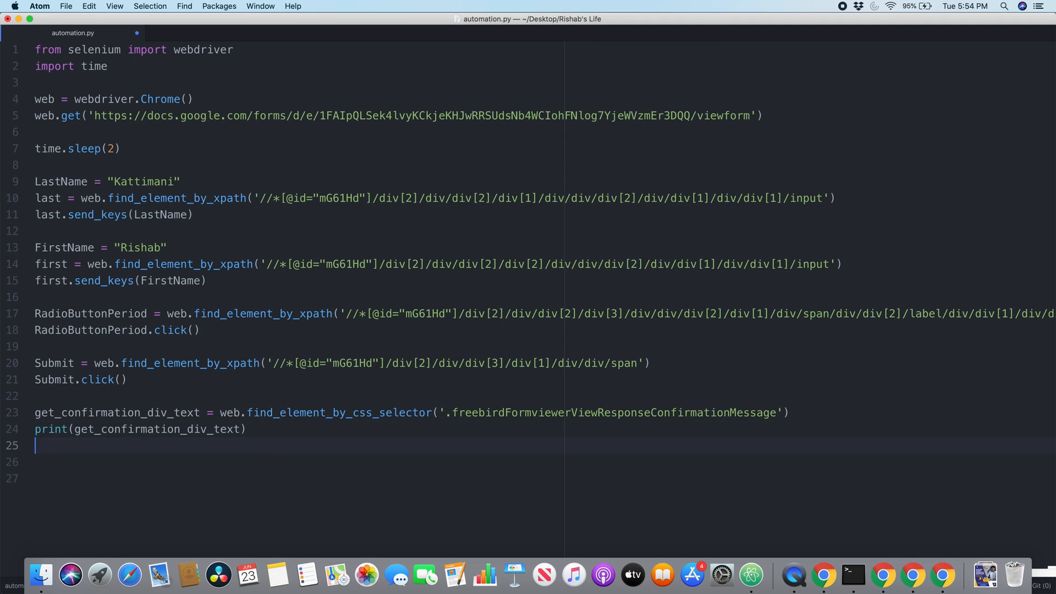
Write if ((get_confirmation_div_text)== "Thank You for attending"): on line 25
type("if")
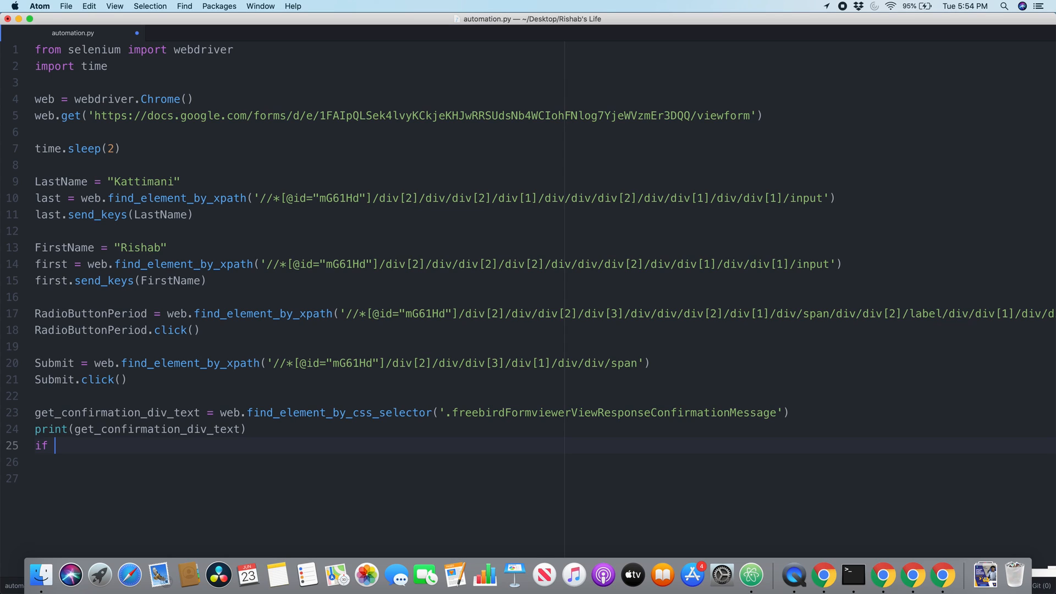
type("()")
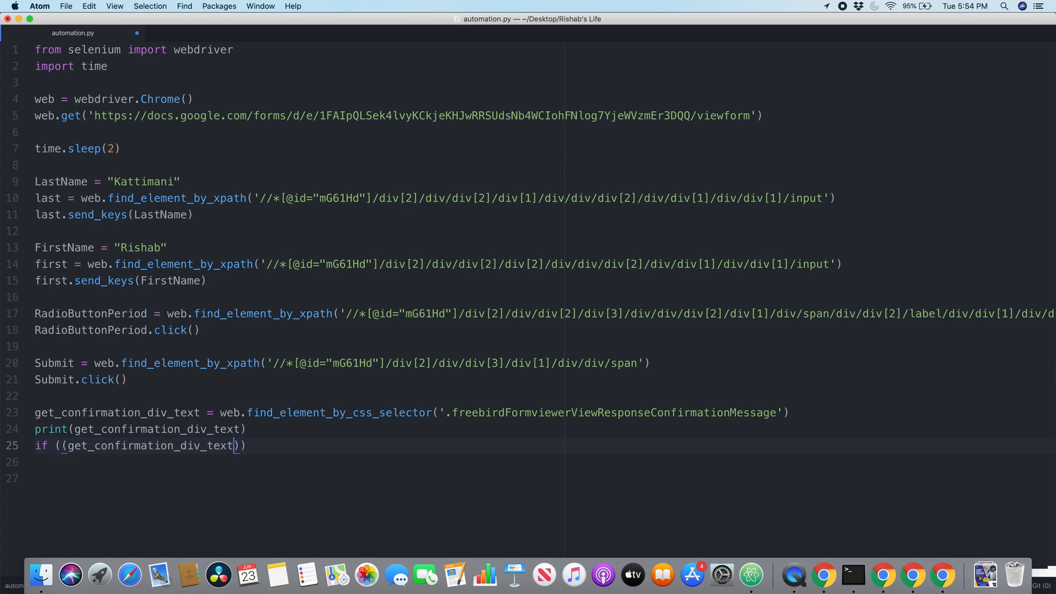
type("==")
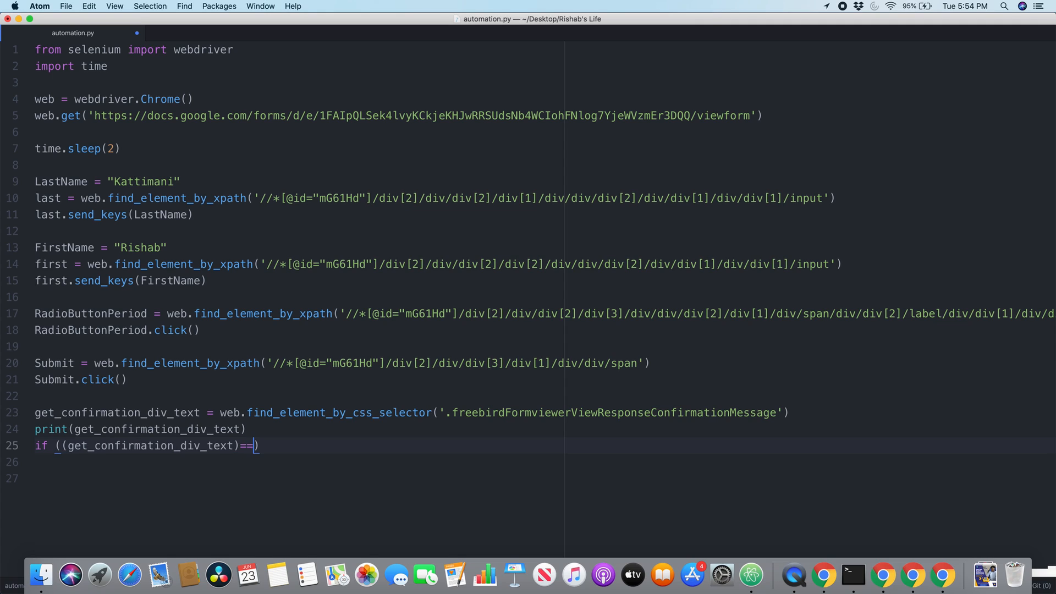
type("\"\"")
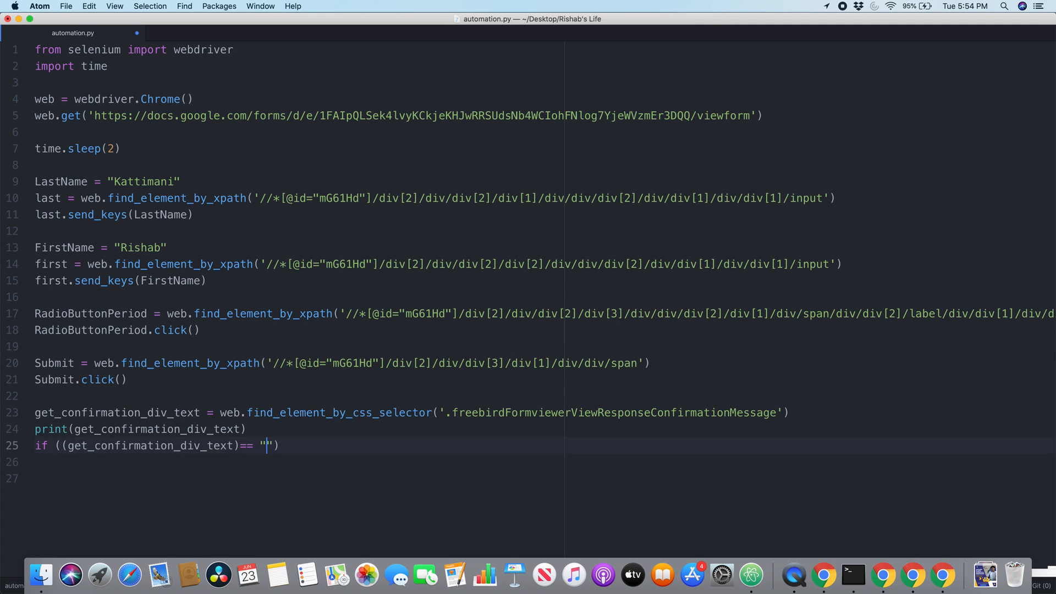
type("Thank")
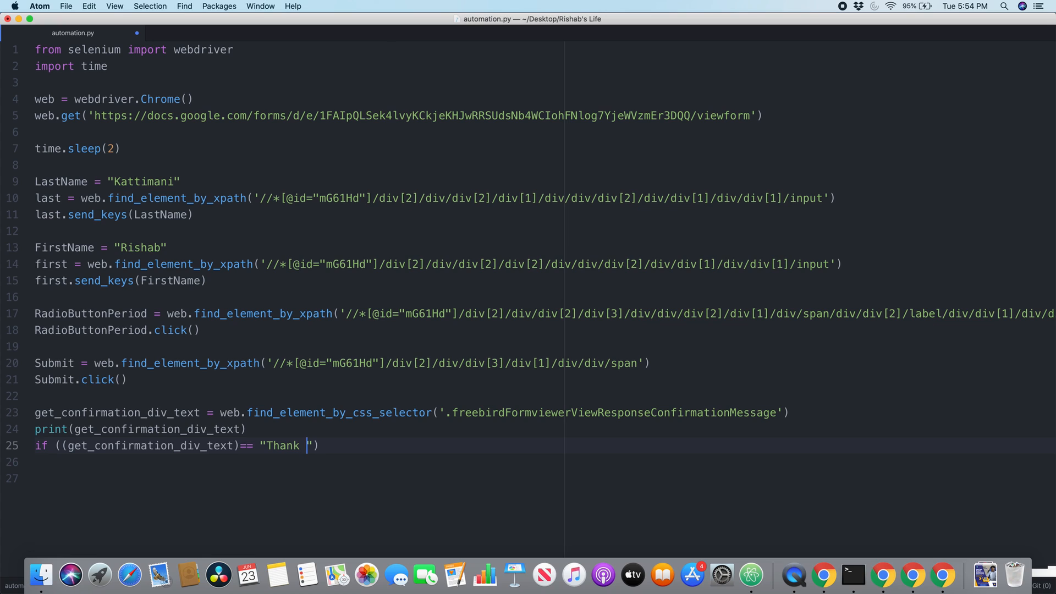
type("Y")
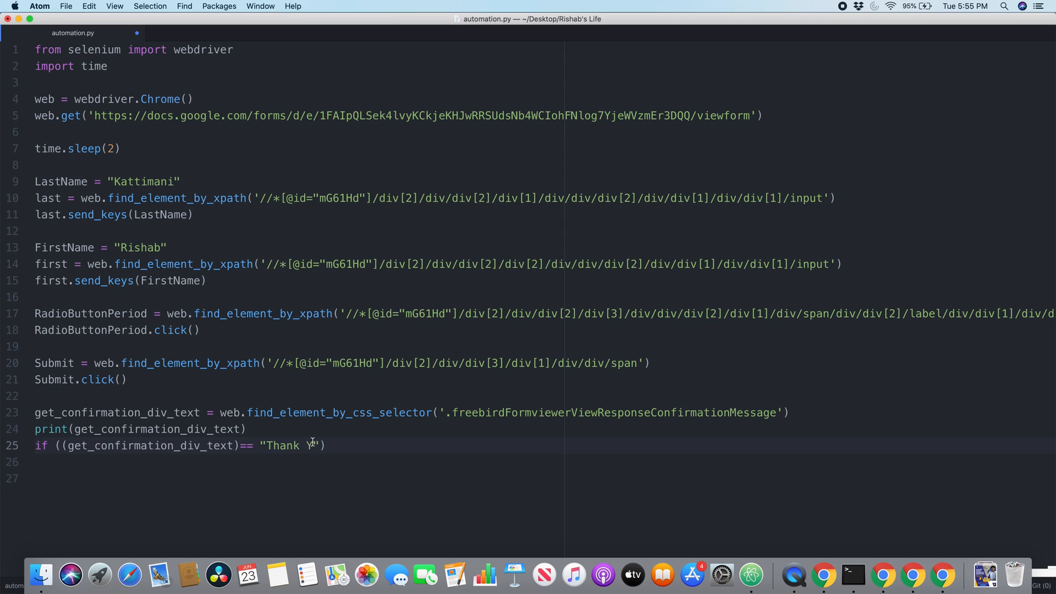
type("ou for attending")
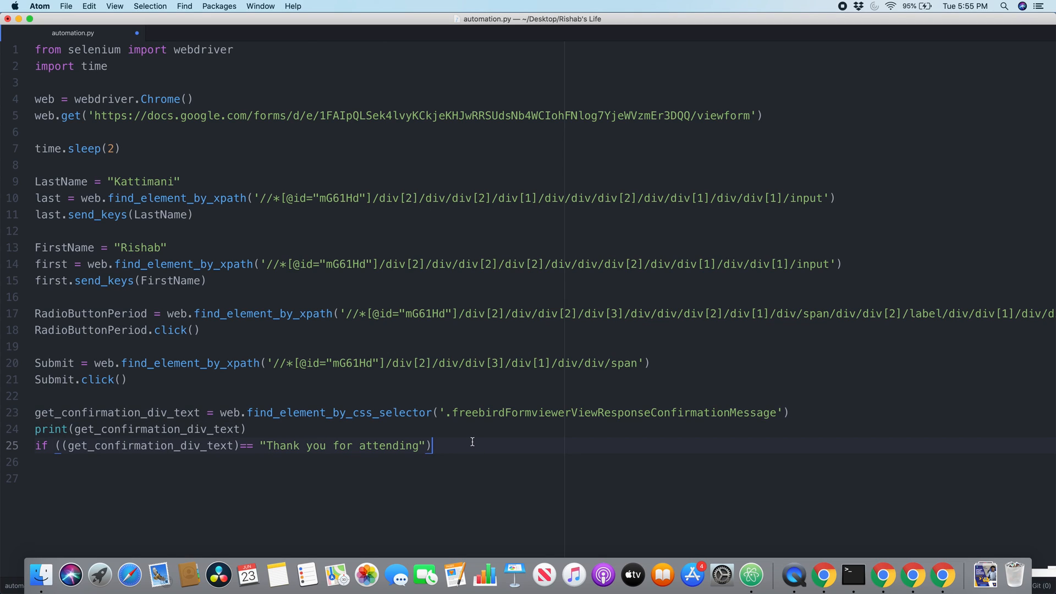
type(":")
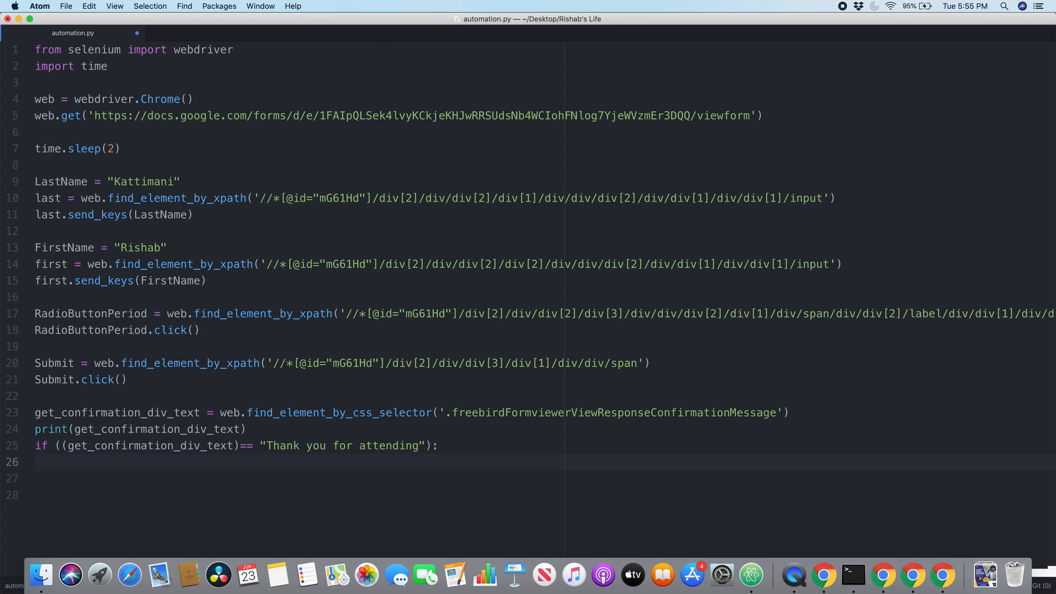
Add the indented print("Test Was Succesfull") under the if
type("print")
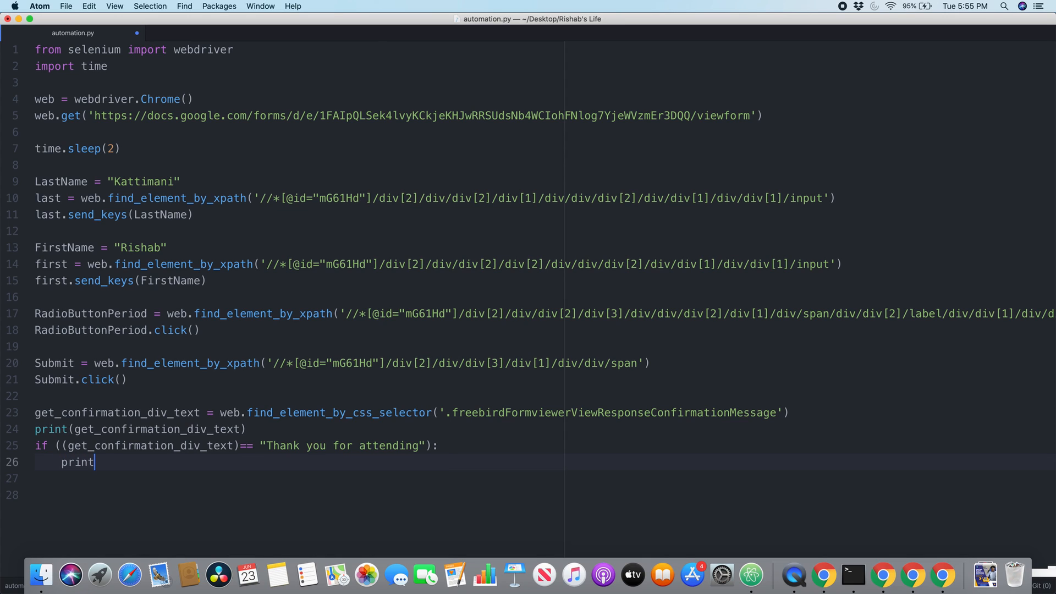
type("()")
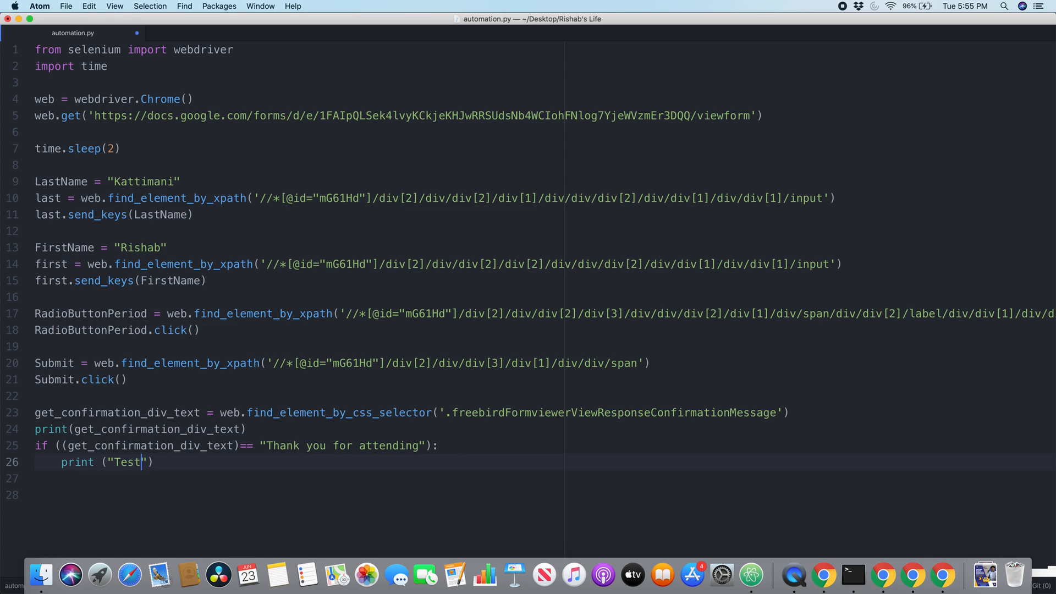
type("Was Su")
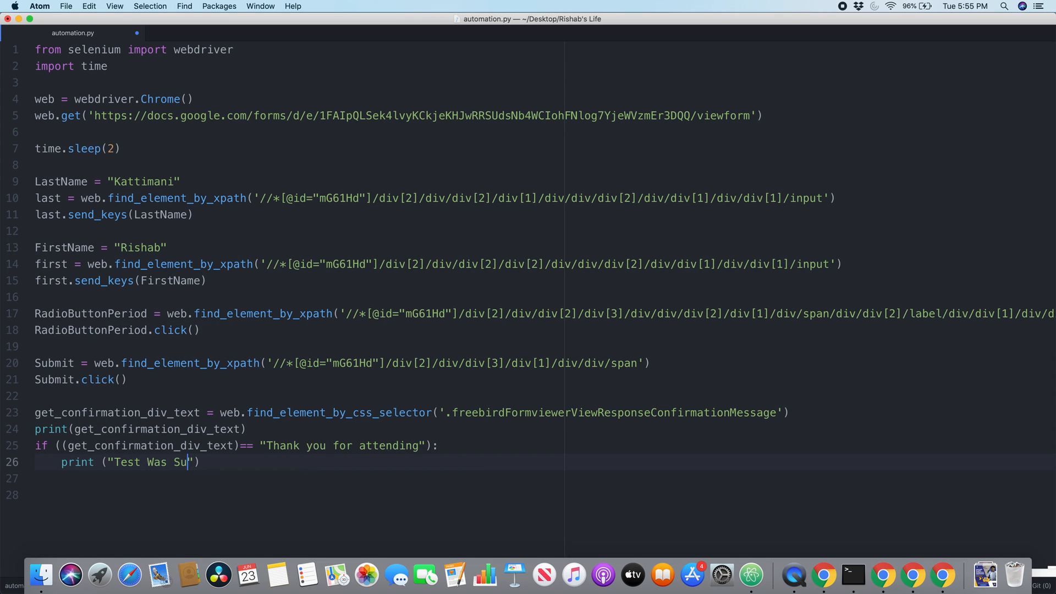
type("ccesfull")
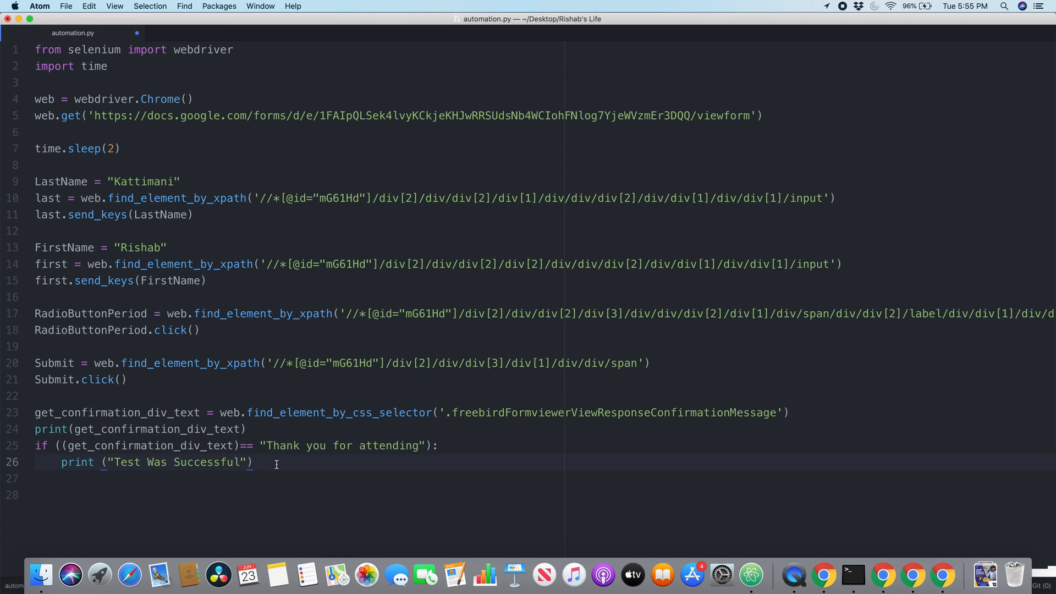
Add else: with an indented print("Test Was Not Successful")
type("e")
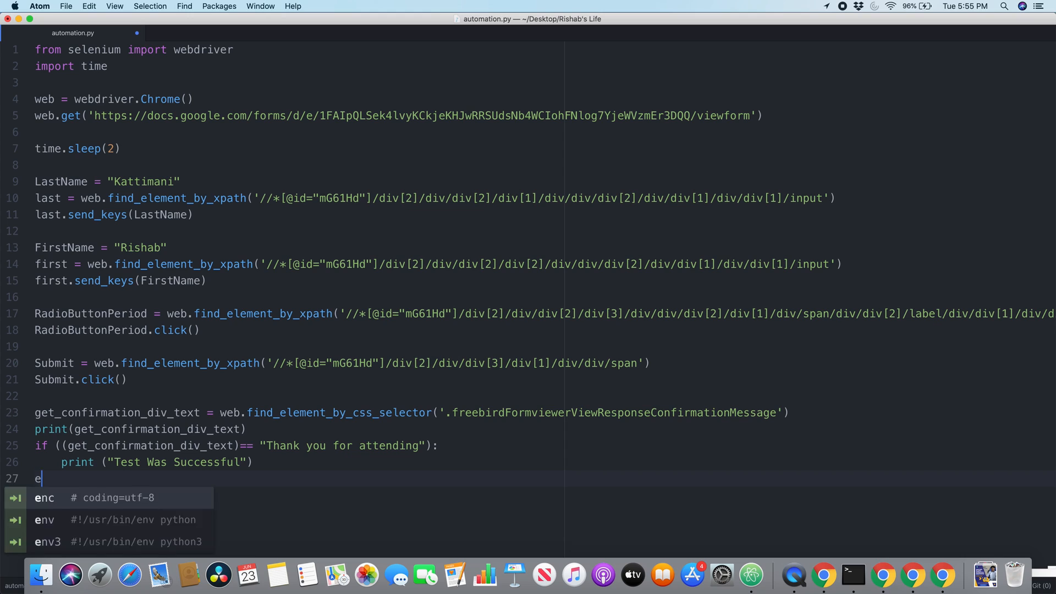
type("lse:")
type("print")
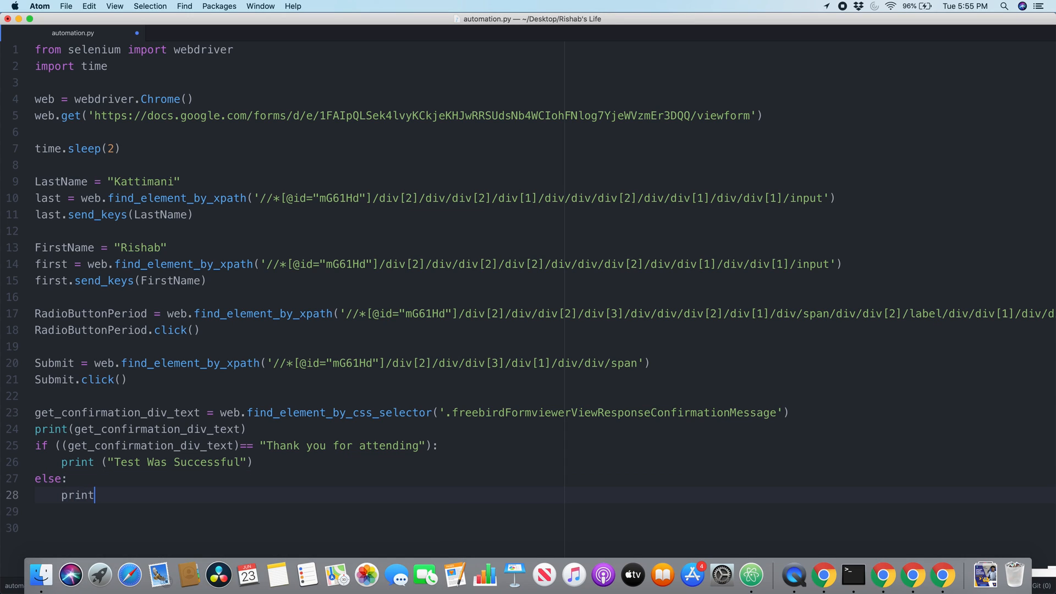
type("()")
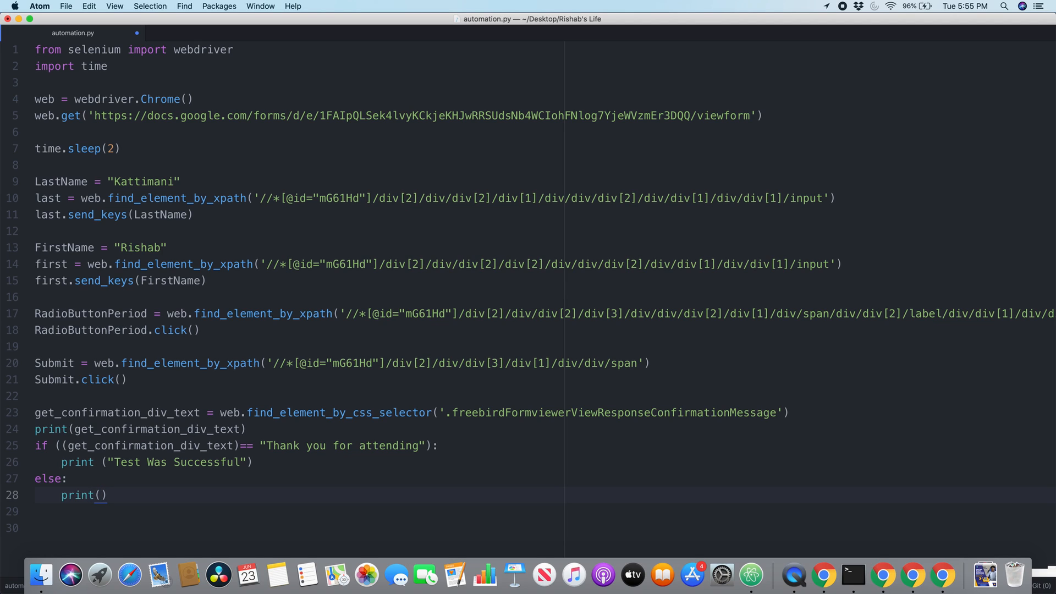
type("\"Test \"")
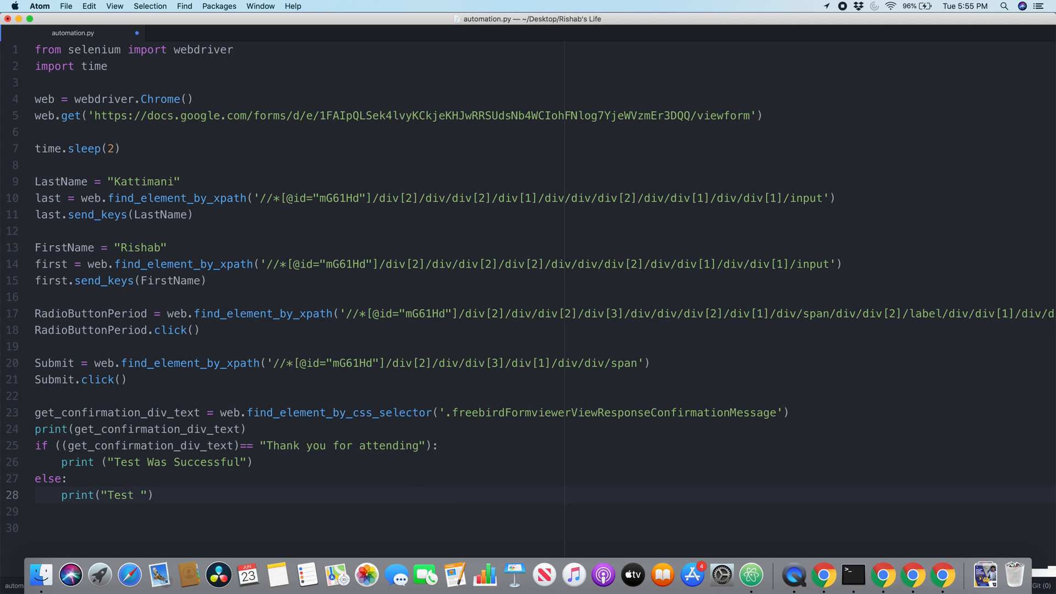
type("Was Not Successful")
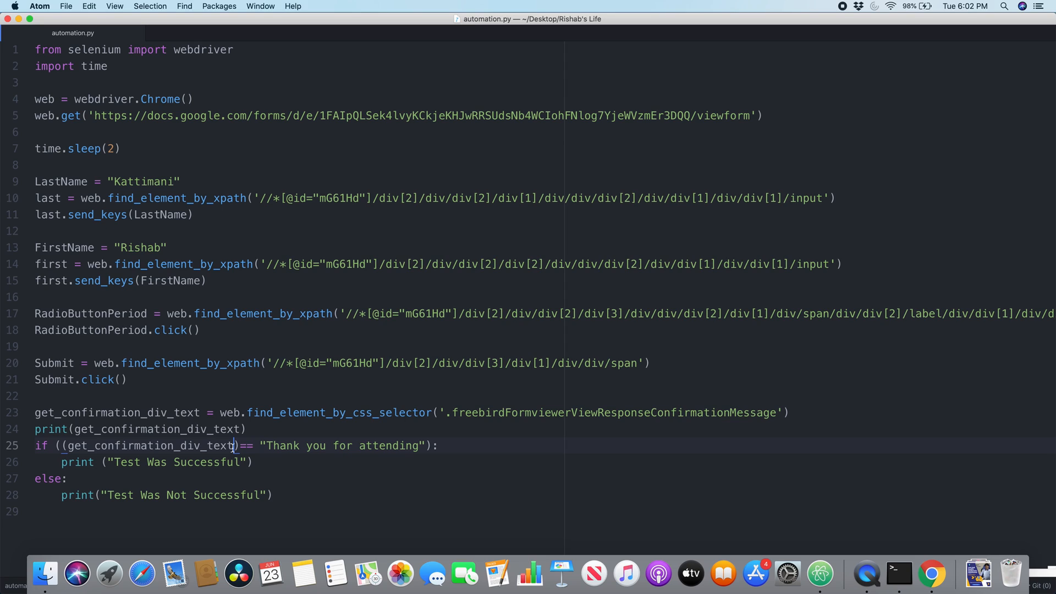
Append .text to get_confirmation_div_text in both the print and the comparison lines
type(".text")
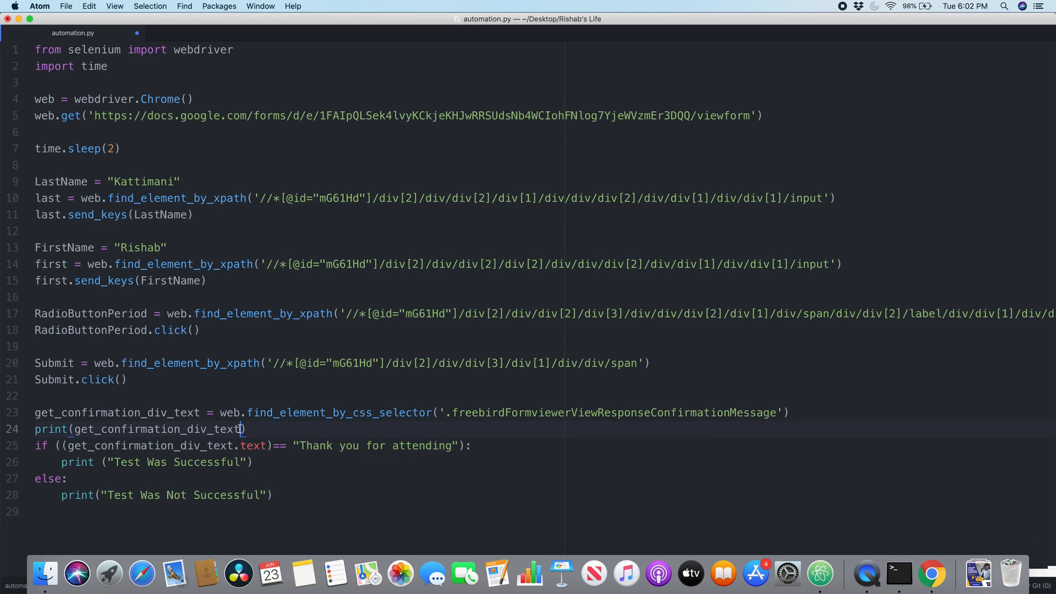
type("text")
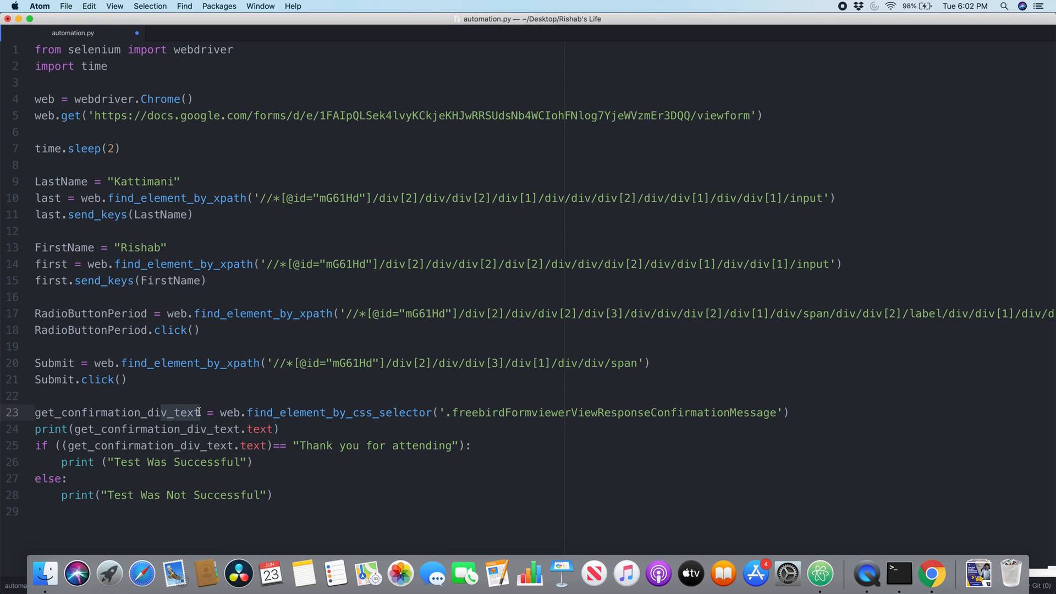
left_click(272, 495)
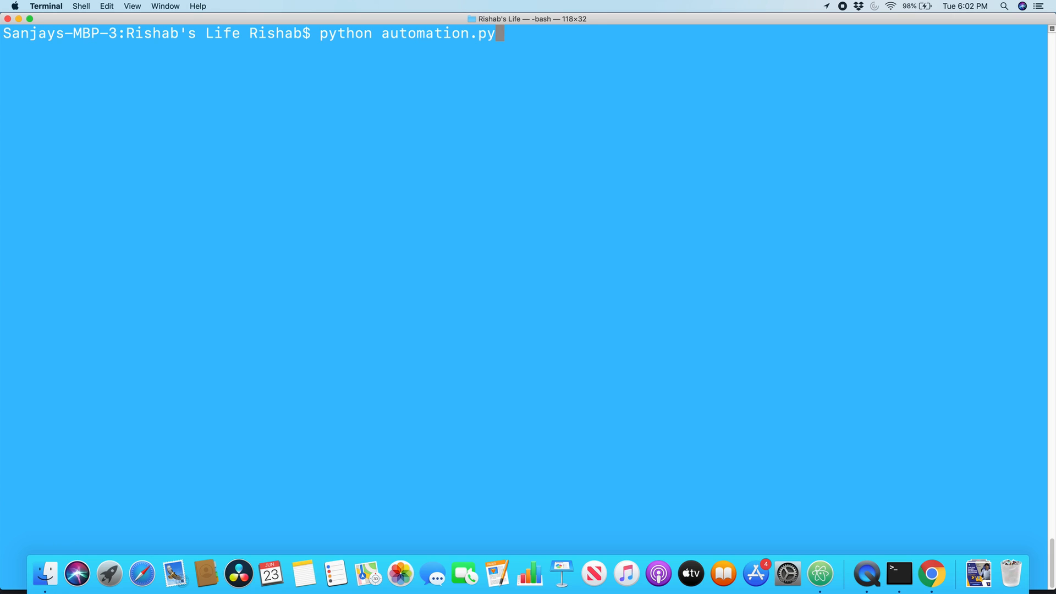
Run python automation.py in Terminal
key("Return")
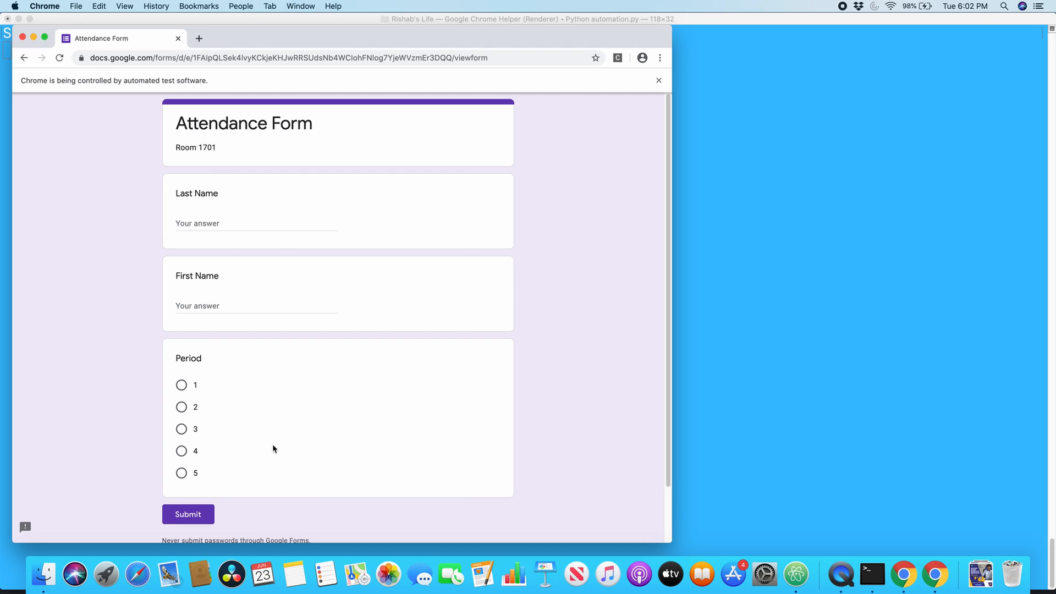
Let the Selenium-driven Chrome fill and submit the Attendance Form to reach the confirmation page
left_click(187, 514)
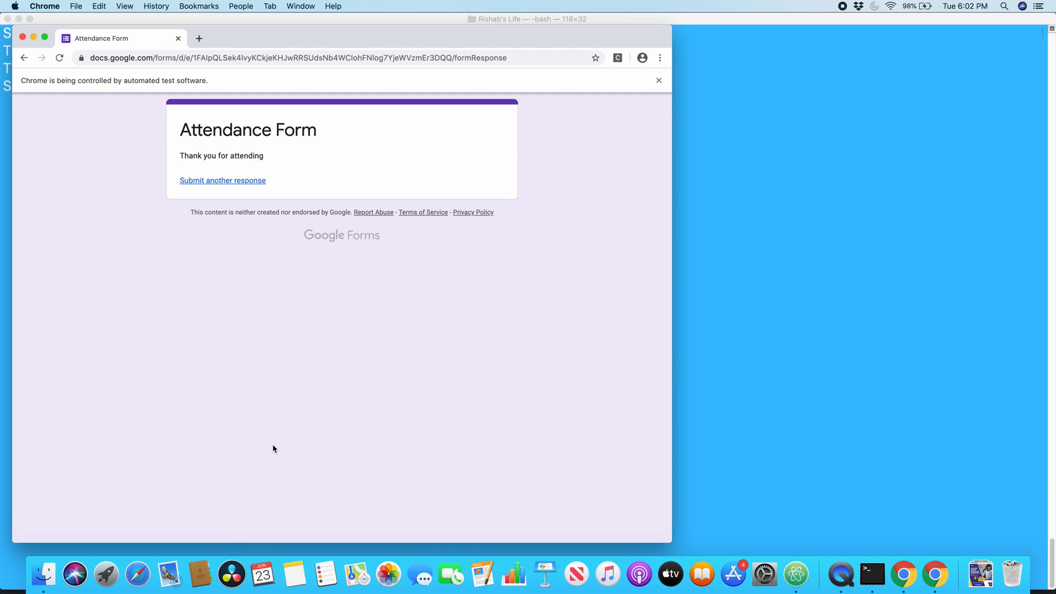
mouse_move(663, 361)
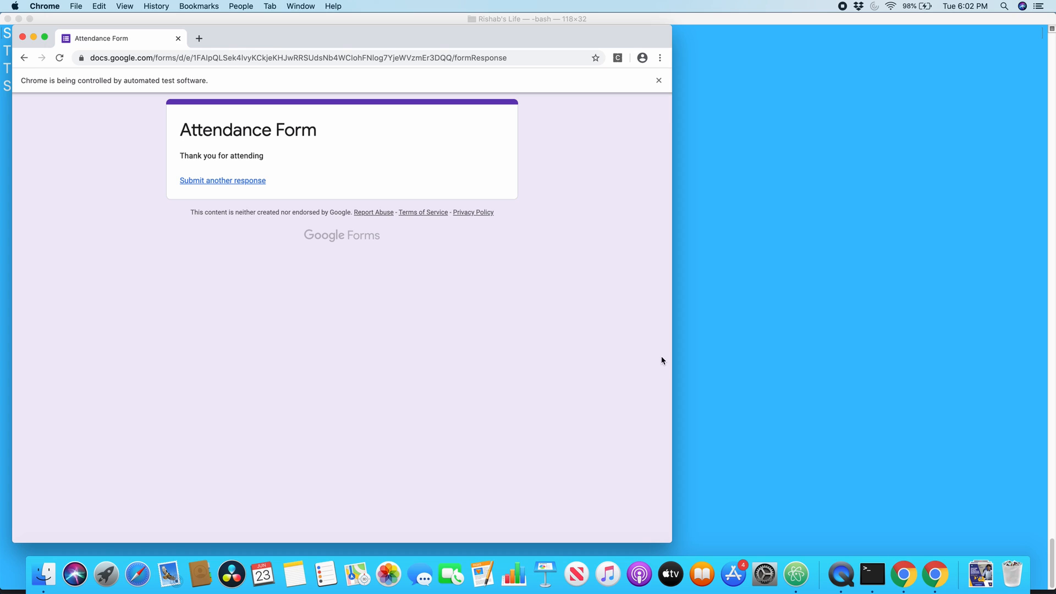